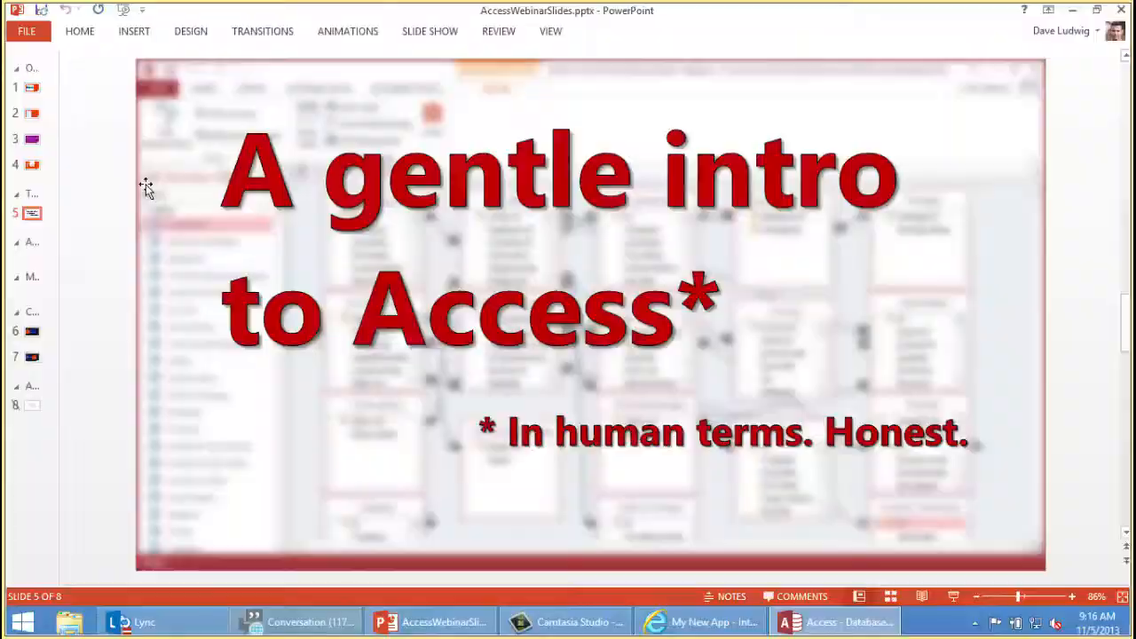
Step: Switch from the slides to Access and browse its New page of database templates
left_click(834, 621)
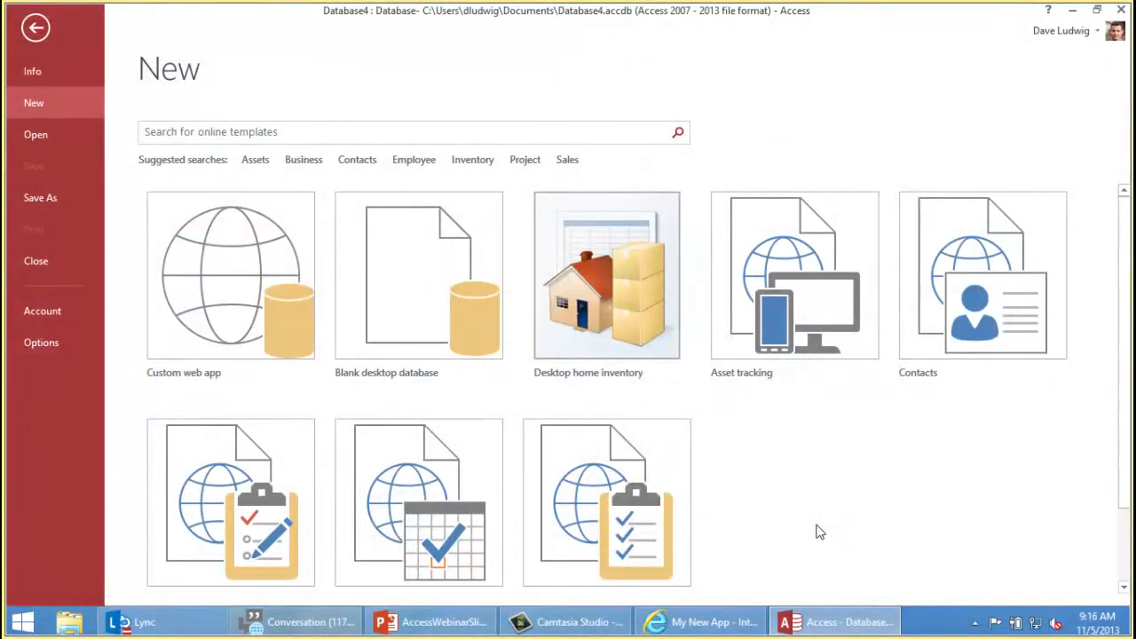
mouse_move(284, 332)
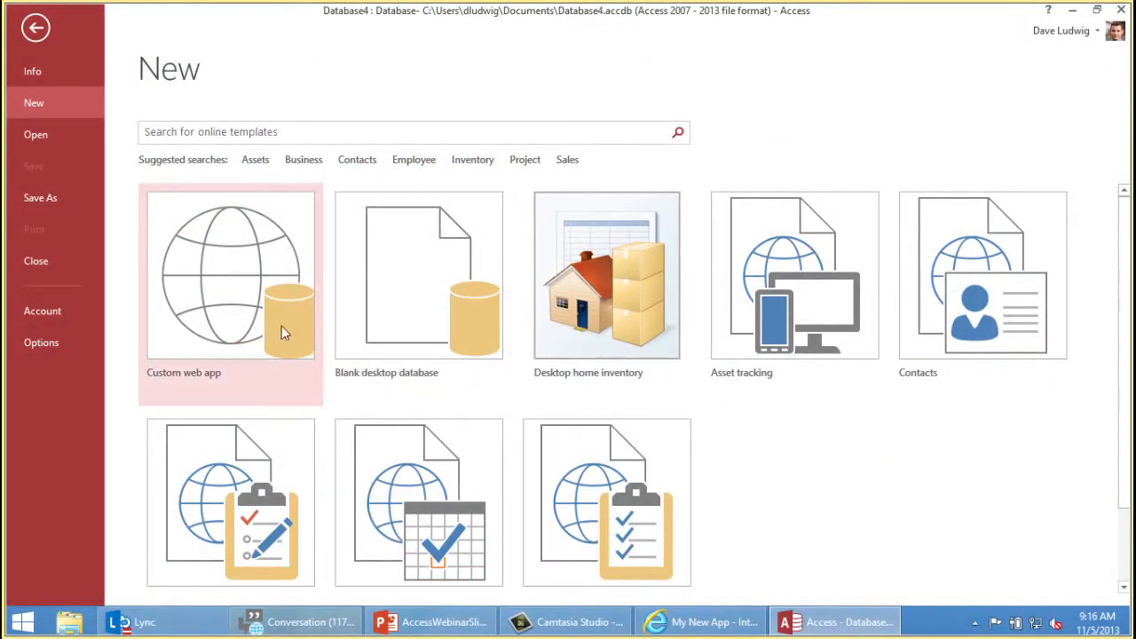
mouse_move(408, 334)
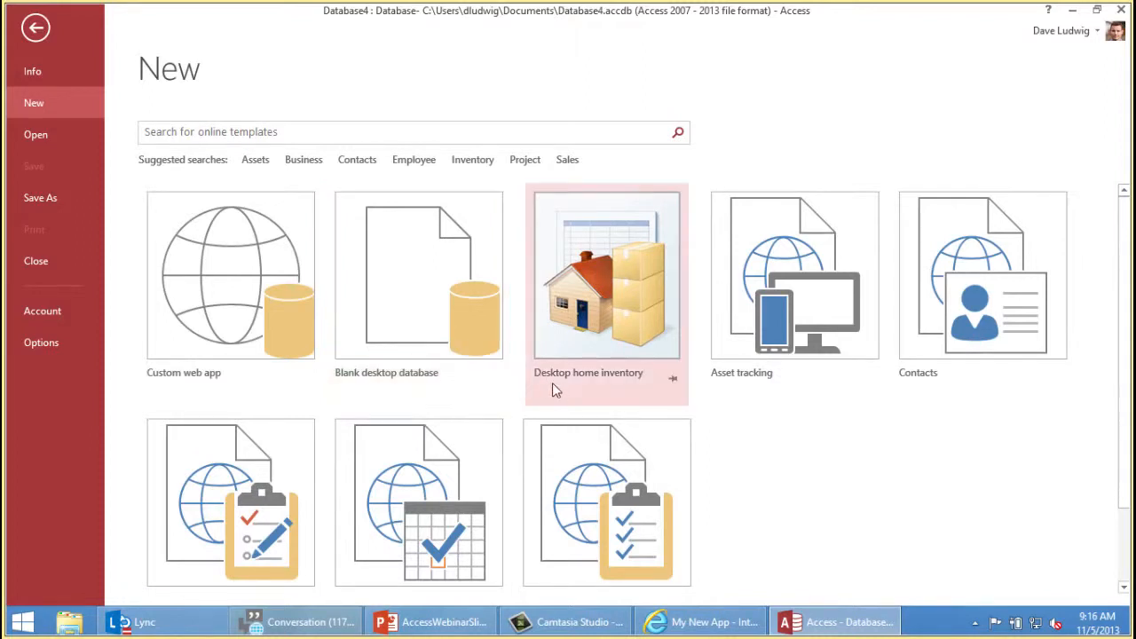
mouse_move(811, 515)
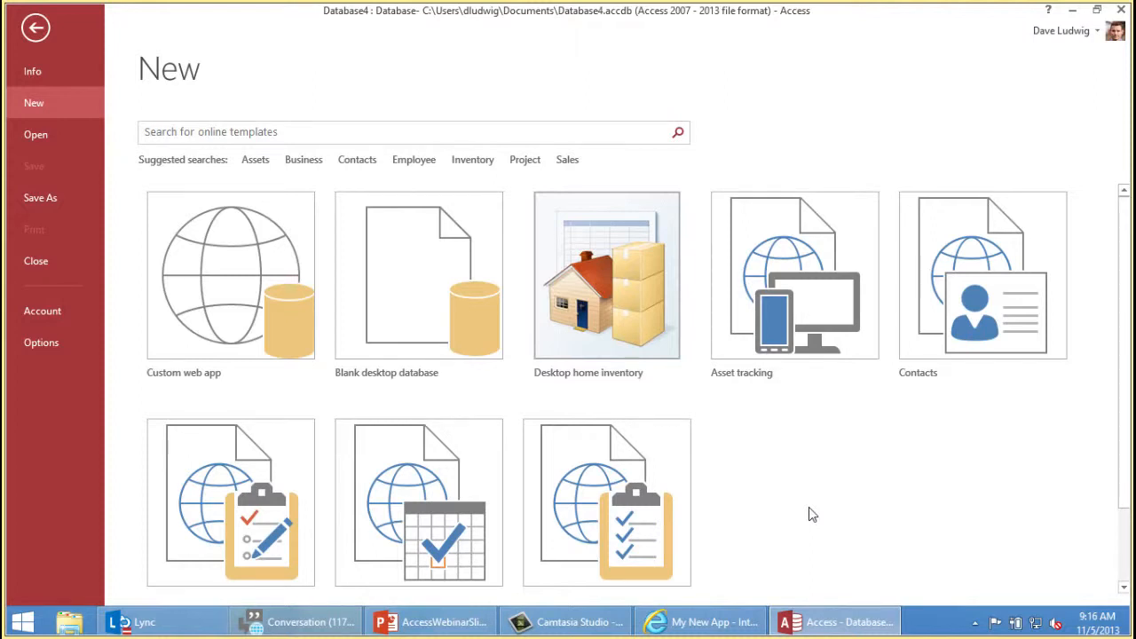
mouse_move(820, 493)
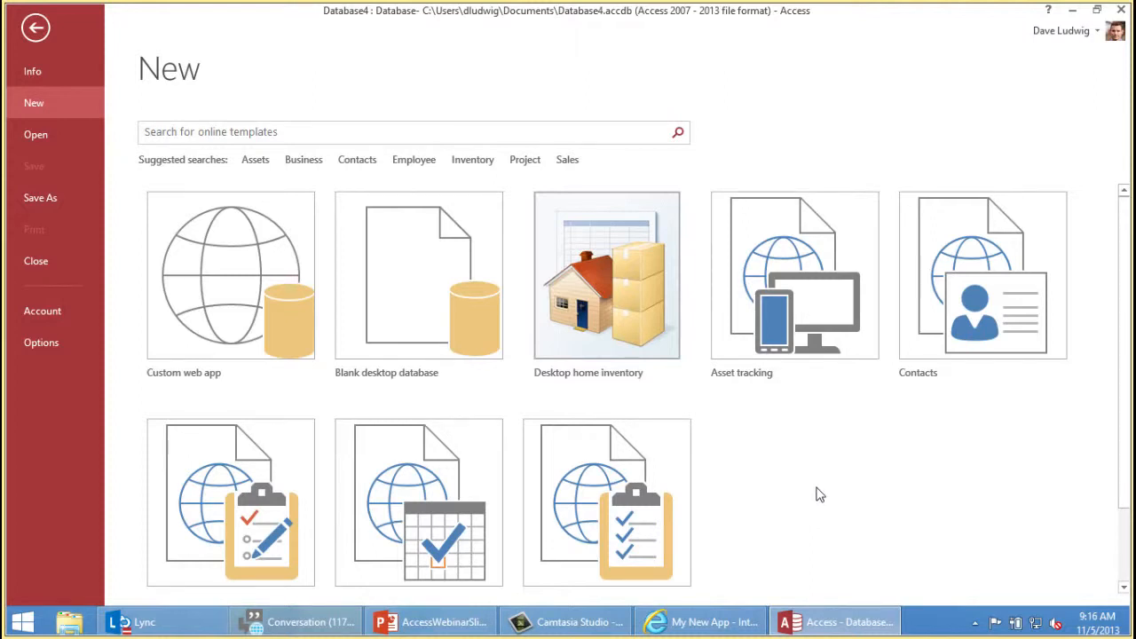
scroll("down", 3)
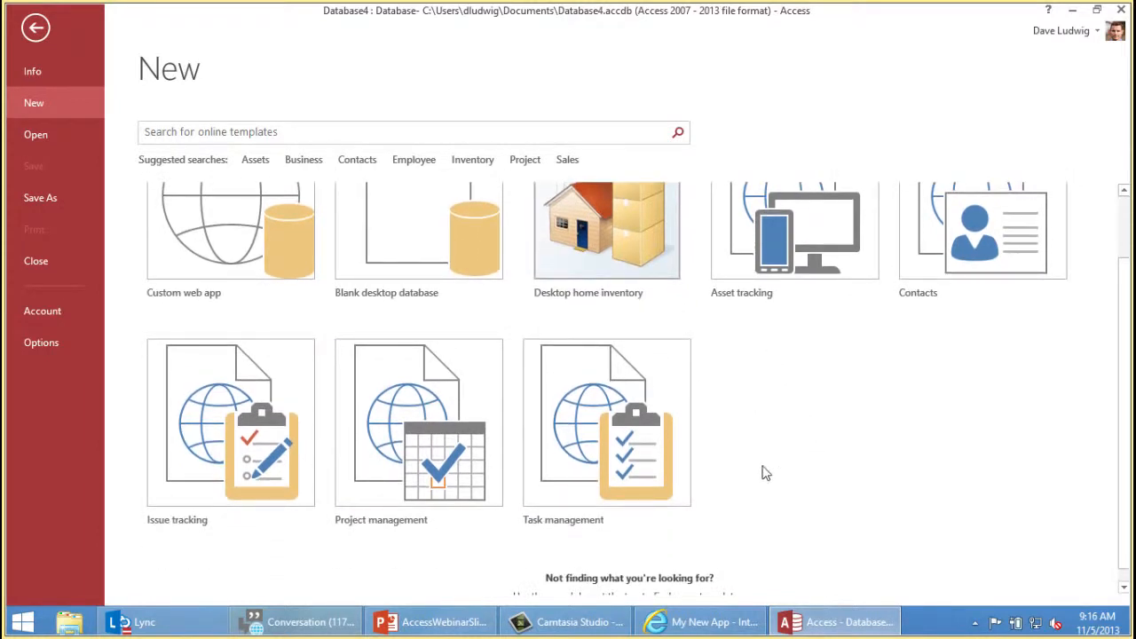
mouse_move(249, 566)
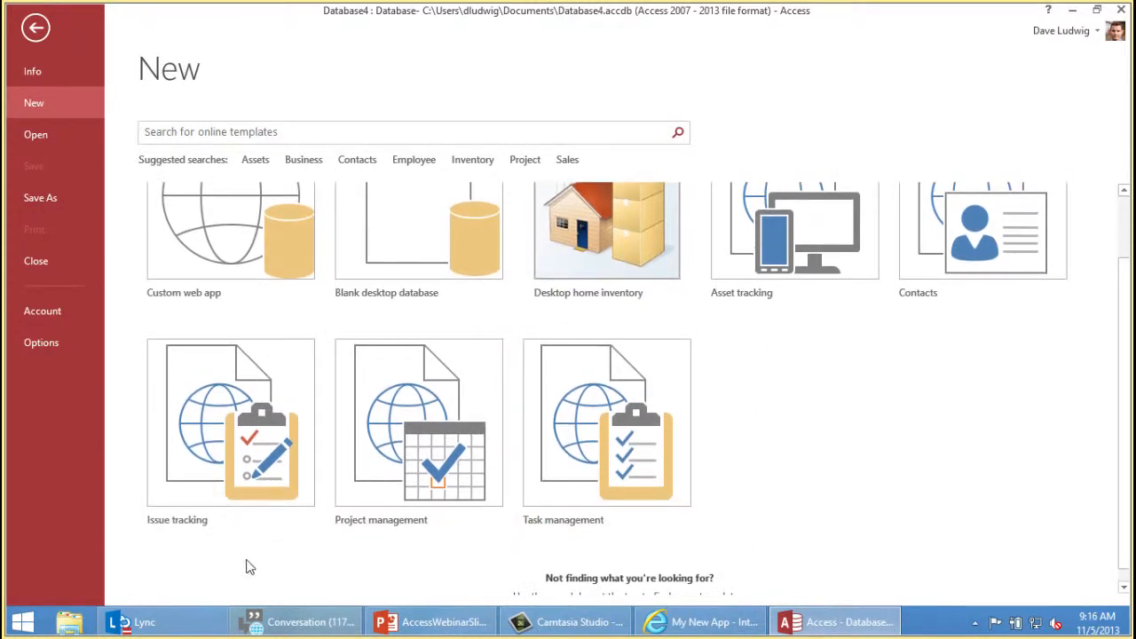
mouse_move(774, 442)
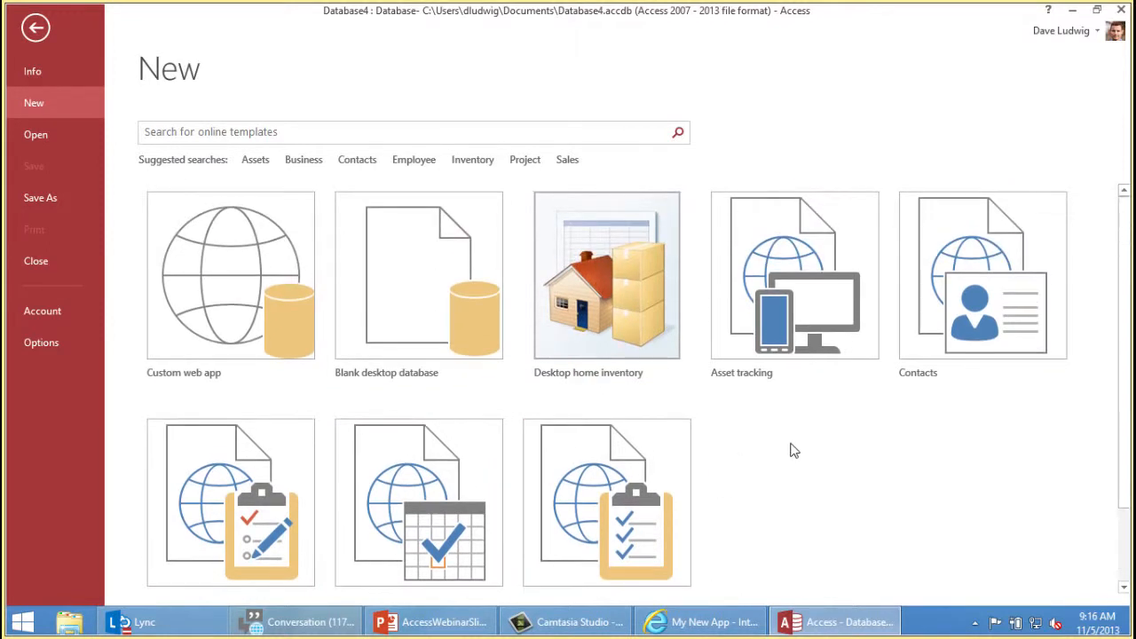
mouse_move(255, 142)
type("library")
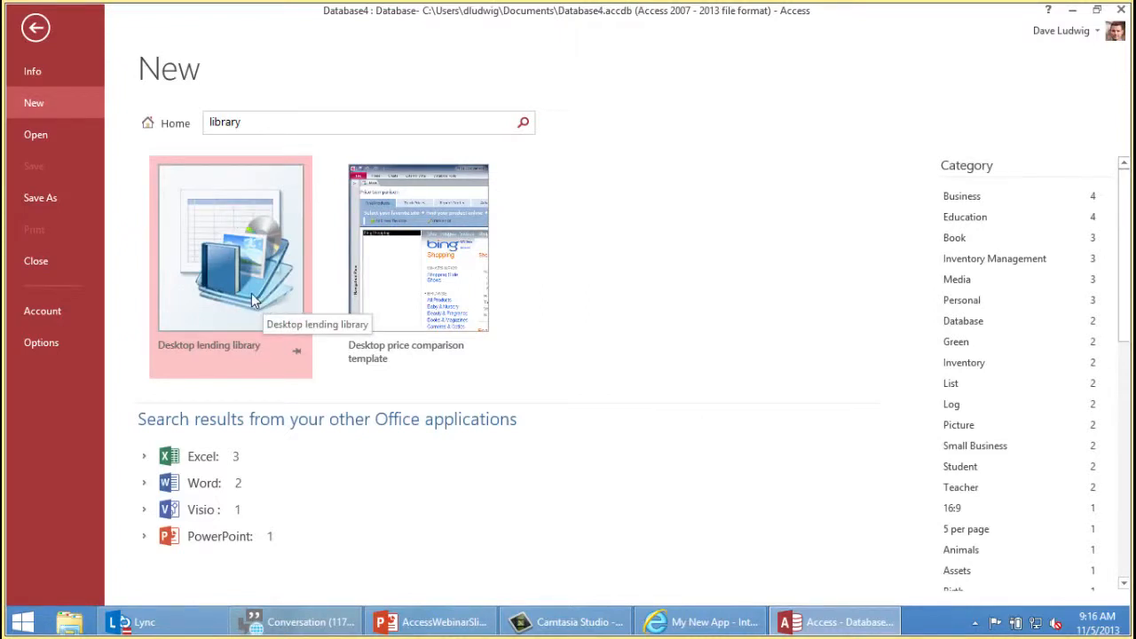
mouse_move(248, 294)
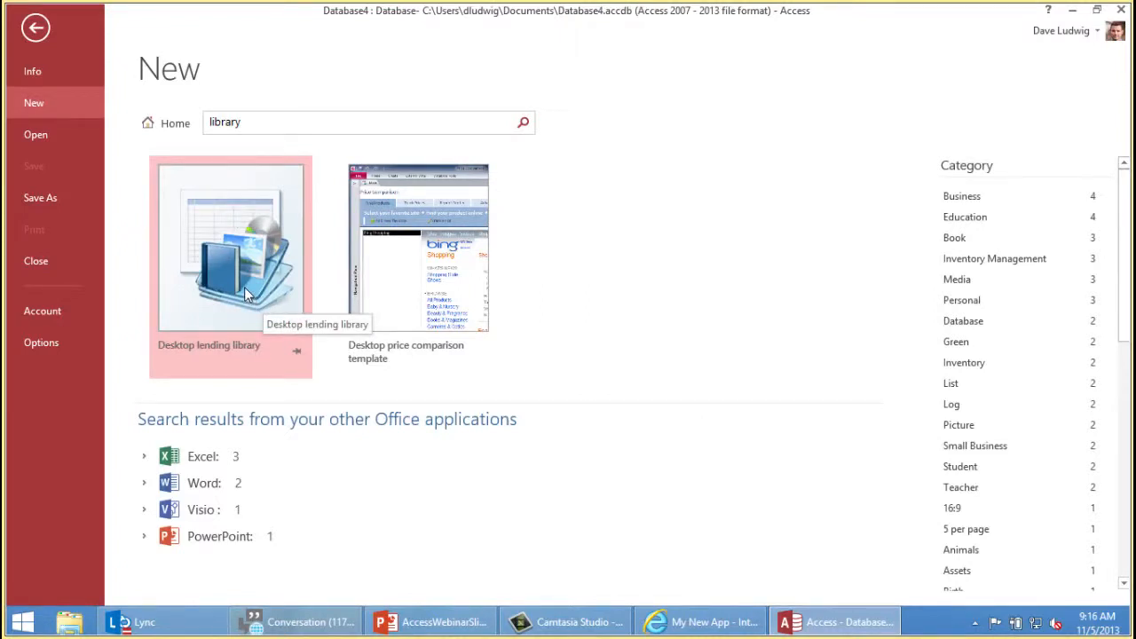
mouse_move(238, 270)
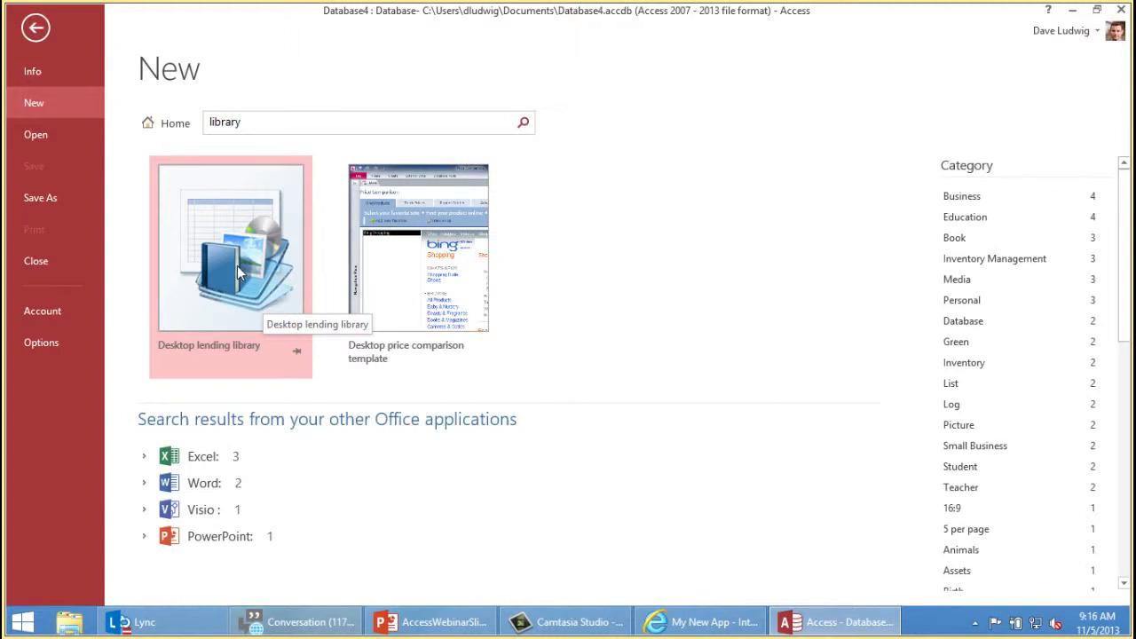
Step: Create a database named Library from the Desktop lending library template
left_click(230, 245)
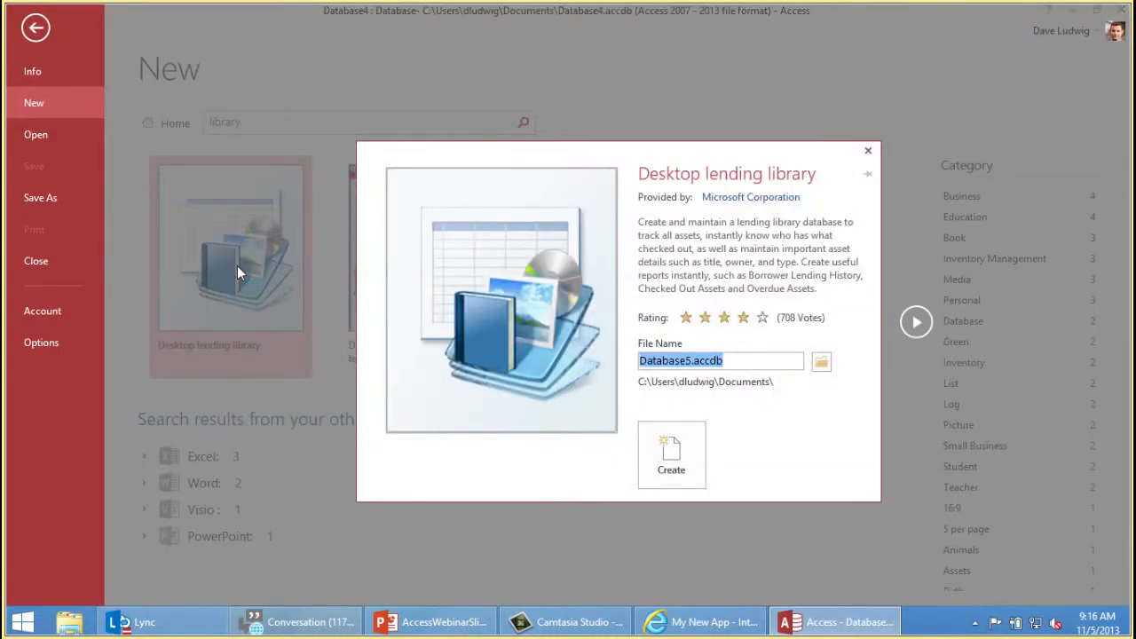
type("Libr")
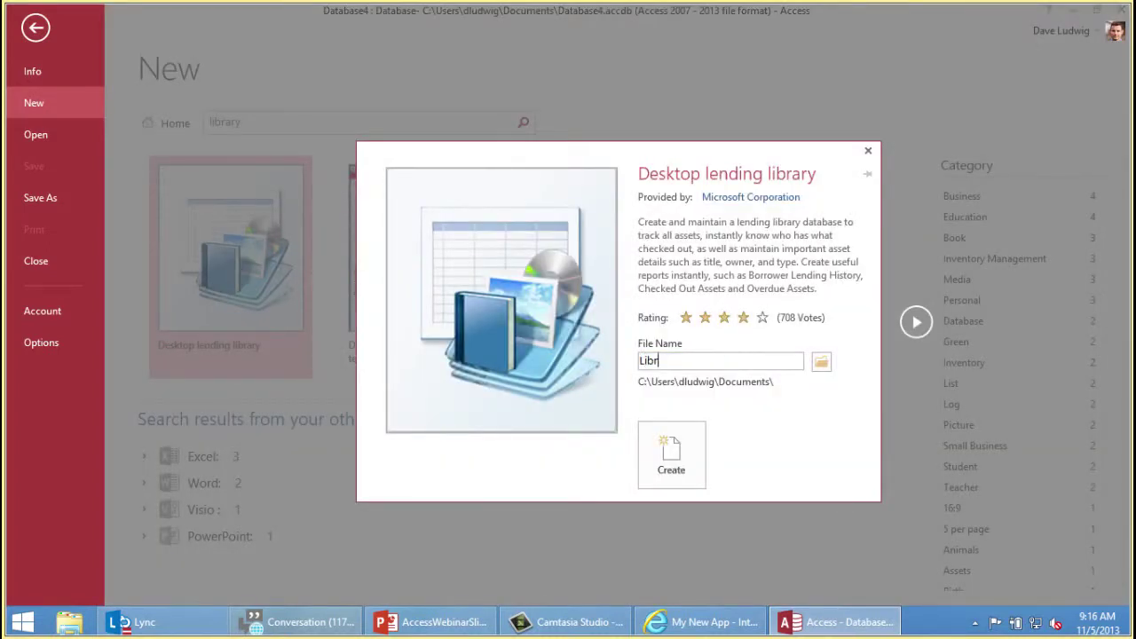
type("ary")
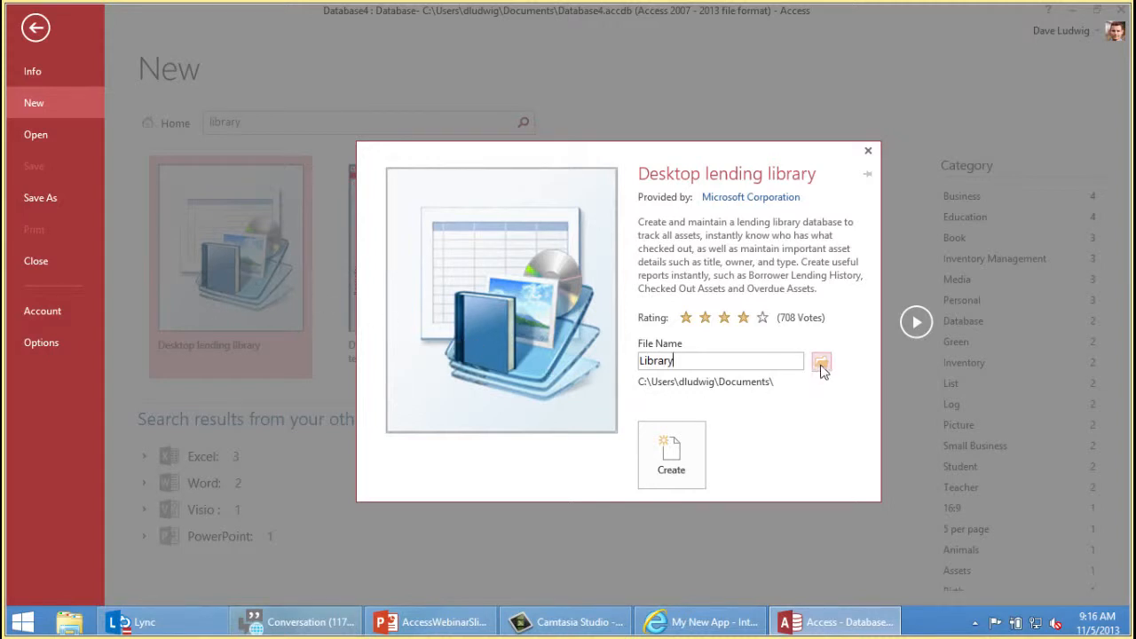
left_click(820, 362)
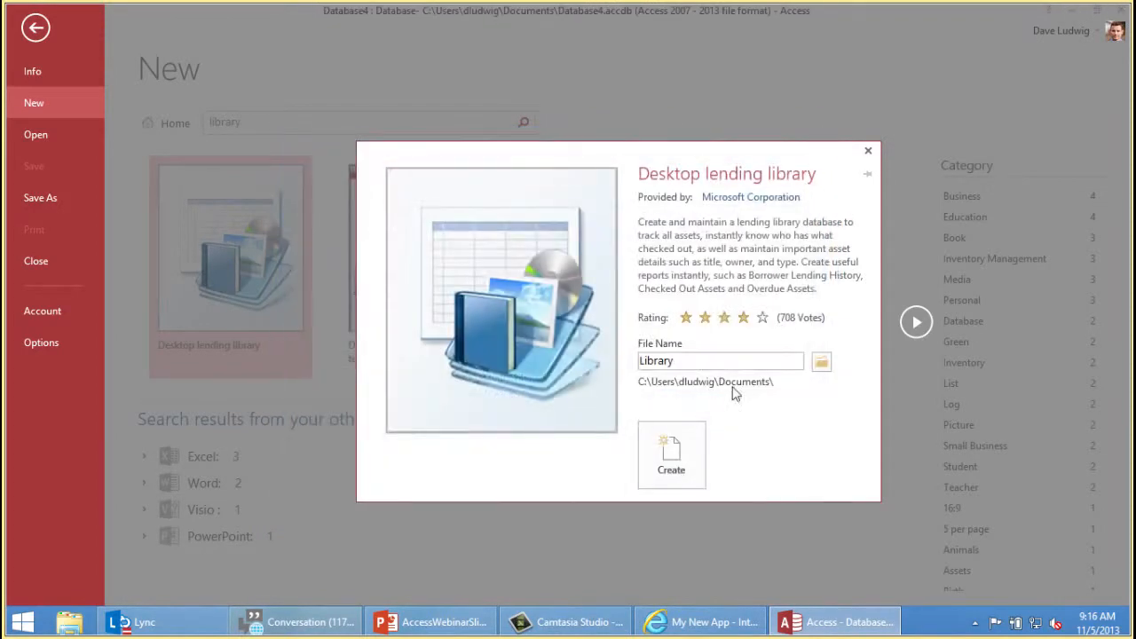
left_click(671, 454)
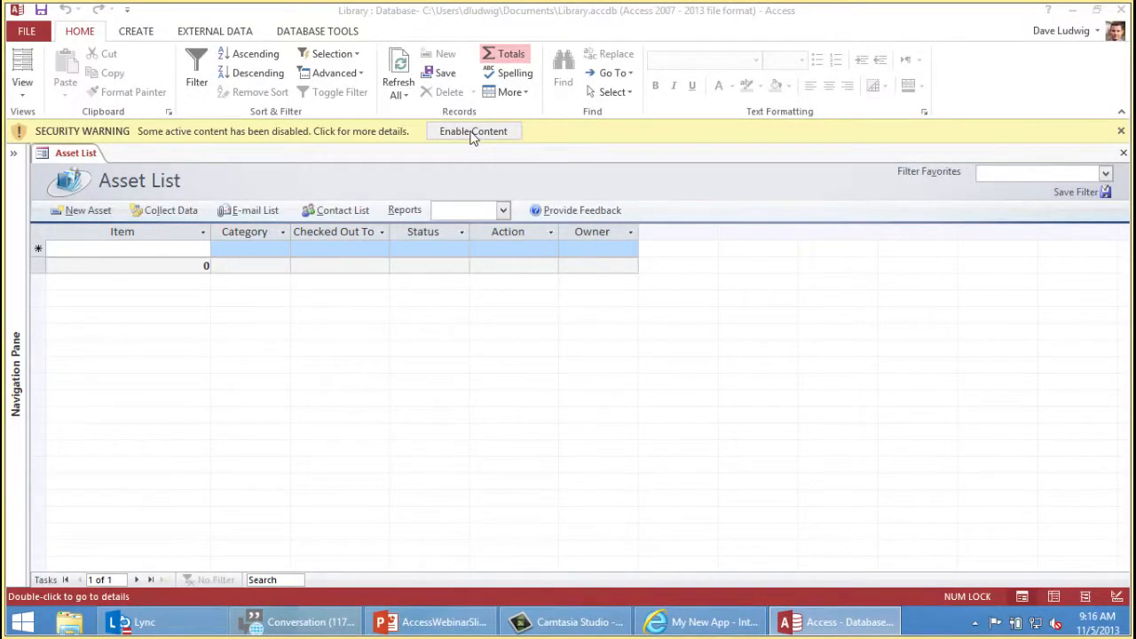
Step: Enable the Library database's disabled content and start a new Asset List record
left_click(472, 132)
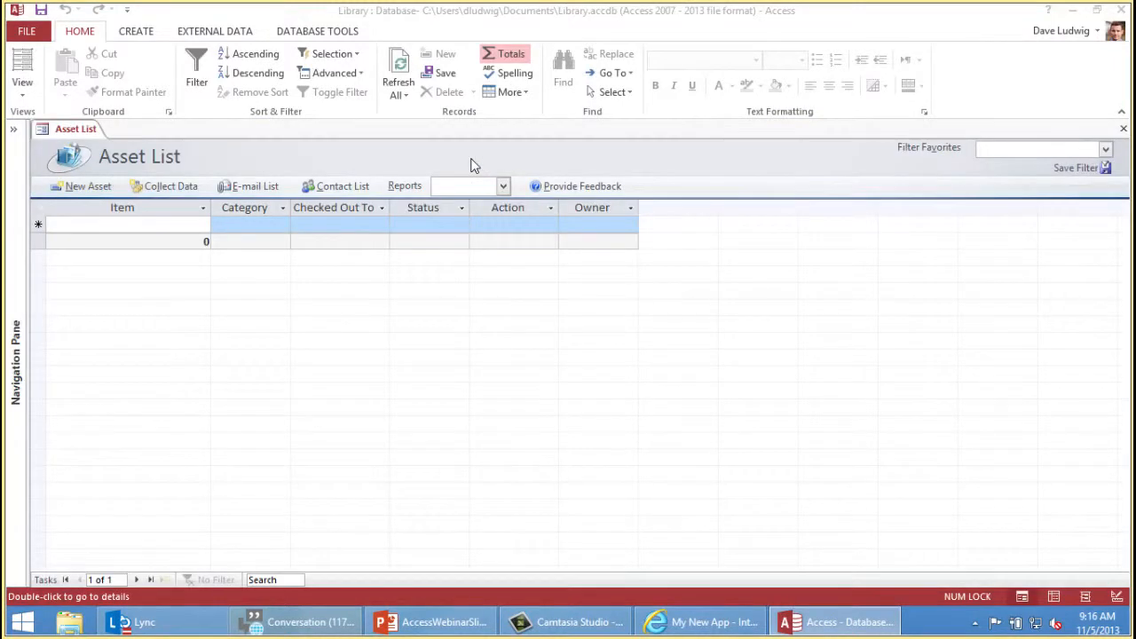
mouse_move(459, 167)
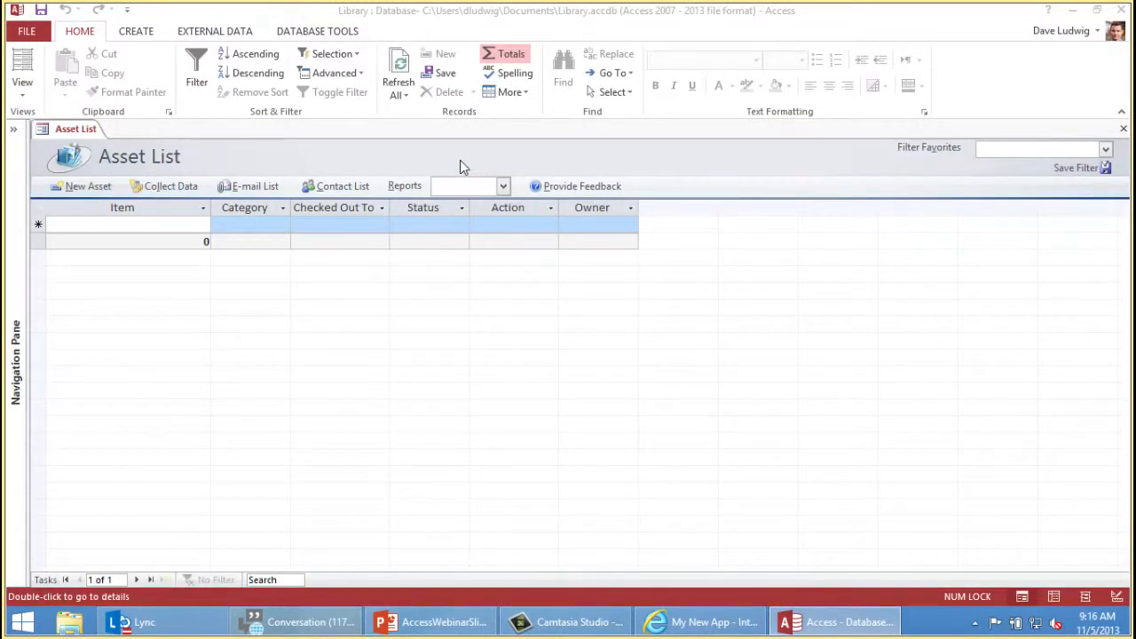
mouse_move(149, 297)
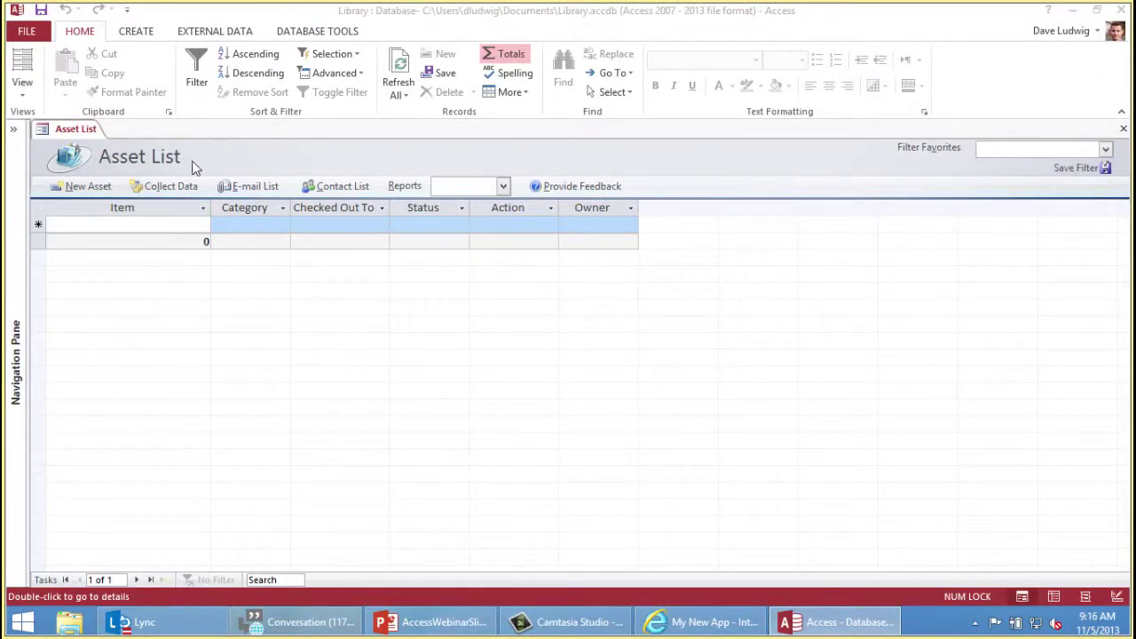
left_click(124, 224)
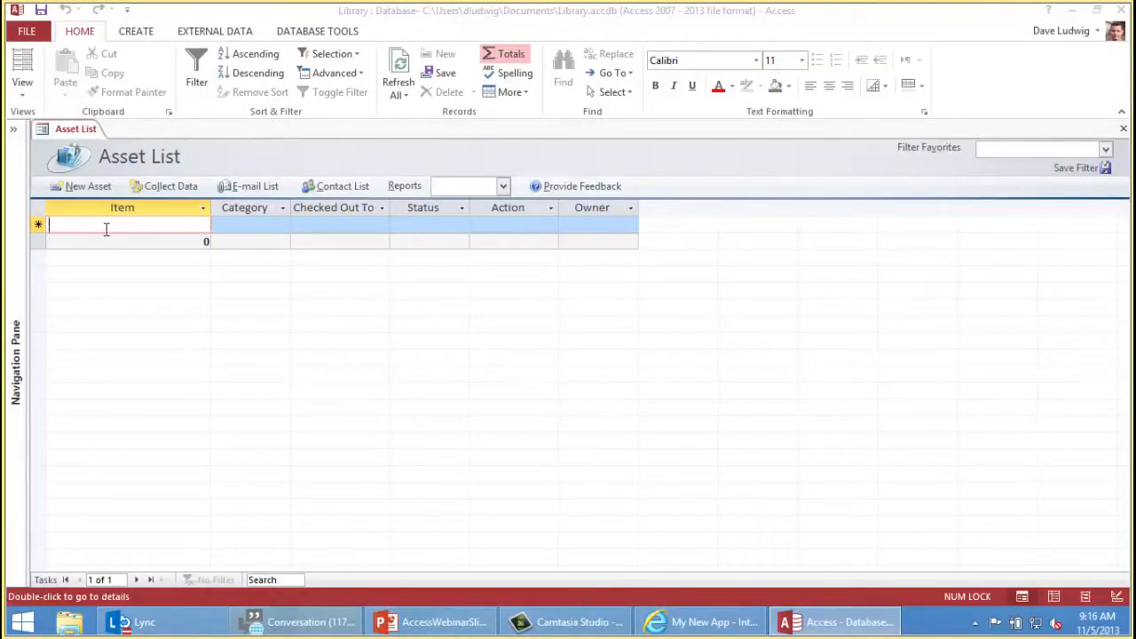
Step: Enter 'Access 2013 Inside Out' as the first asset's item name
type("Access")
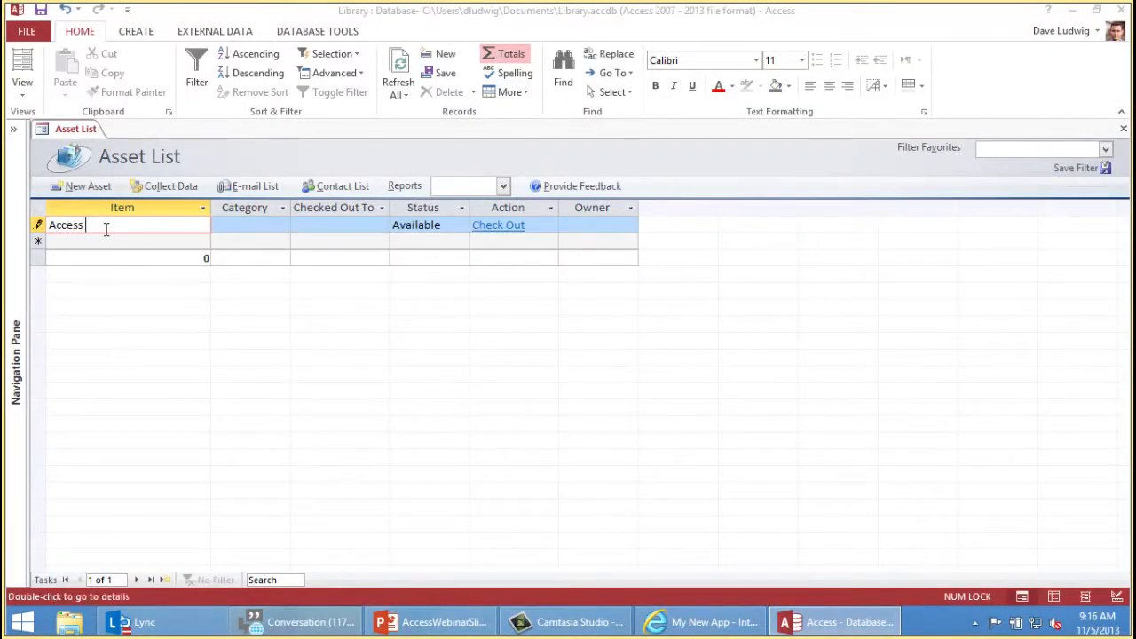
type("2013")
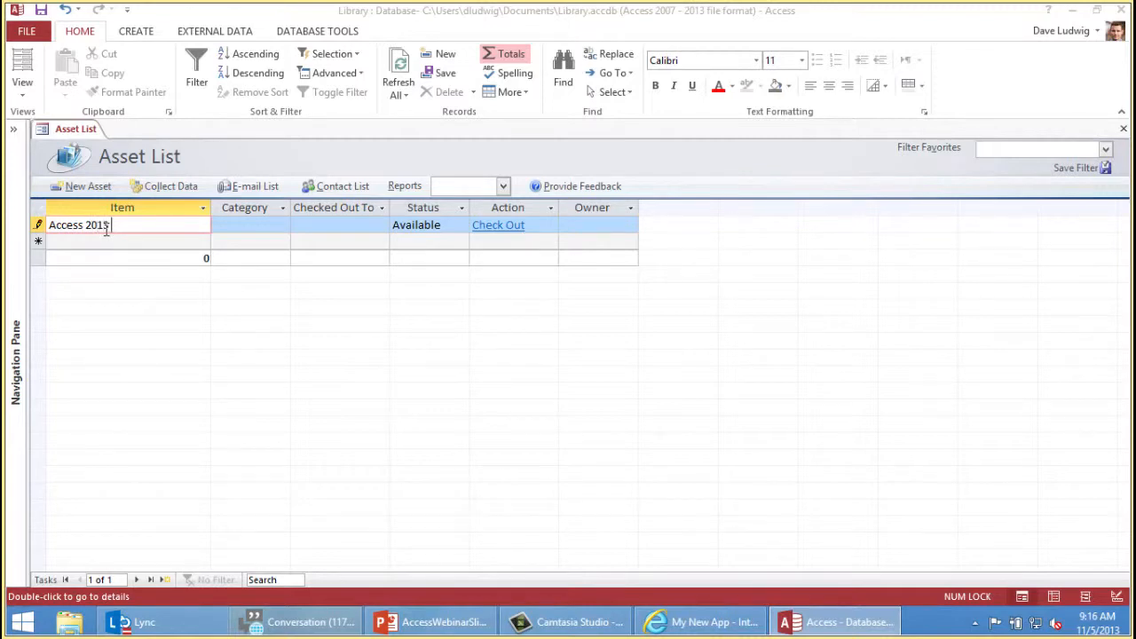
type("Inside Out")
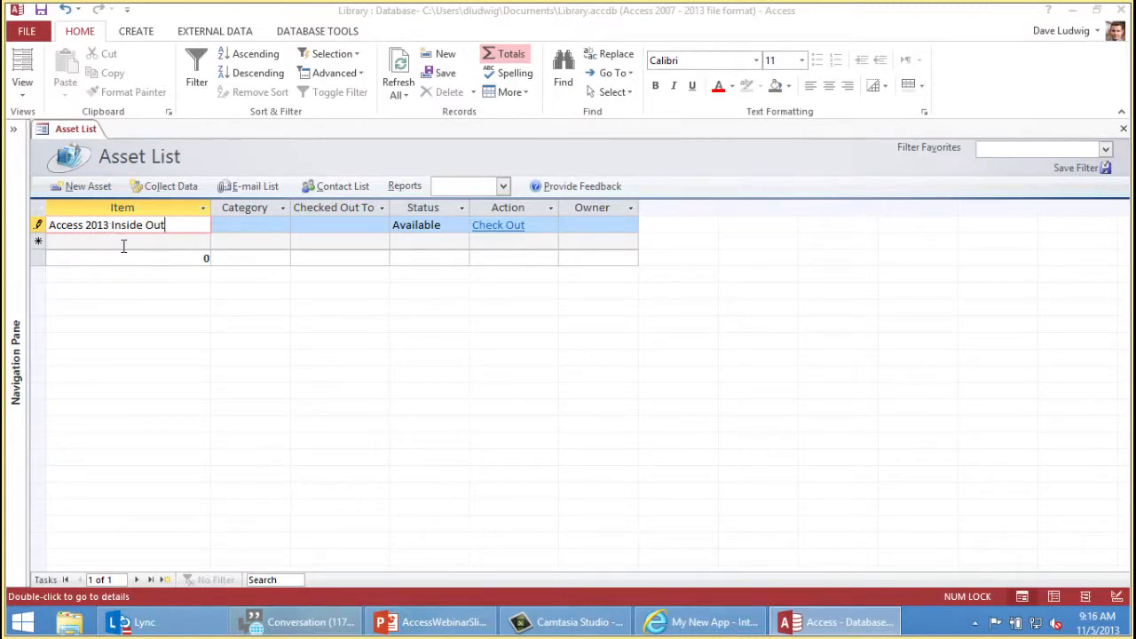
mouse_move(171, 241)
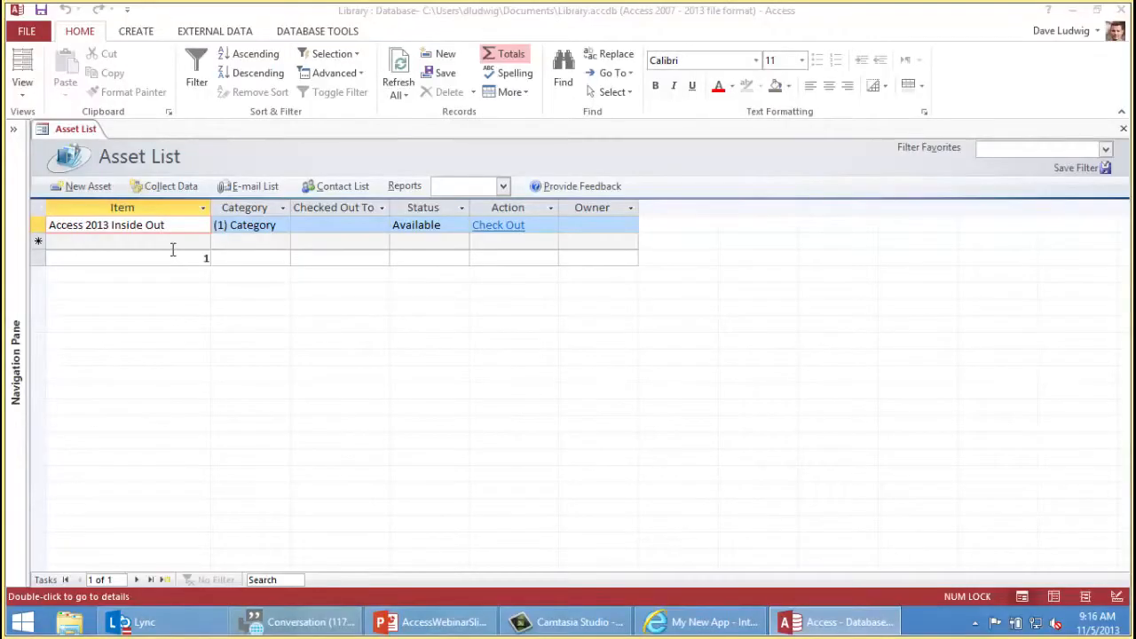
mouse_move(288, 230)
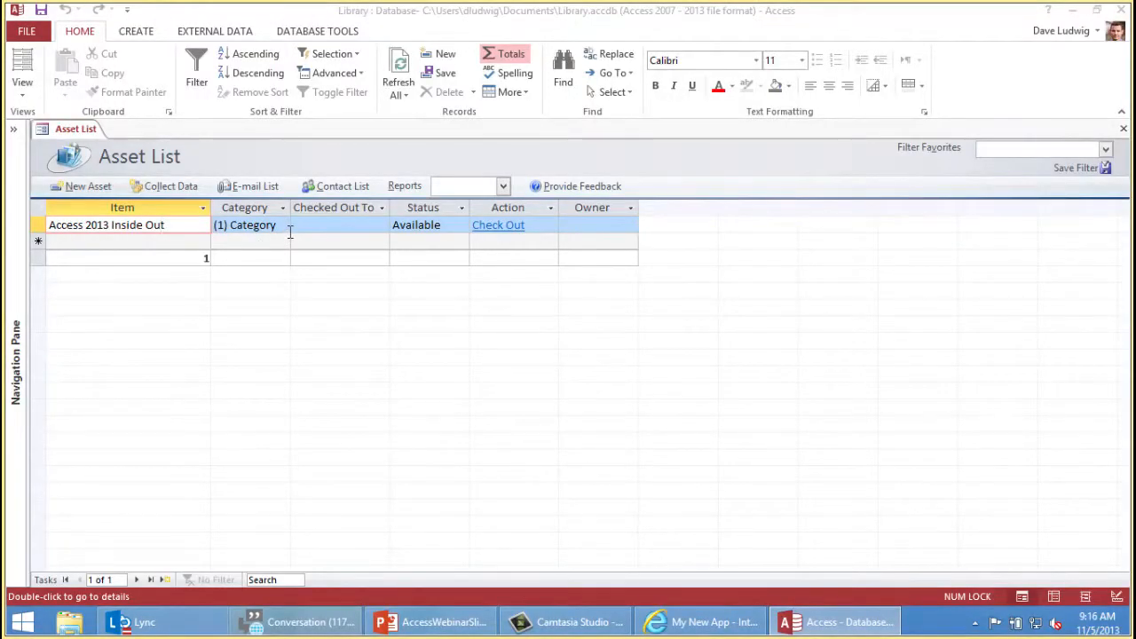
Step: Give the first asset category Technical and edit the Category list to Cookbooks, Thrillers, Technical
left_click(281, 223)
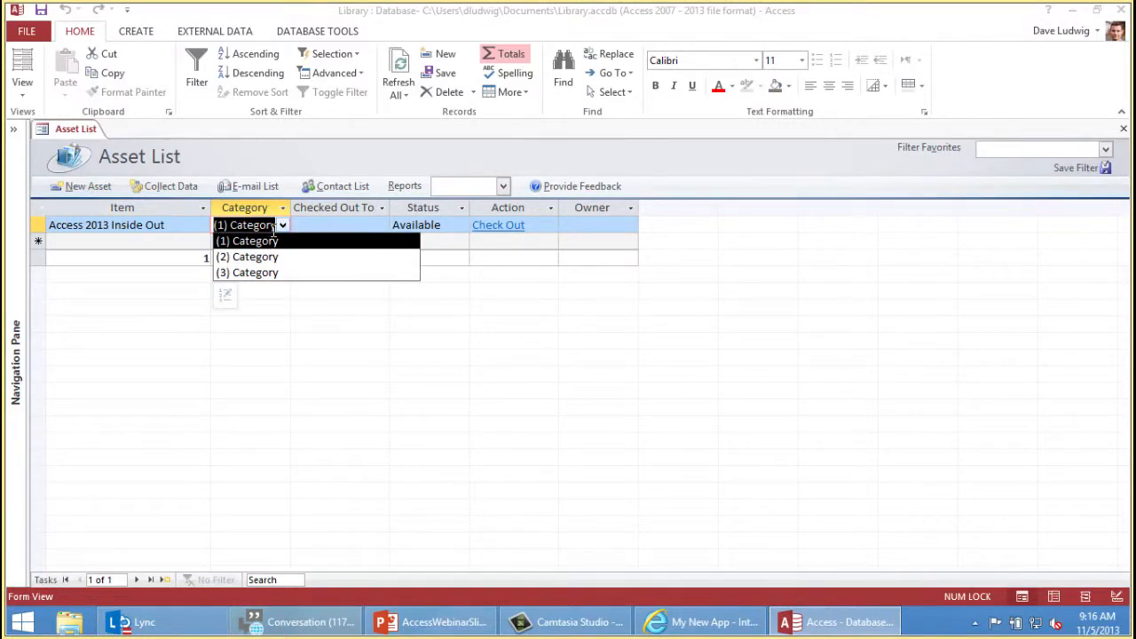
mouse_move(277, 181)
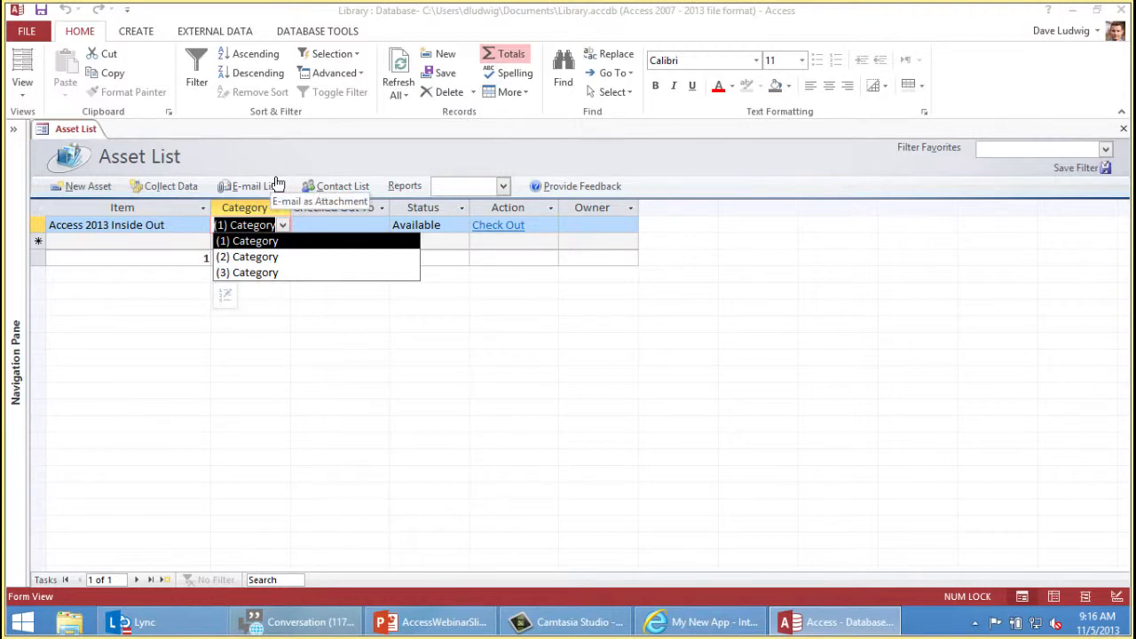
type("T")
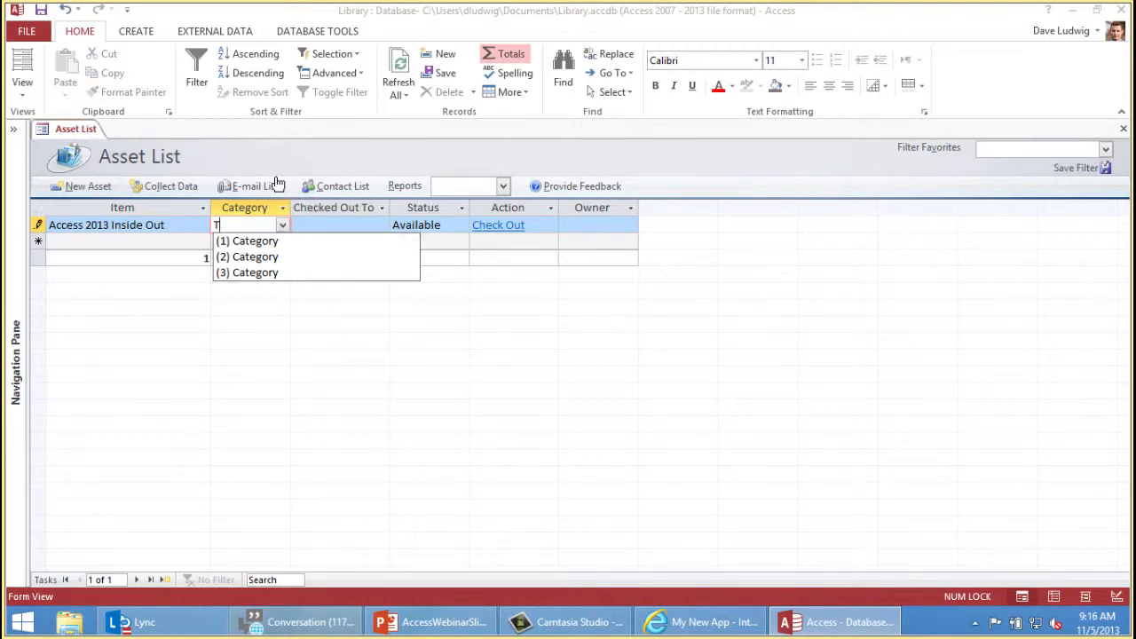
type("echnical")
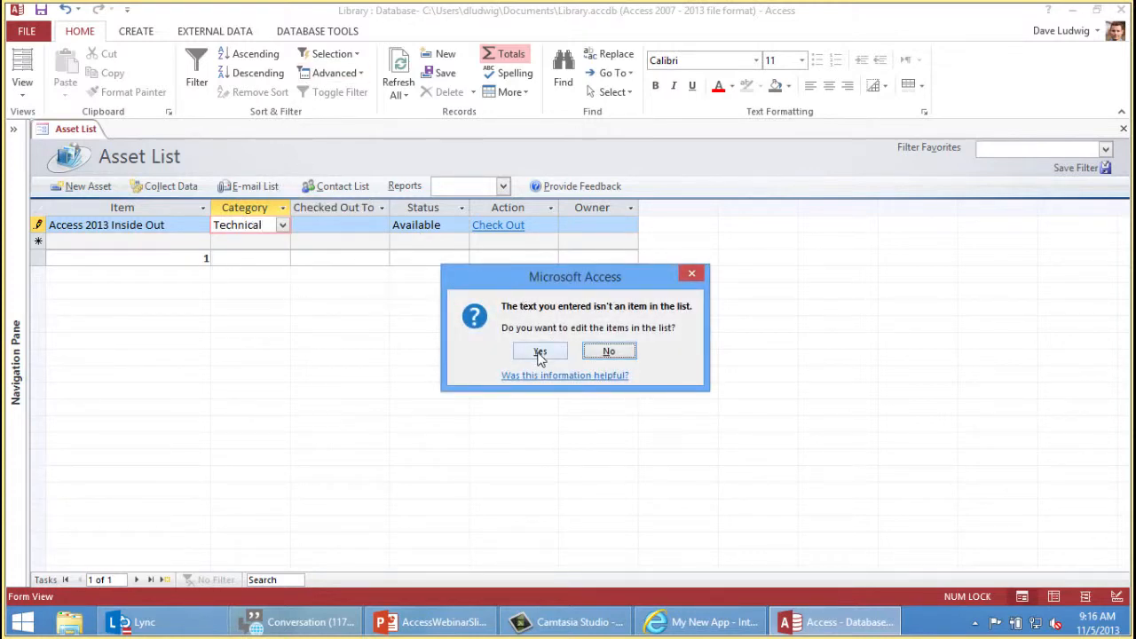
left_click(539, 352)
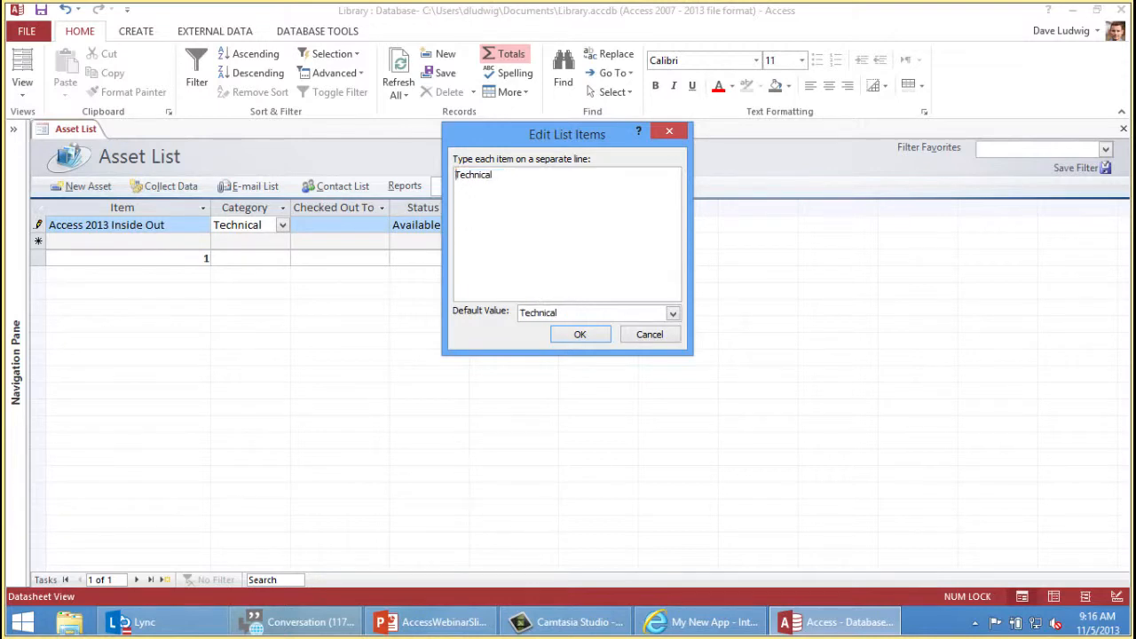
type("Cookbooks")
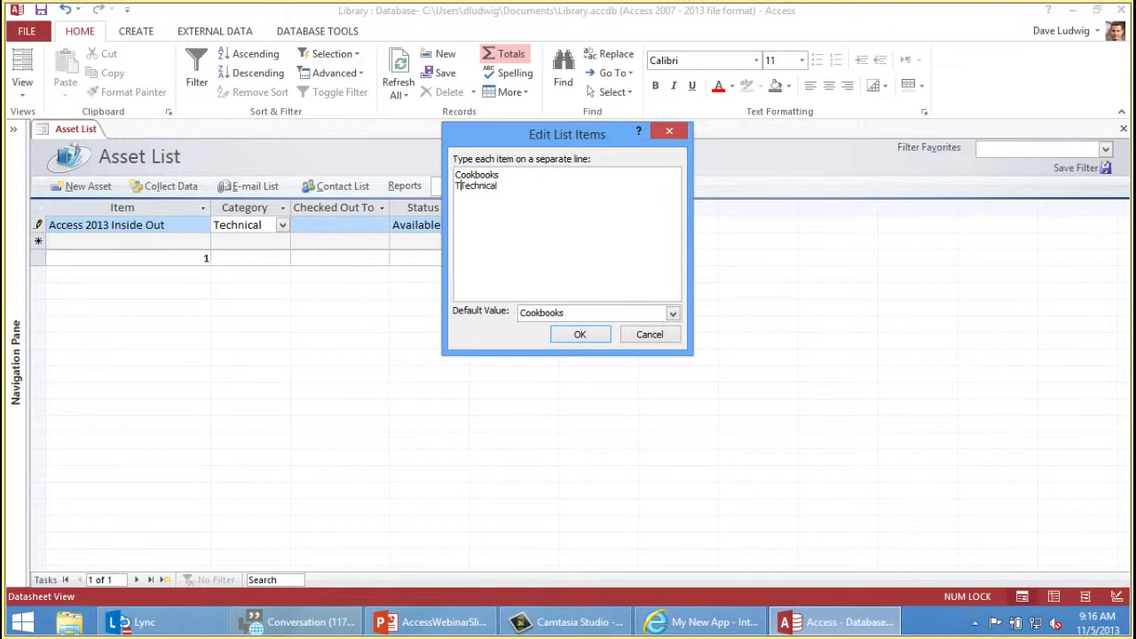
type("Thrillers")
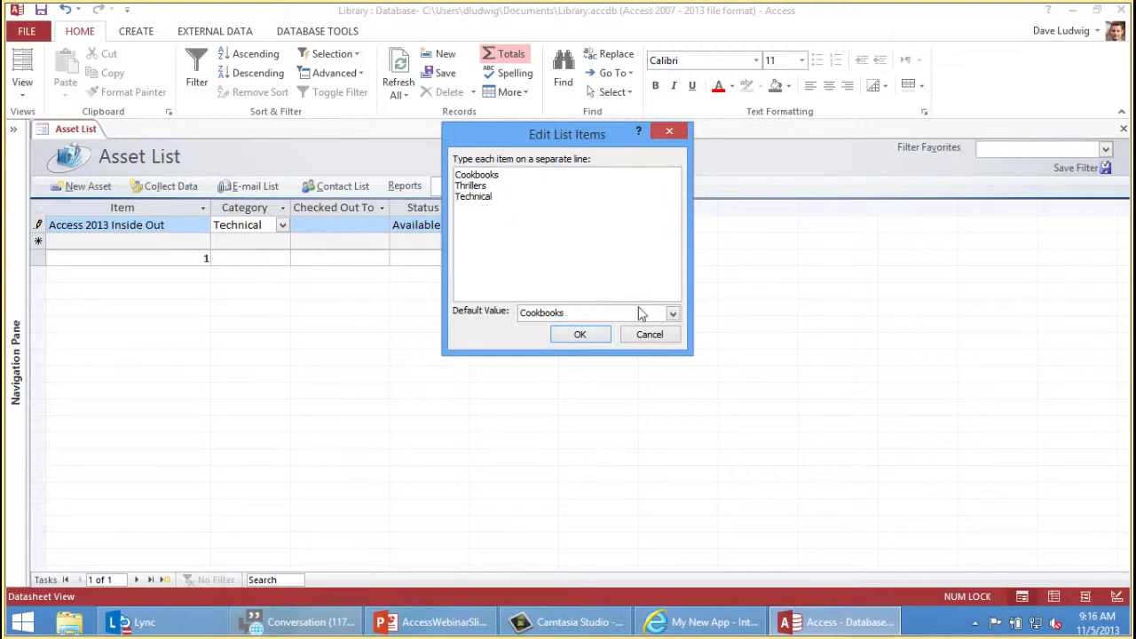
left_click(671, 312)
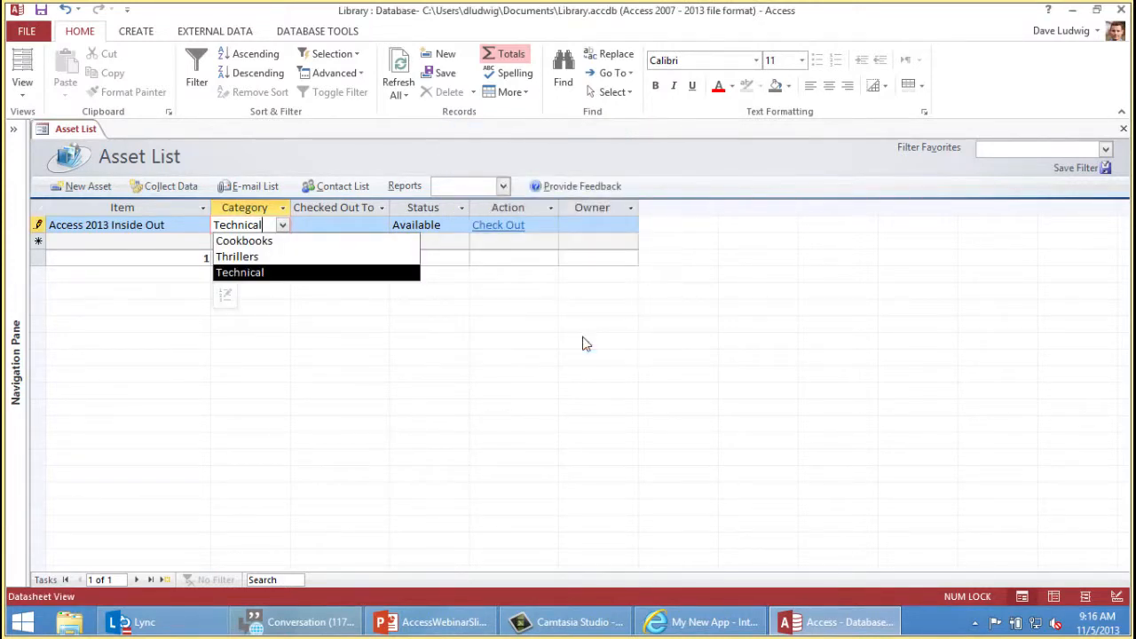
mouse_move(245, 241)
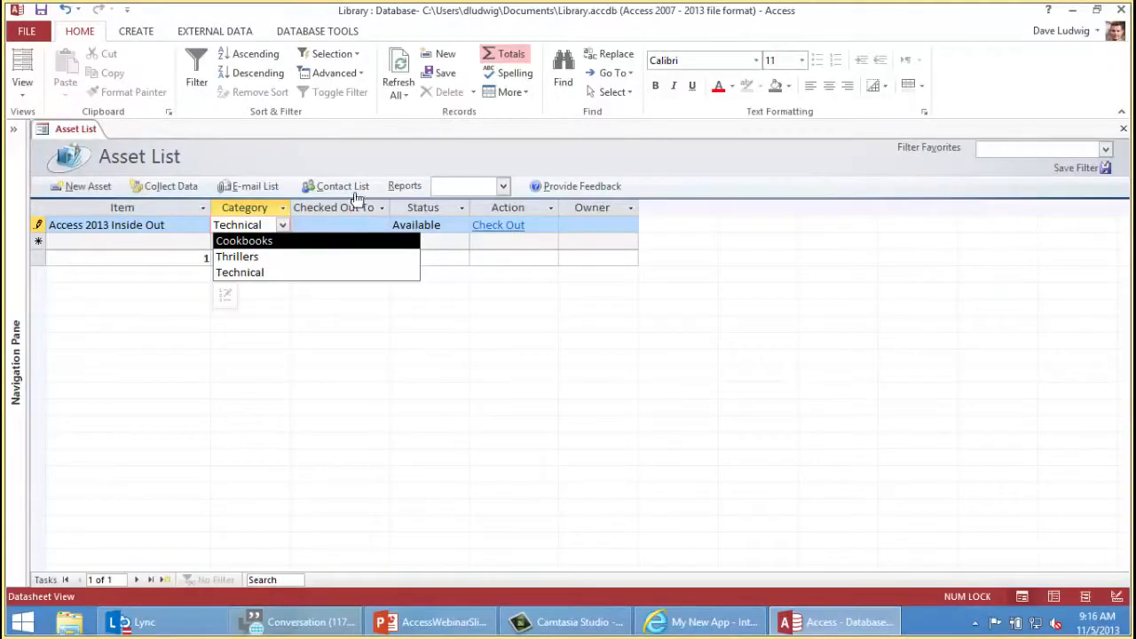
Step: Open the Contact List form from the Asset List header
left_click(340, 186)
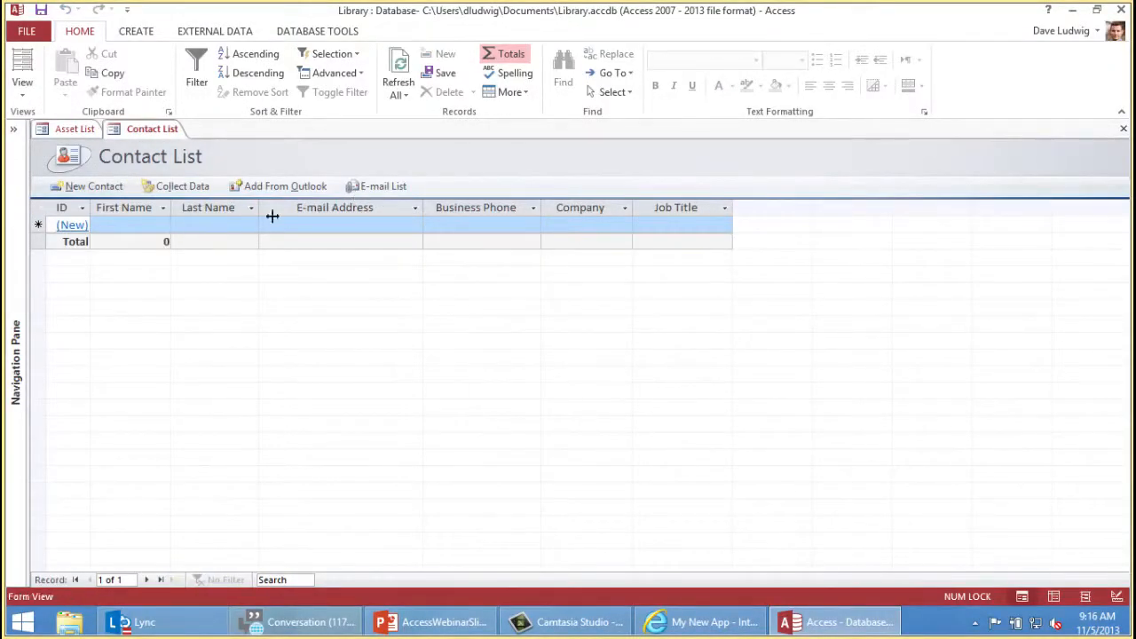
left_click(131, 224)
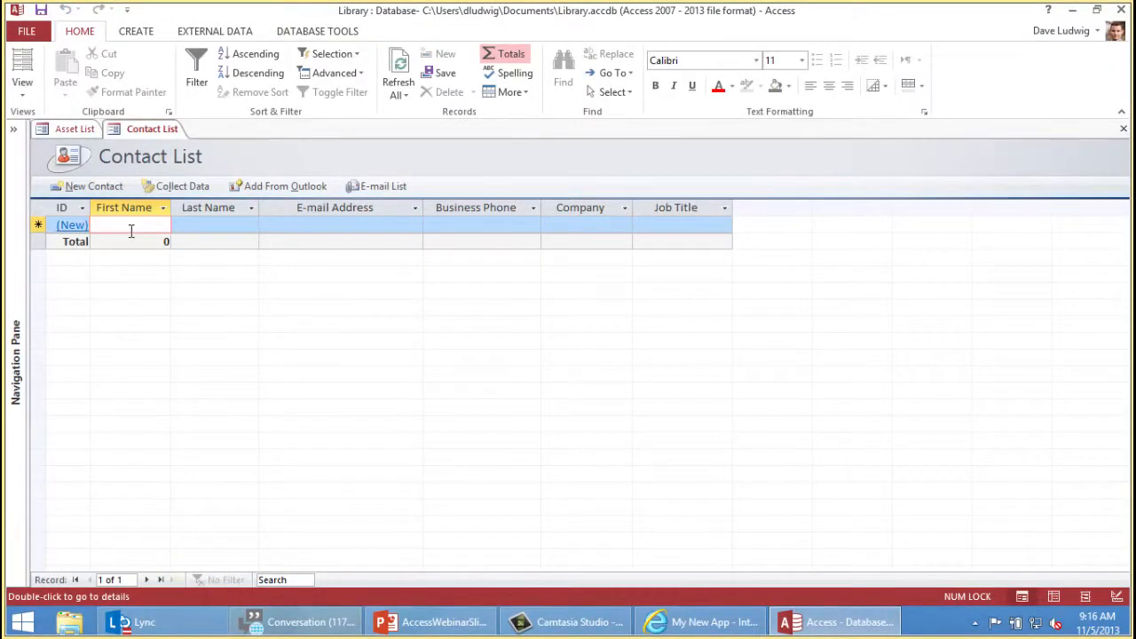
type("Dave")
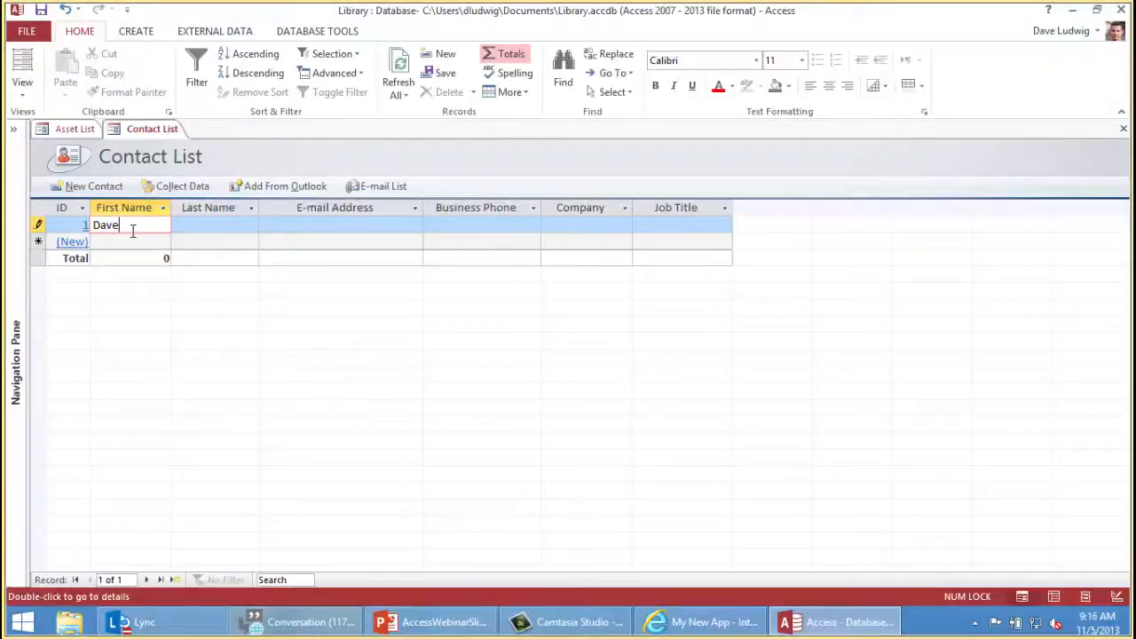
key("Tab")
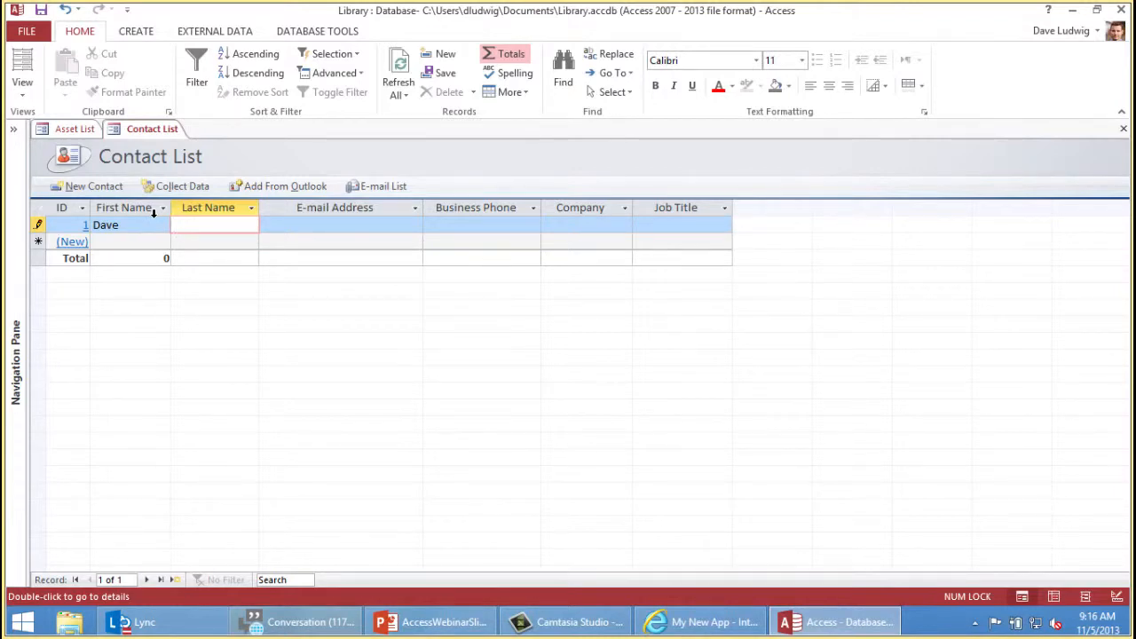
type("Ludwig")
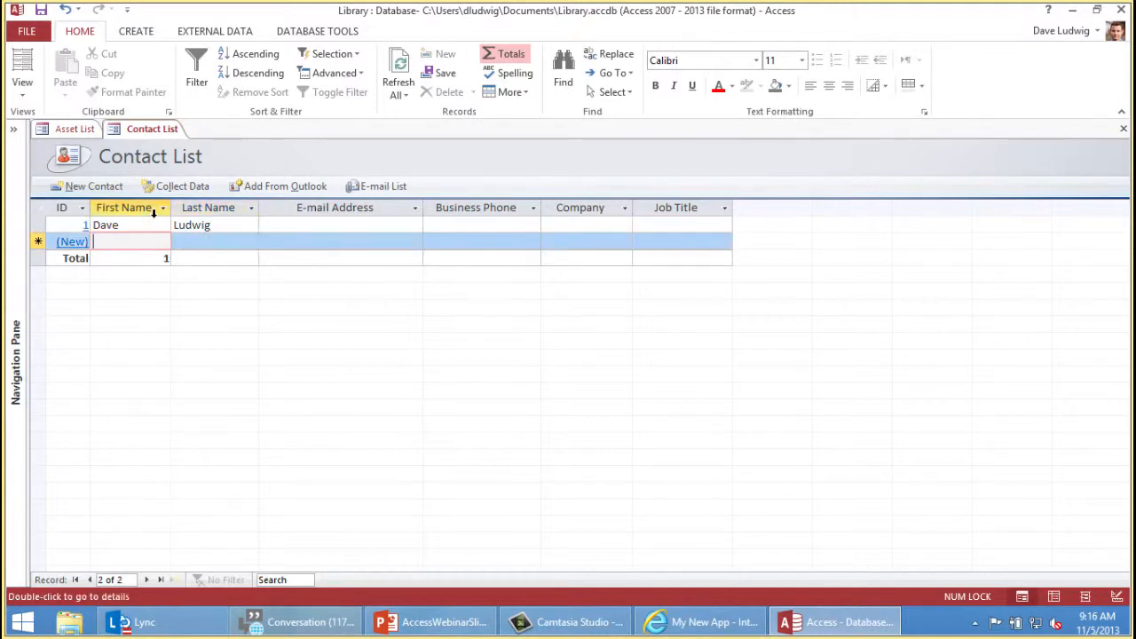
type("Doug")
left_click(215, 241)
type("T")
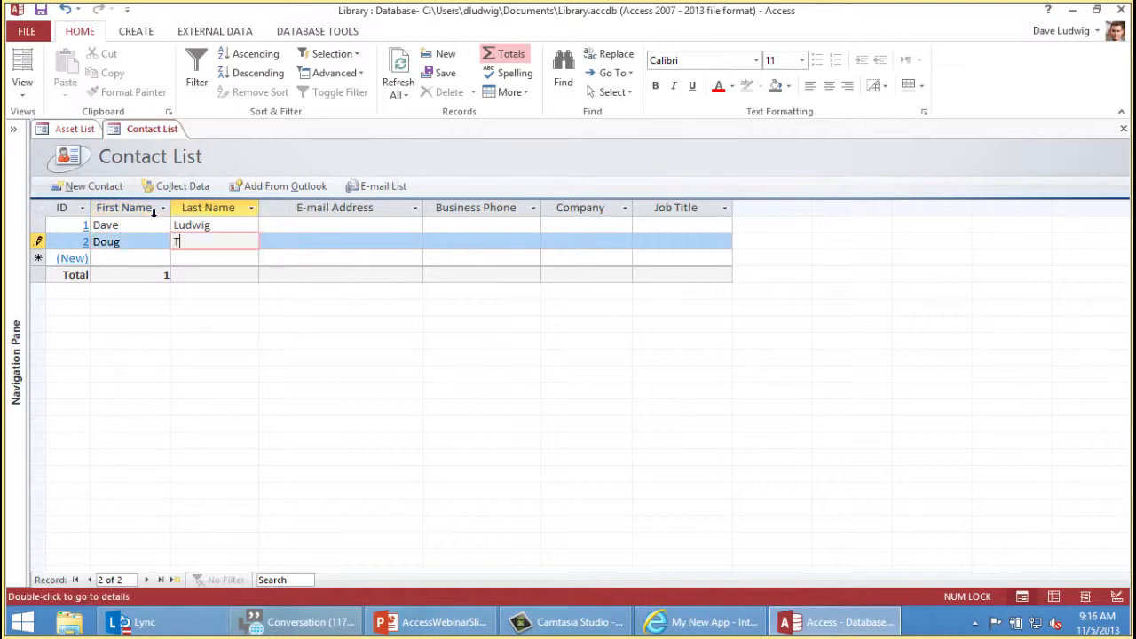
type("homas")
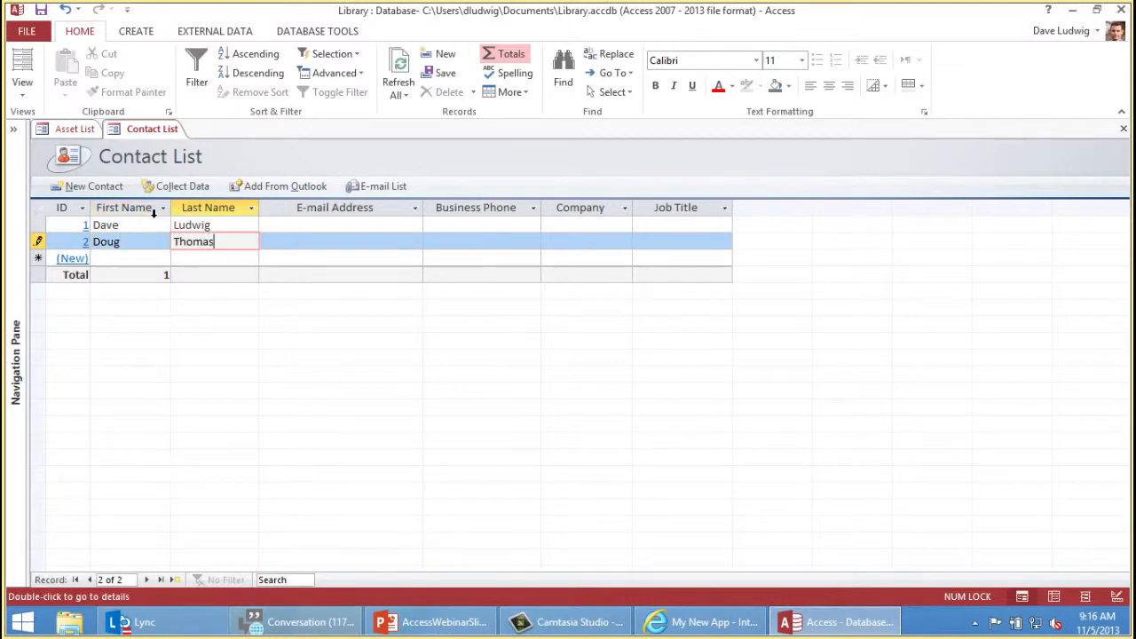
left_click(191, 223)
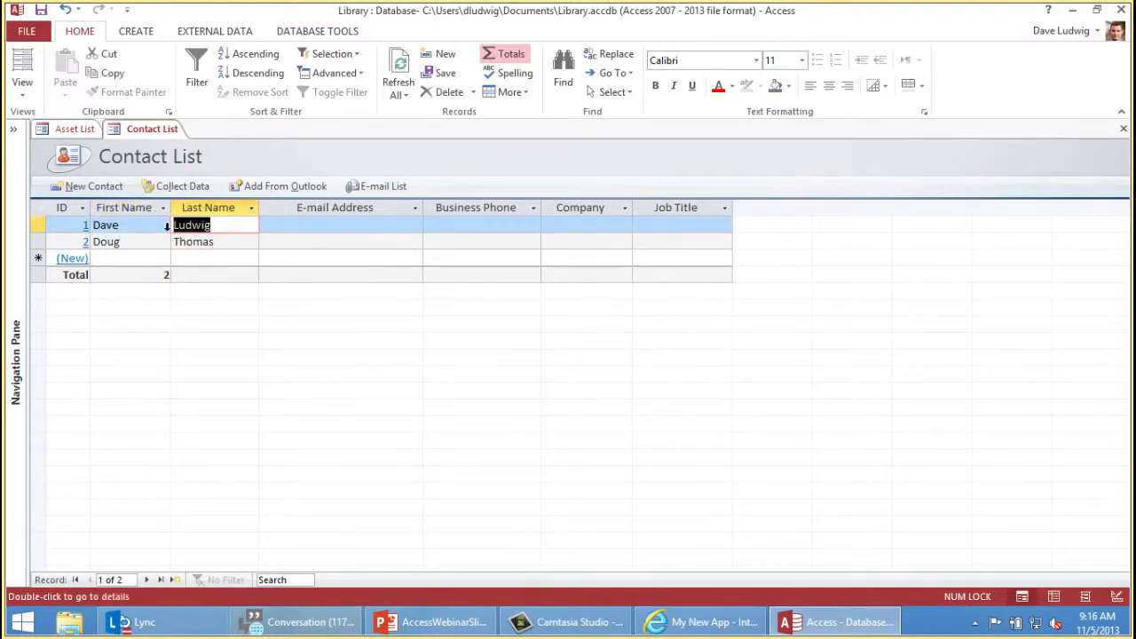
left_click(74, 128)
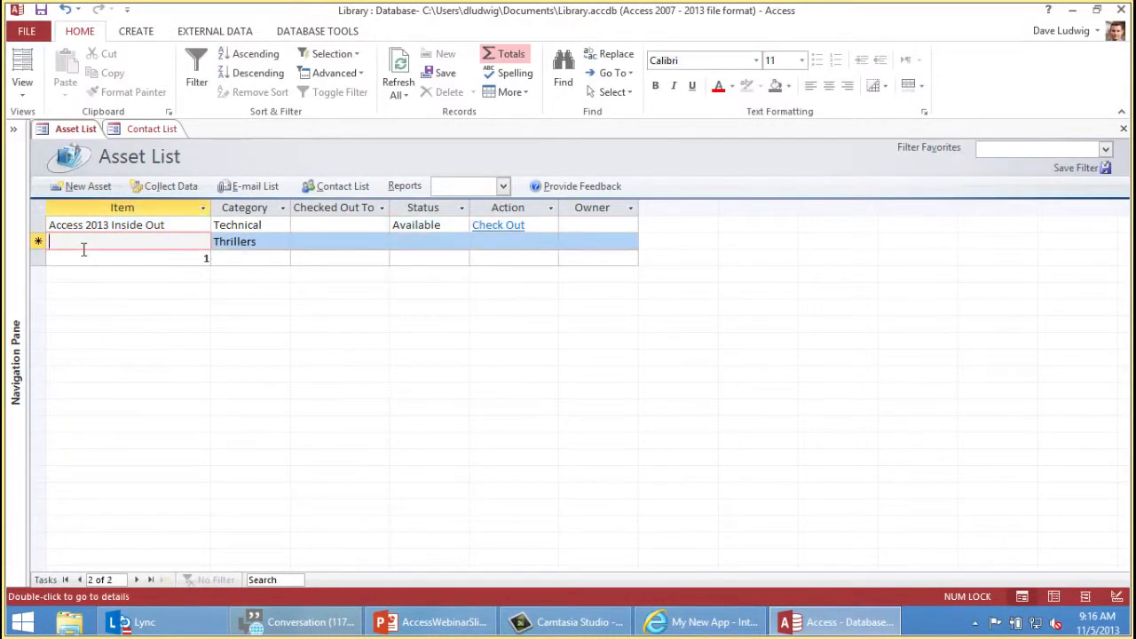
Step: Enter a second asset 'The Joy of Boiling' with category Cookbooks
type("The")
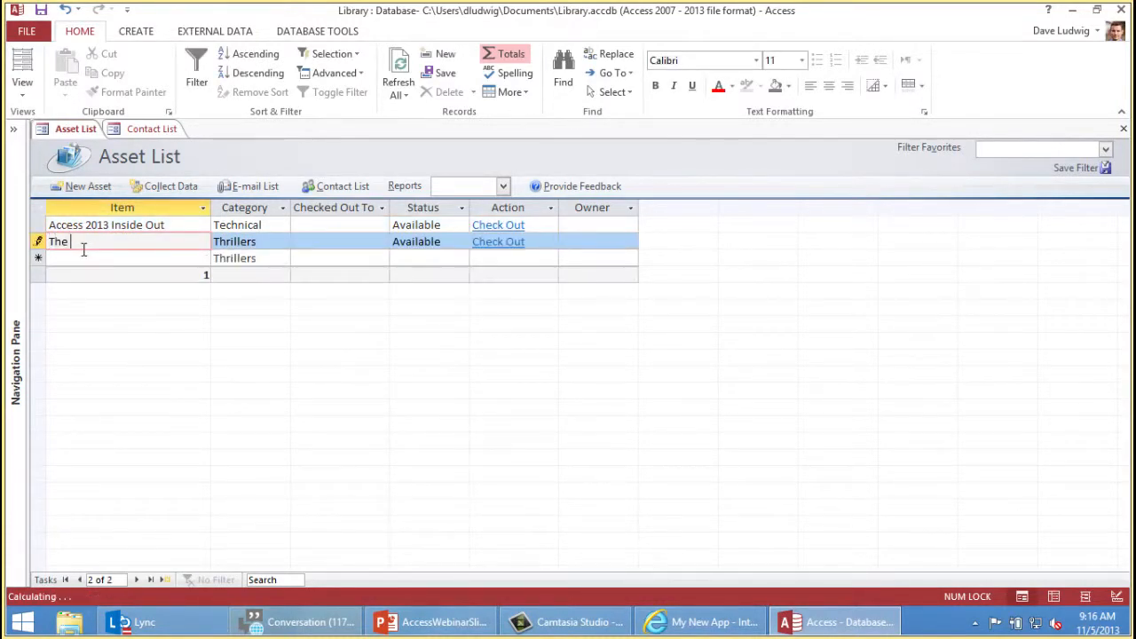
type("Joy of Boi")
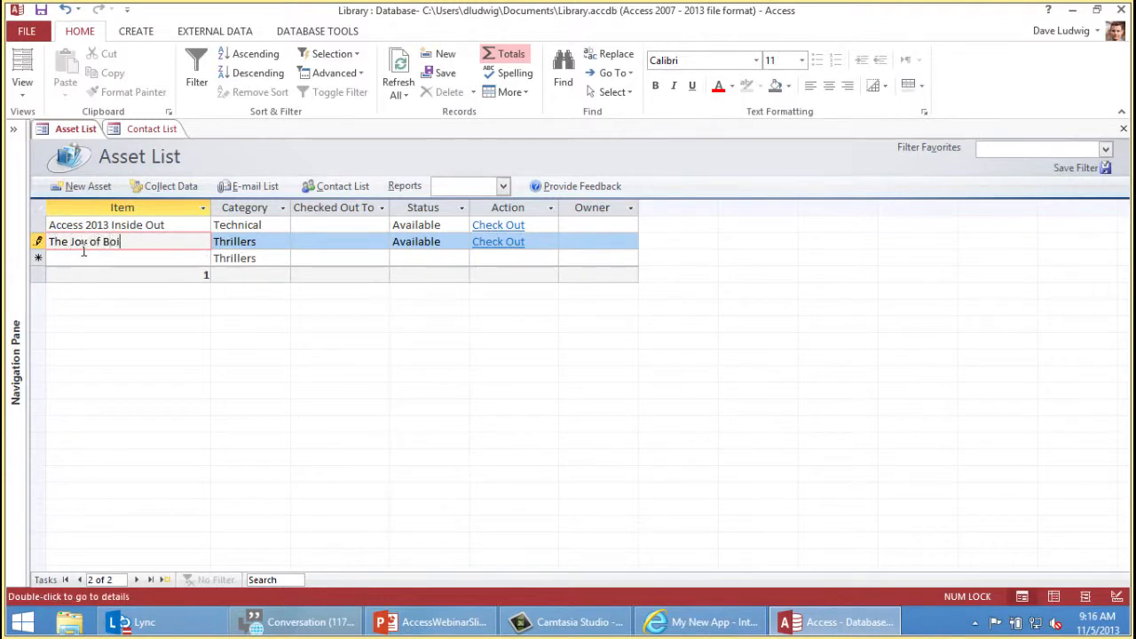
type("ling")
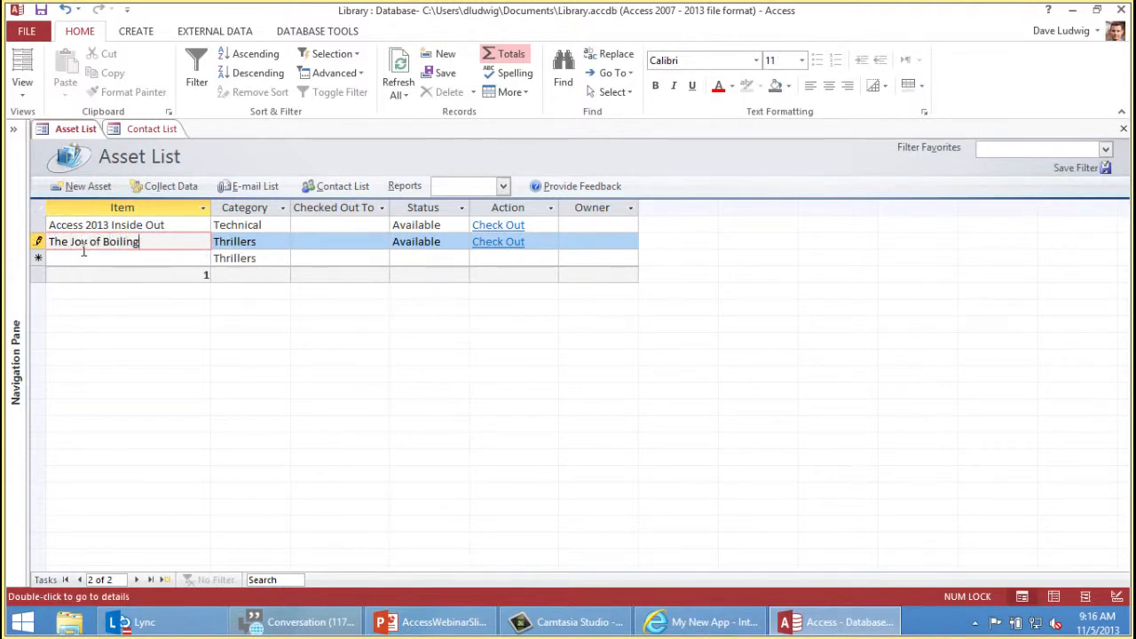
left_click(249, 241)
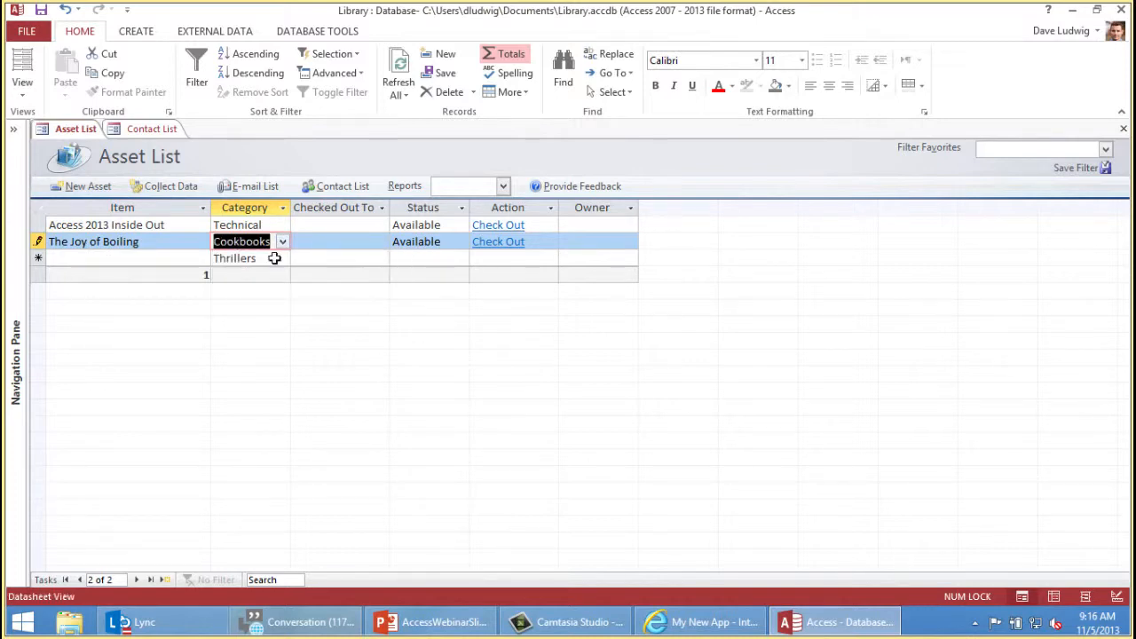
mouse_move(405, 277)
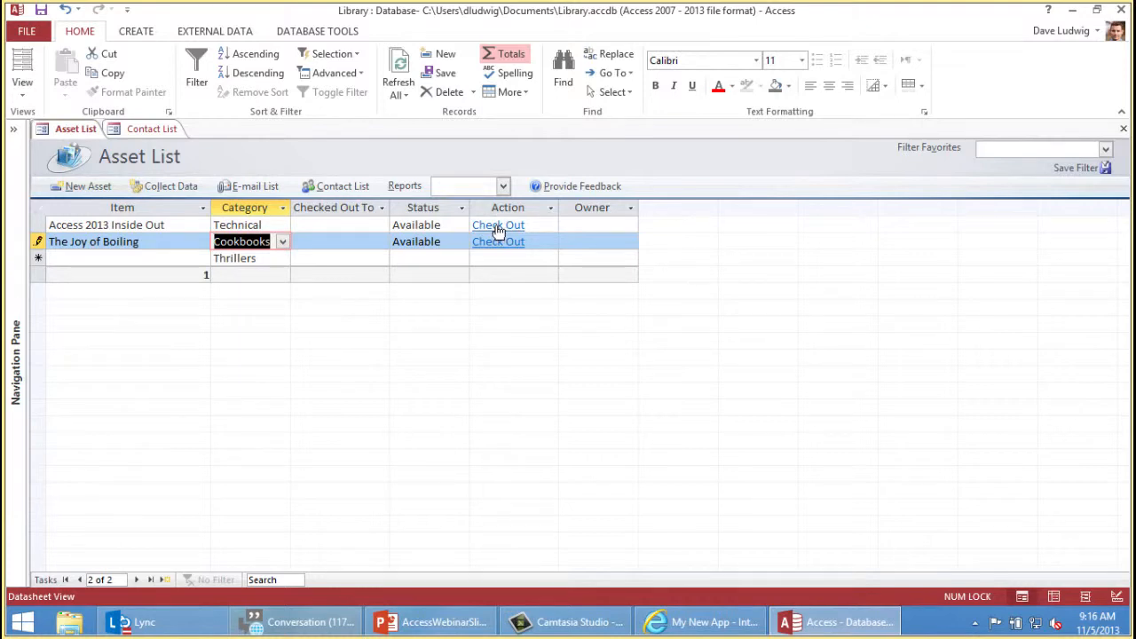
Step: Check out Access 2013 Inside Out to Dave Ludwig and The Joy of Boiling to Doug Thomas
left_click(497, 223)
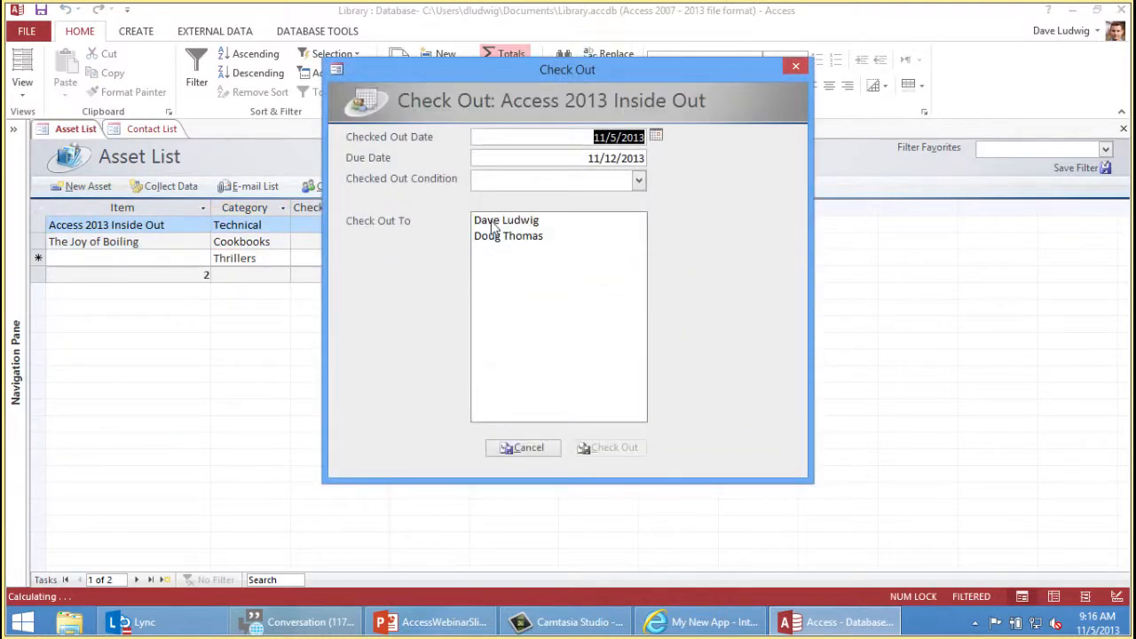
left_click(522, 447)
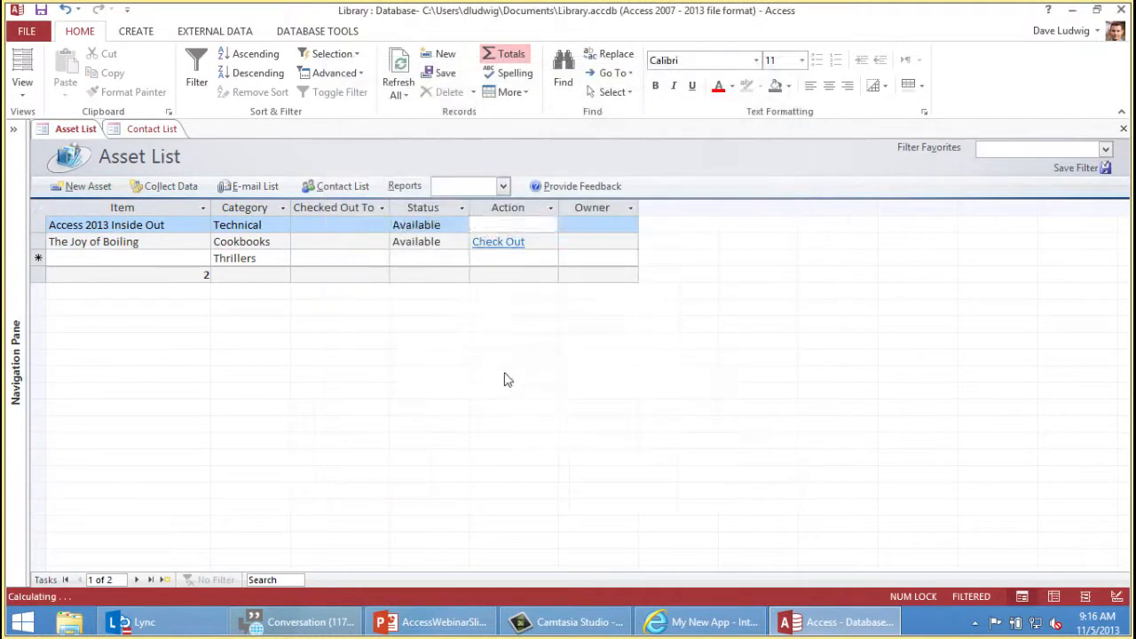
left_click(497, 242)
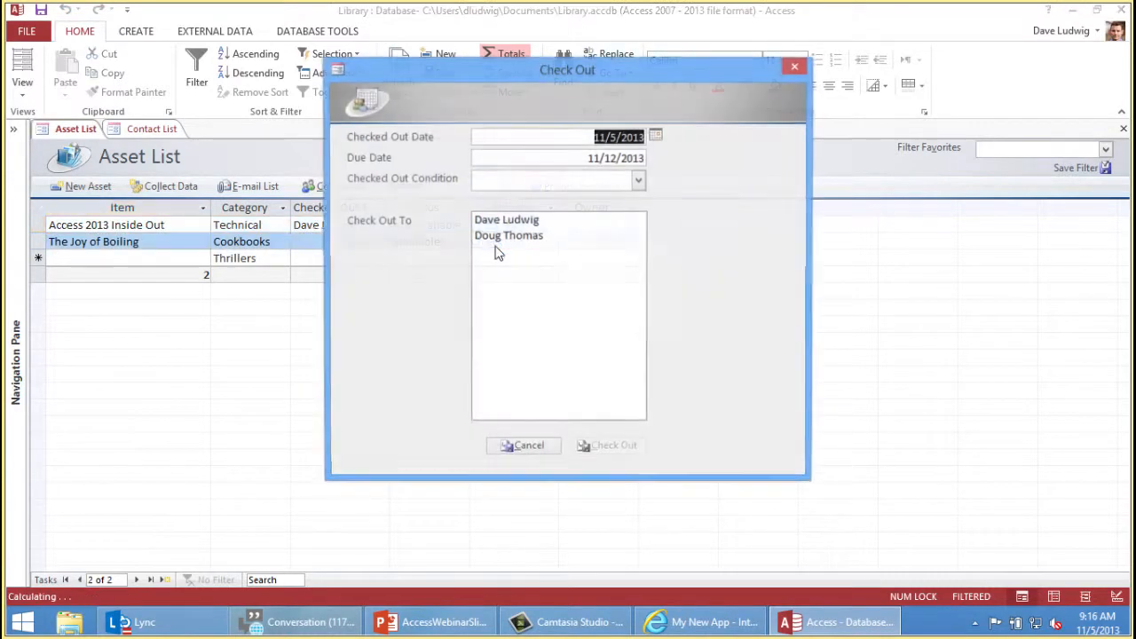
left_click(508, 234)
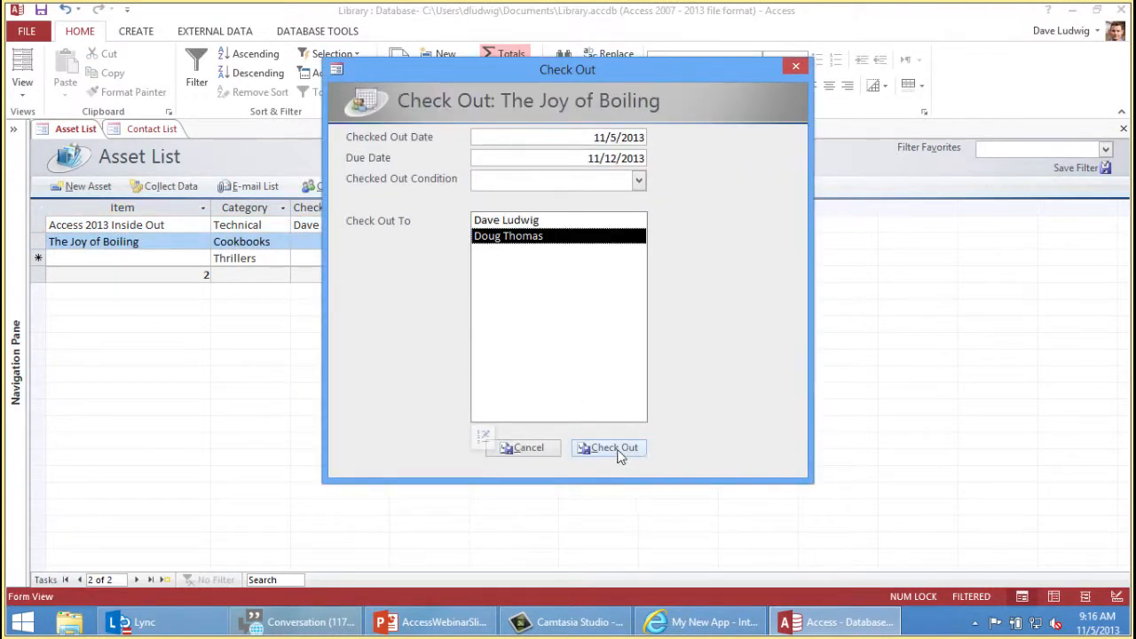
left_click(609, 447)
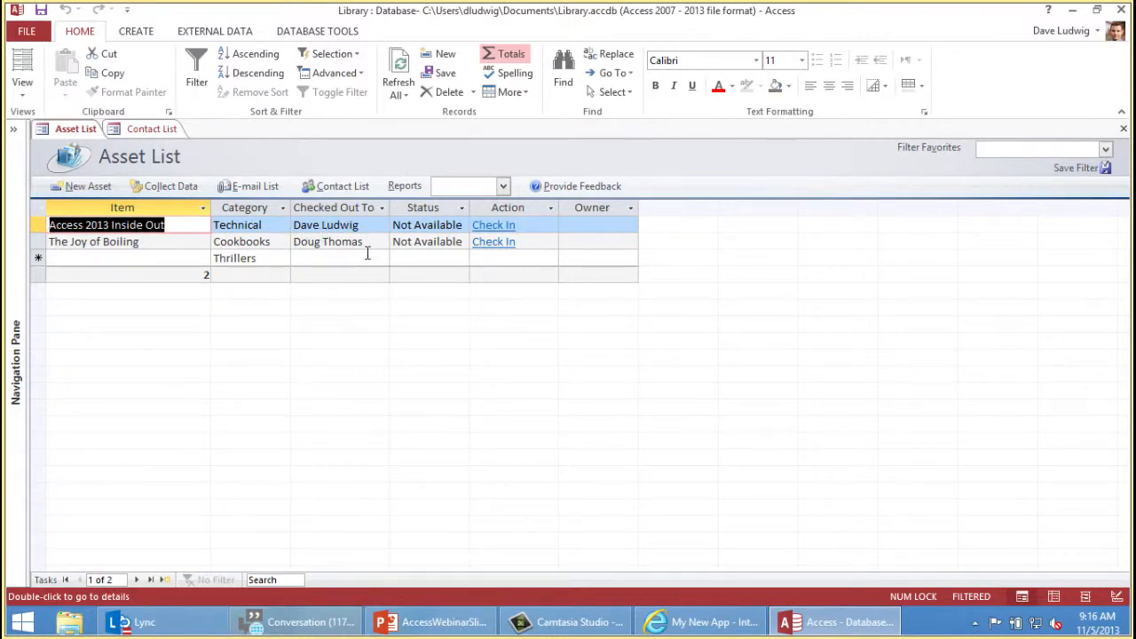
mouse_move(366, 258)
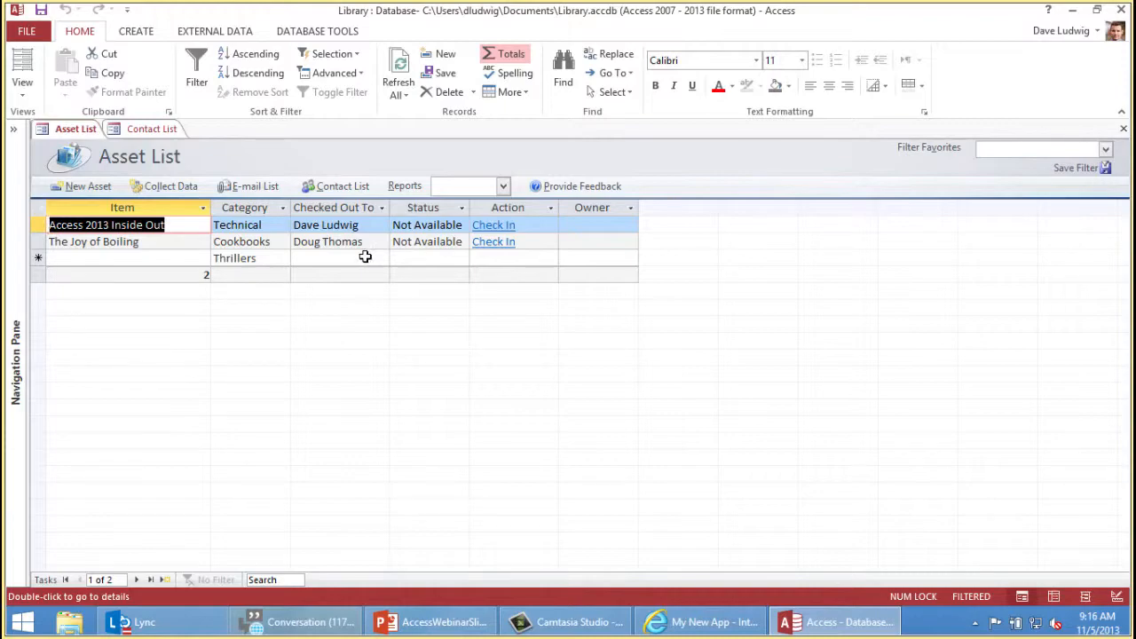
left_click(27, 30)
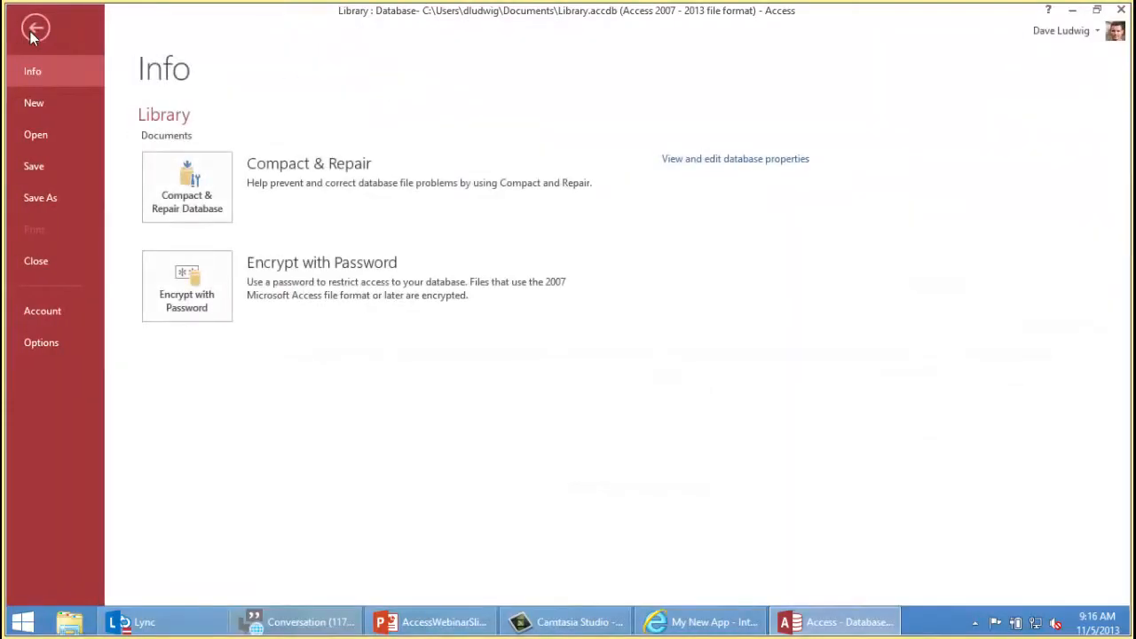
Step: Return to the File > New template gallery of databases and web apps
left_click(34, 103)
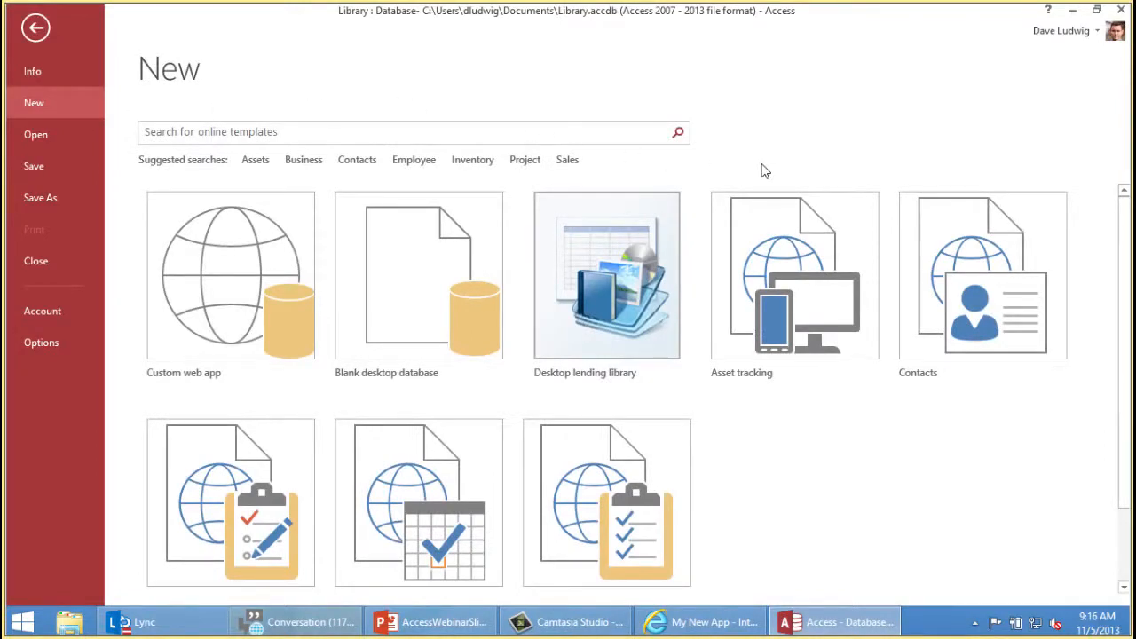
mouse_move(781, 152)
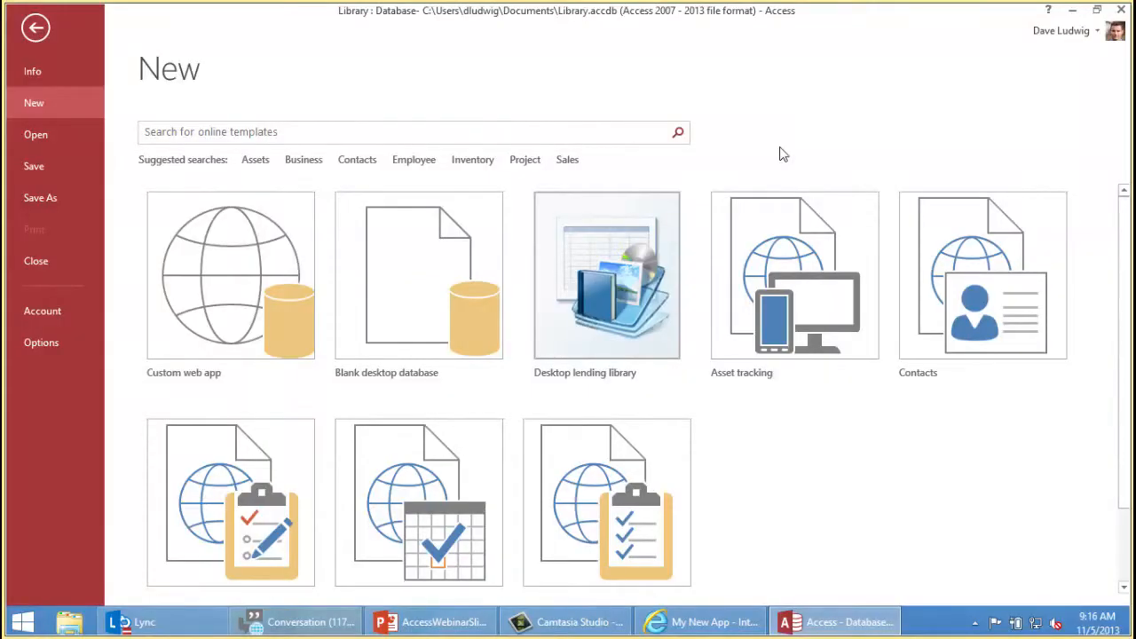
mouse_move(773, 167)
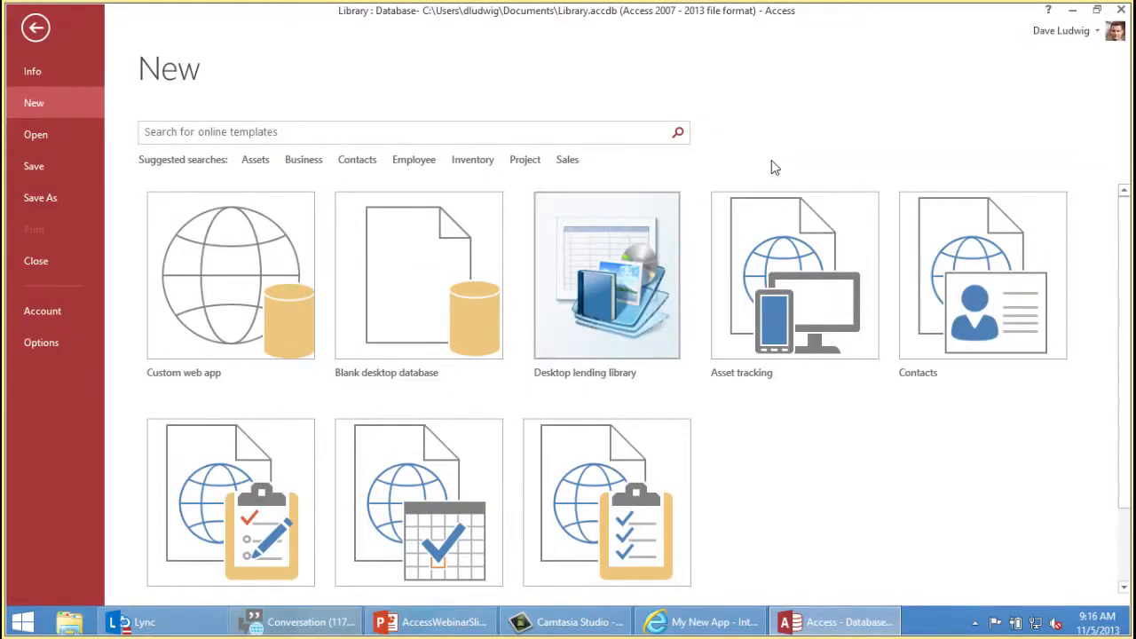
mouse_move(820, 227)
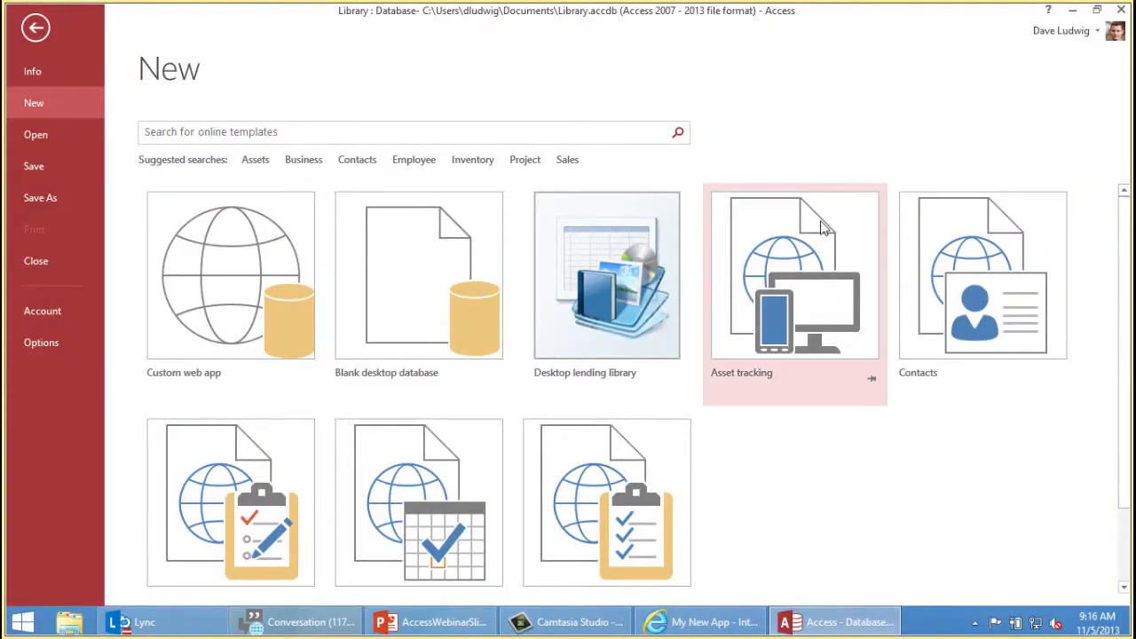
mouse_move(760, 275)
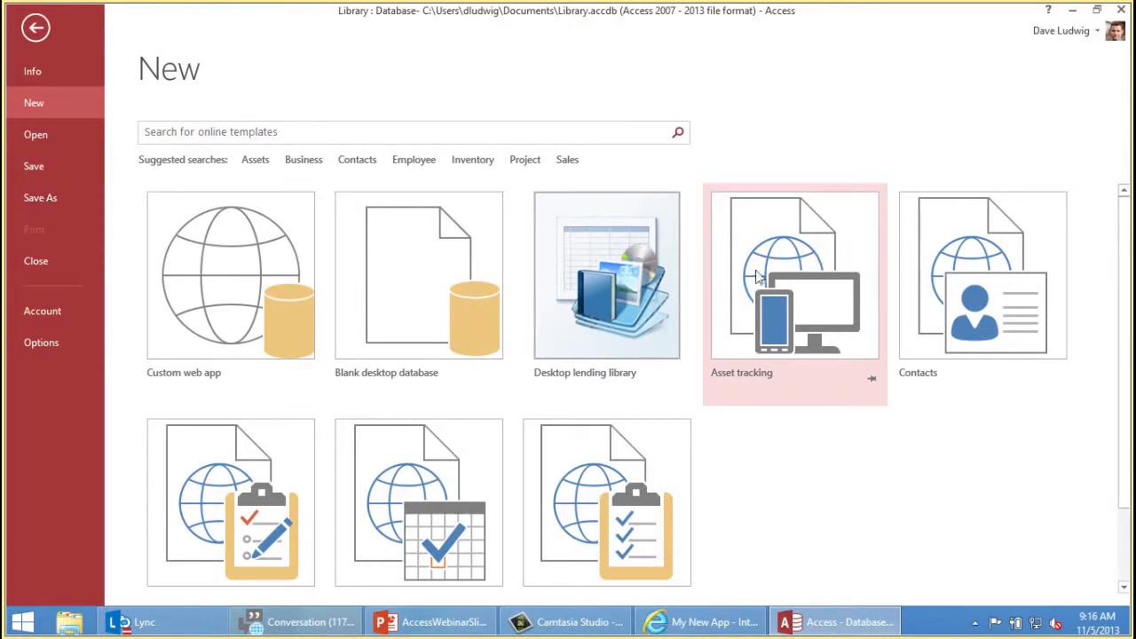
mouse_move(770, 277)
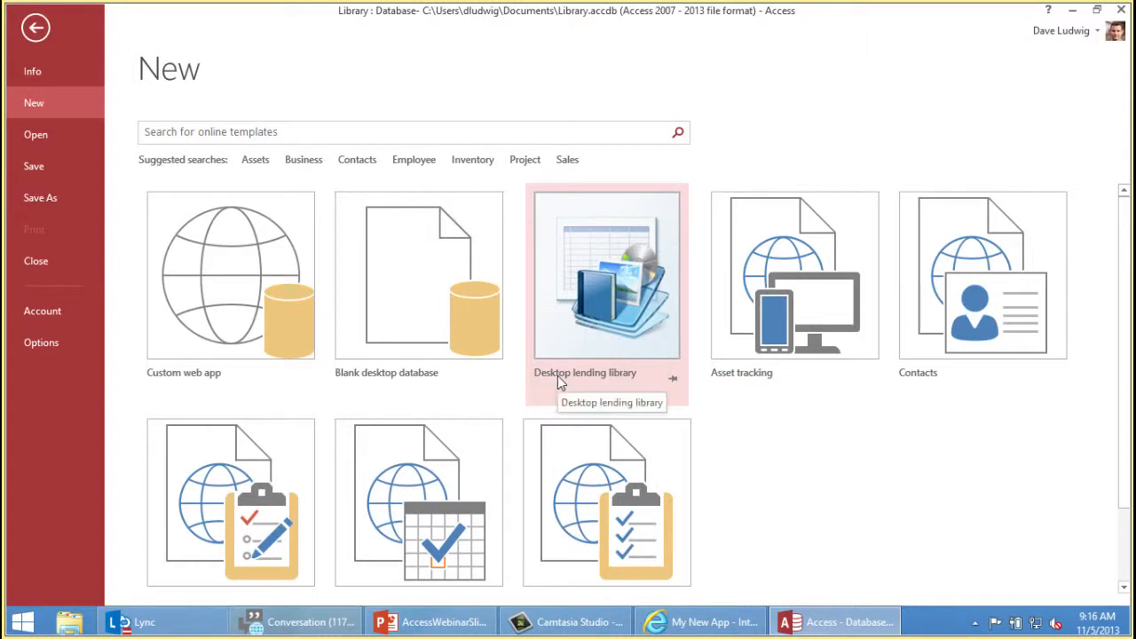
mouse_move(545, 383)
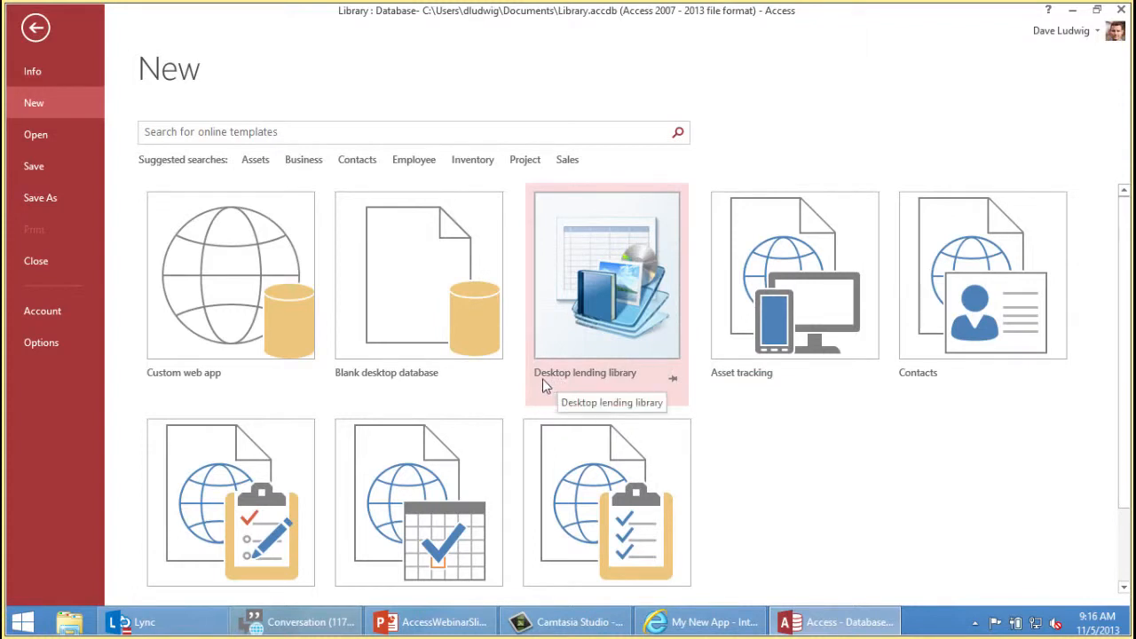
mouse_move(552, 387)
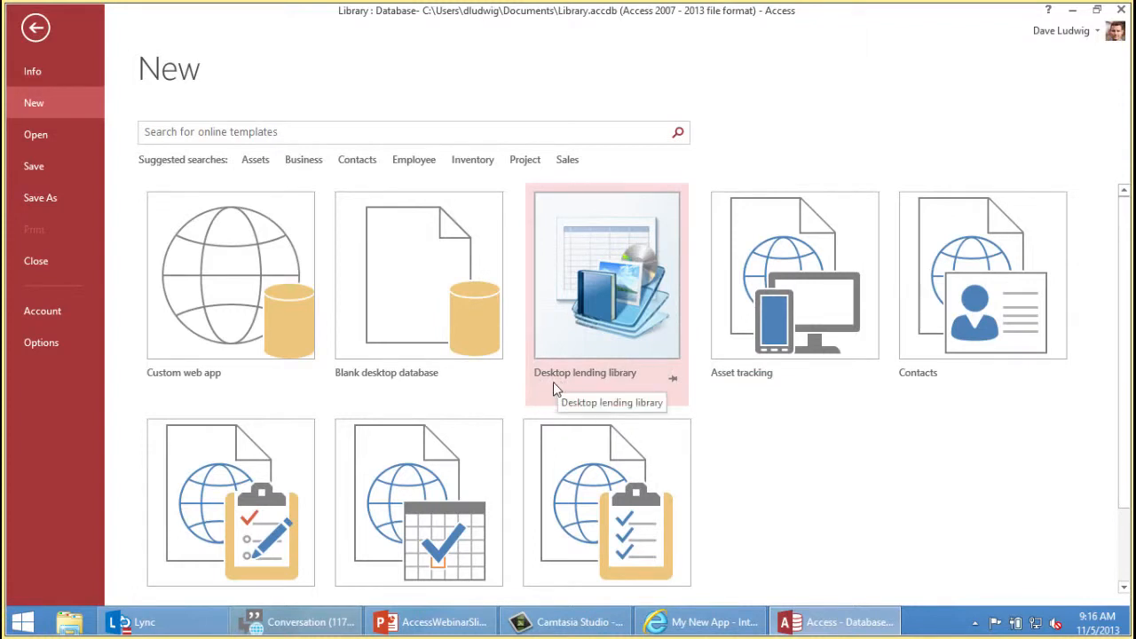
mouse_move(760, 408)
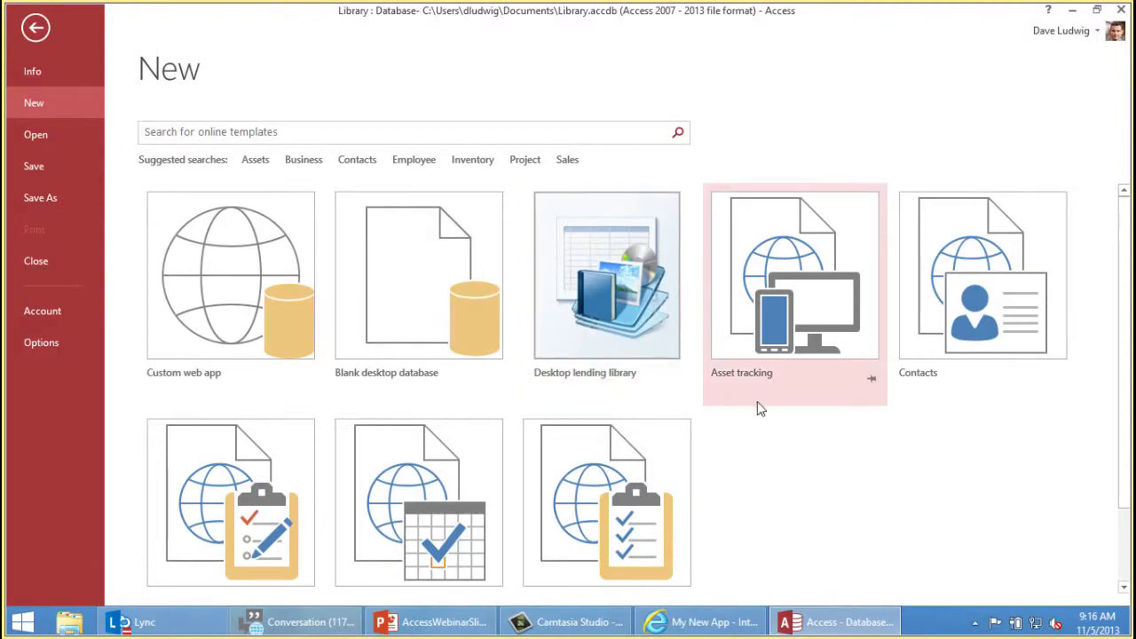
mouse_move(766, 281)
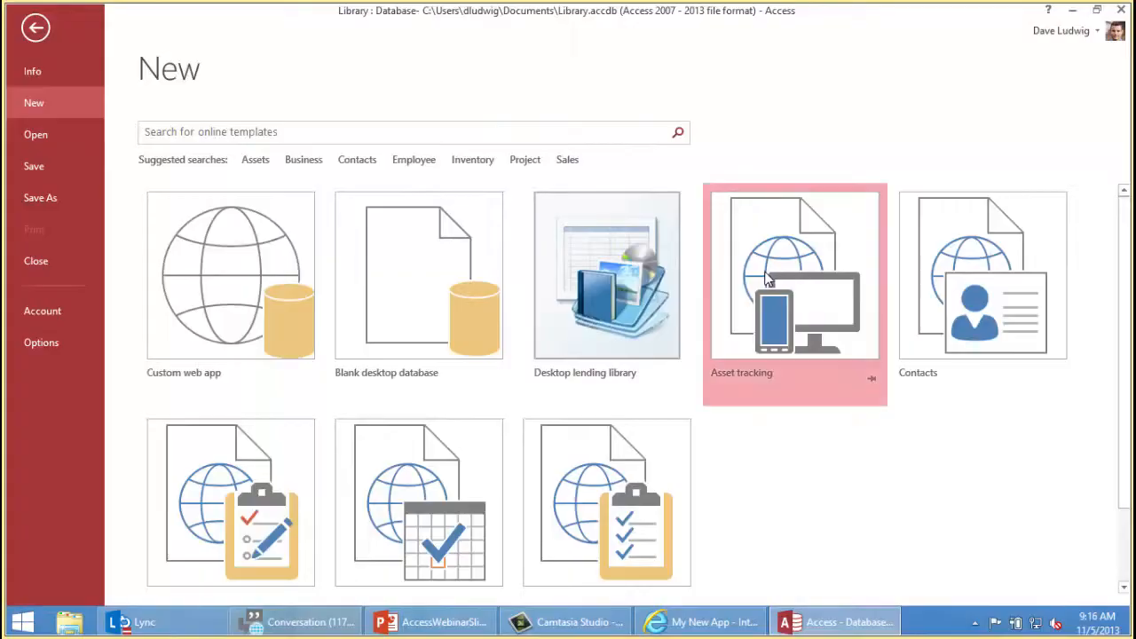
Step: Choose the Asset tracking template and name the new web app 'Assets'
left_click(793, 276)
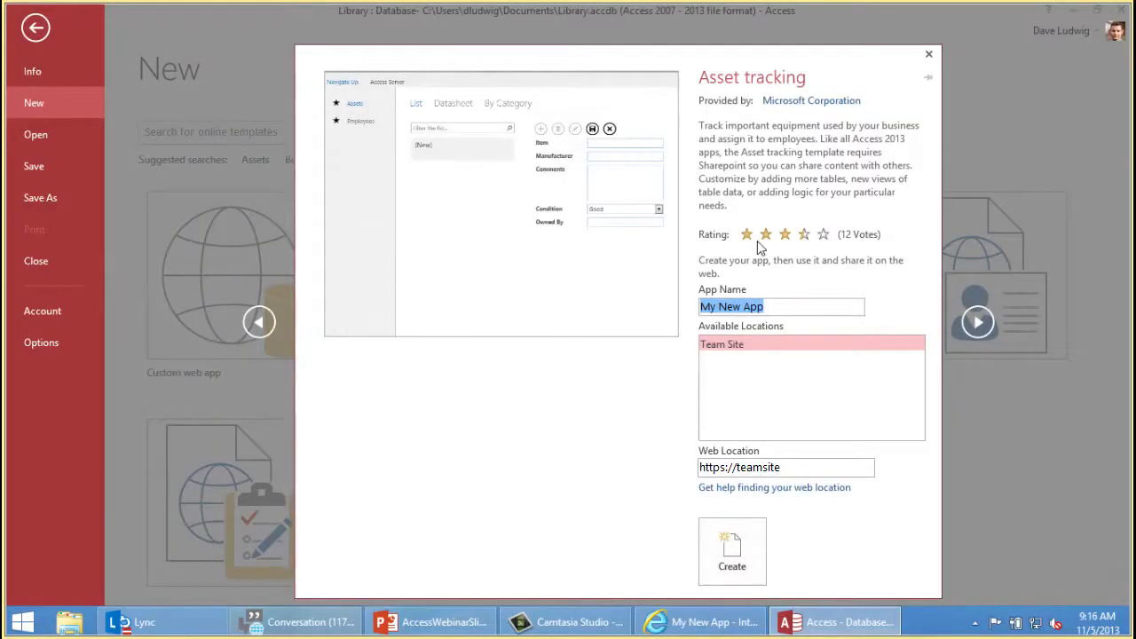
type("Assets")
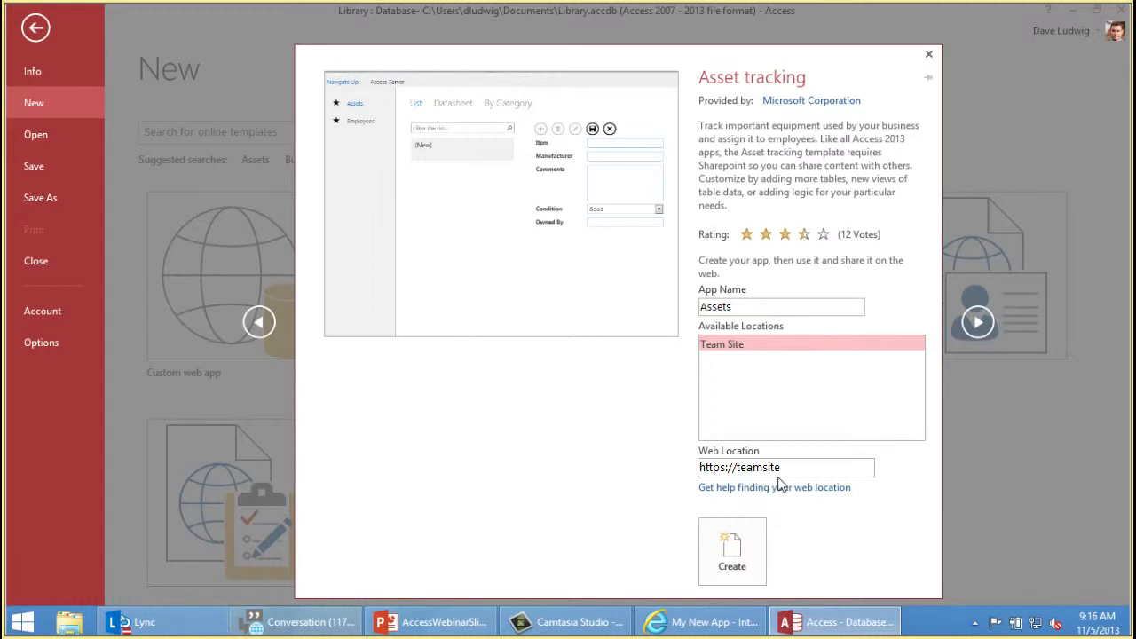
mouse_move(731, 550)
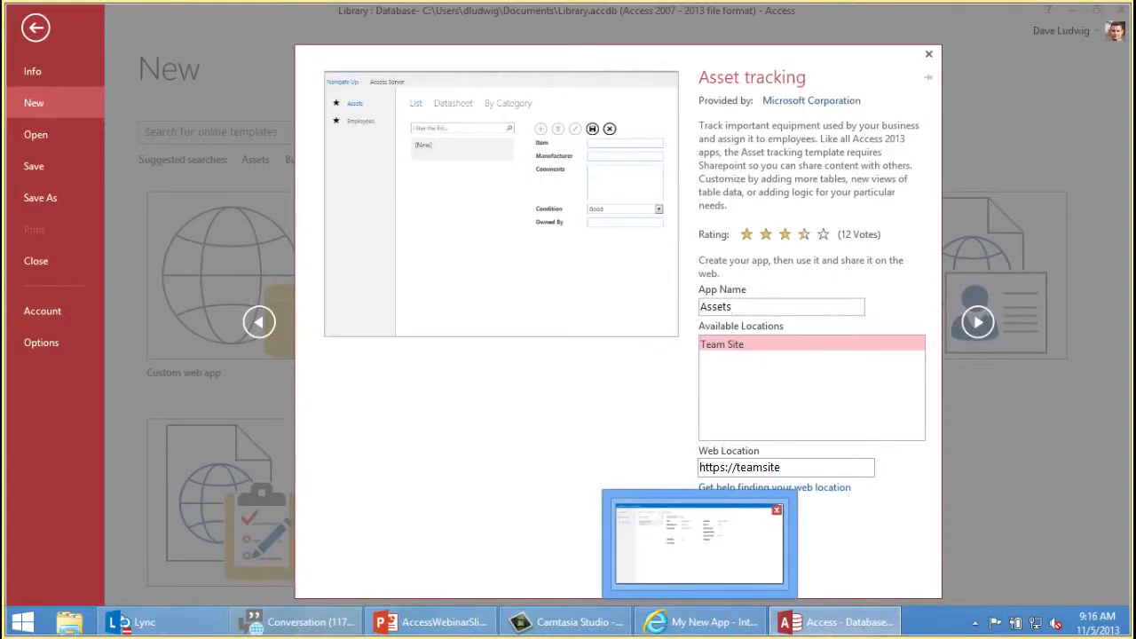
Step: In the browser, edit asset Computer 123's model number to 98761 and save the record
left_click(699, 541)
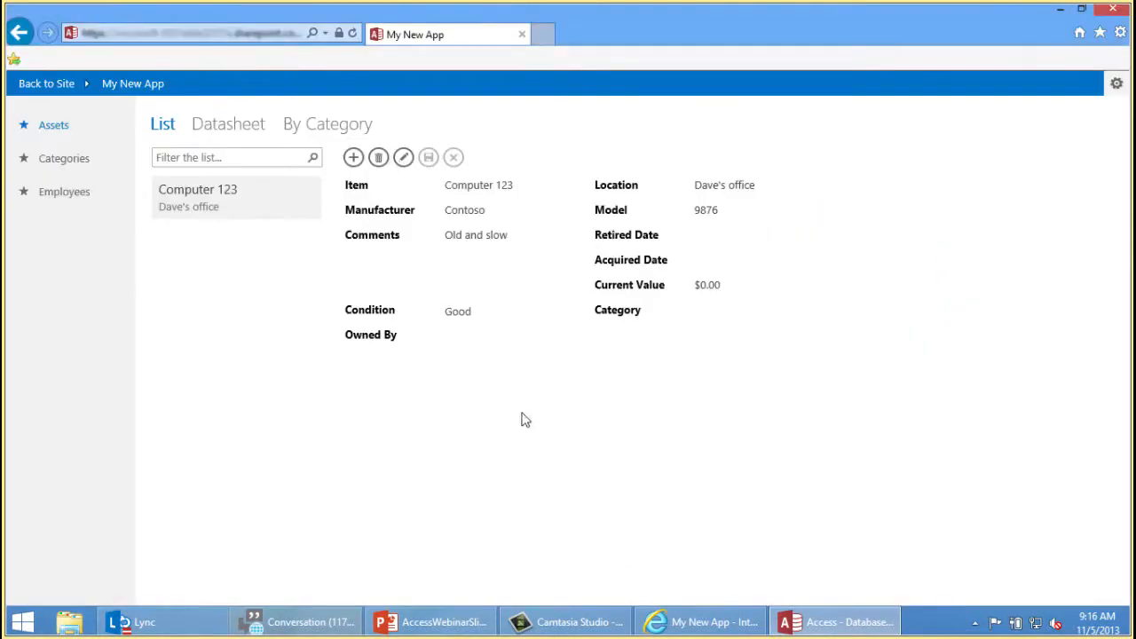
mouse_move(321, 280)
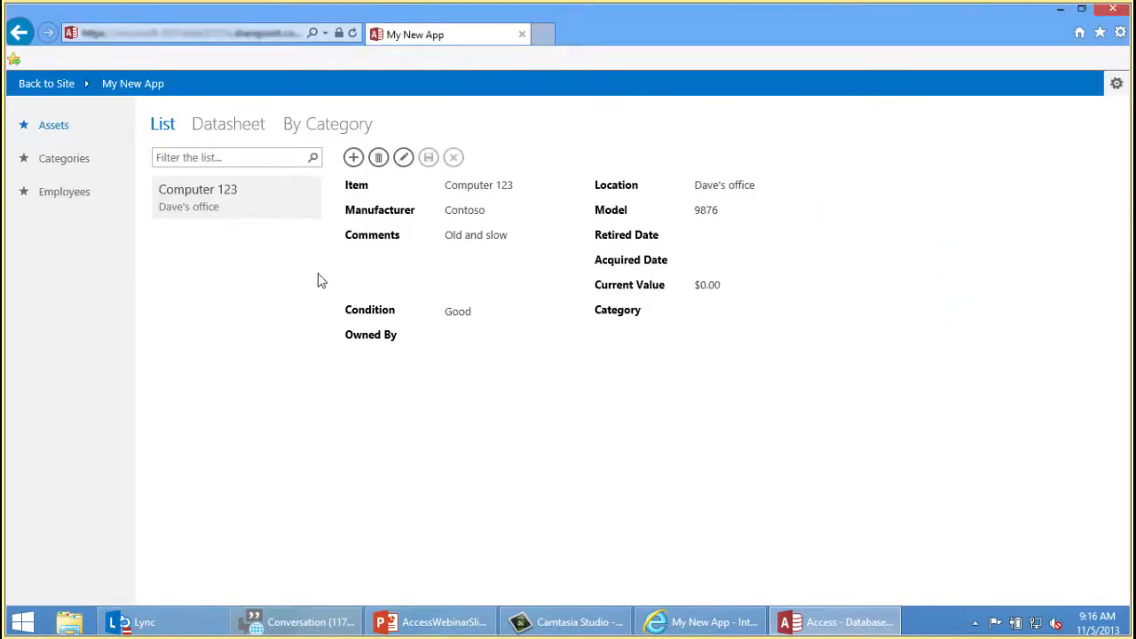
mouse_move(259, 268)
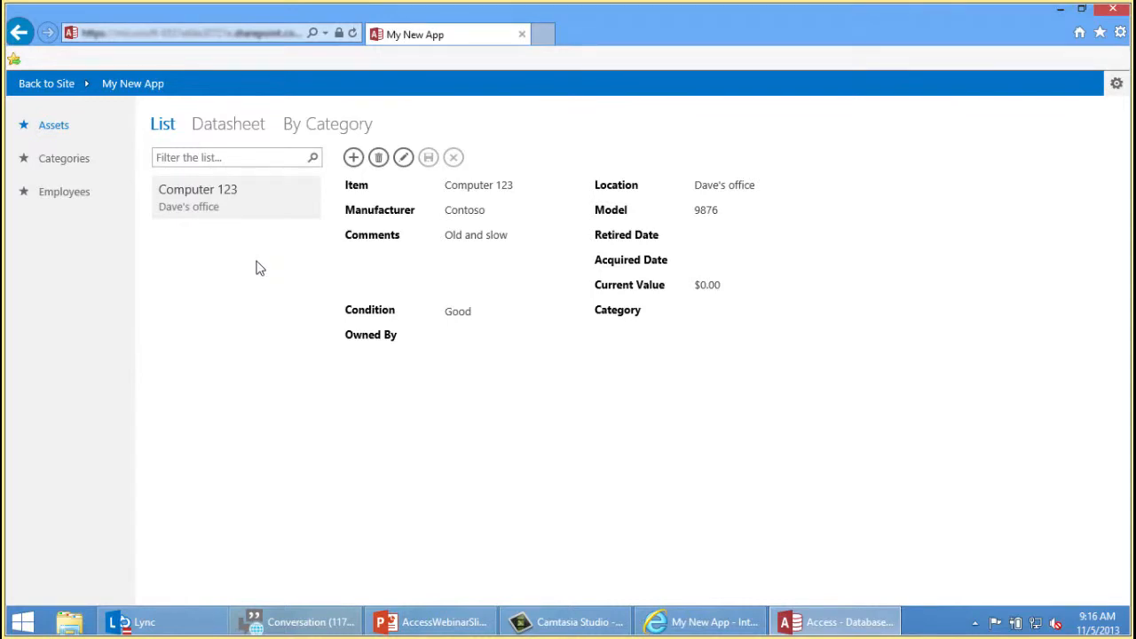
mouse_move(398, 183)
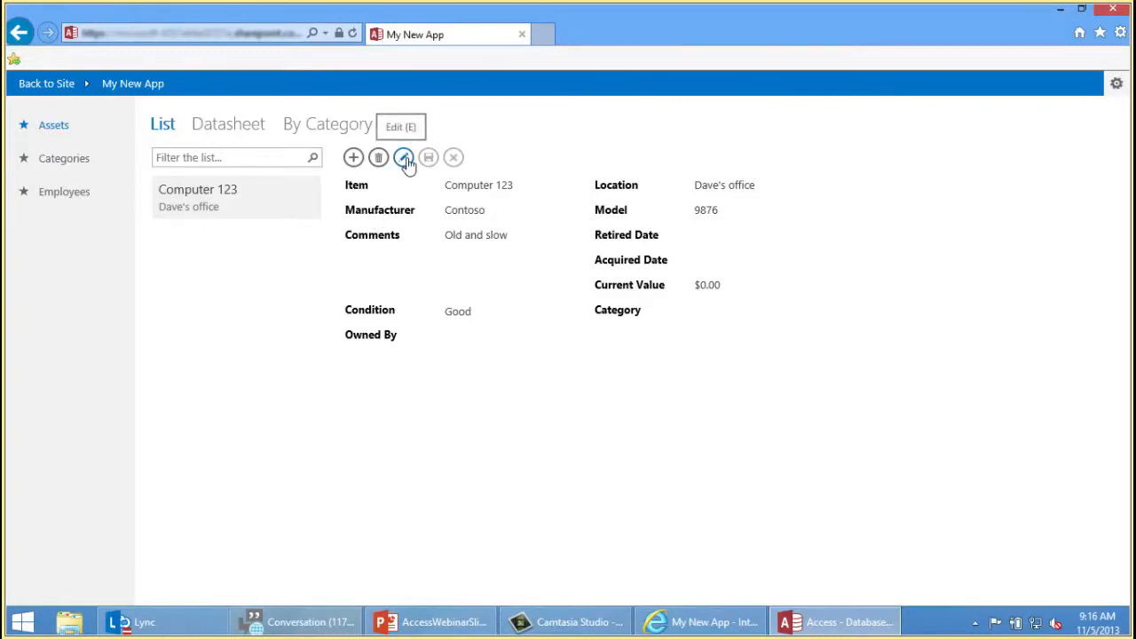
left_click(403, 156)
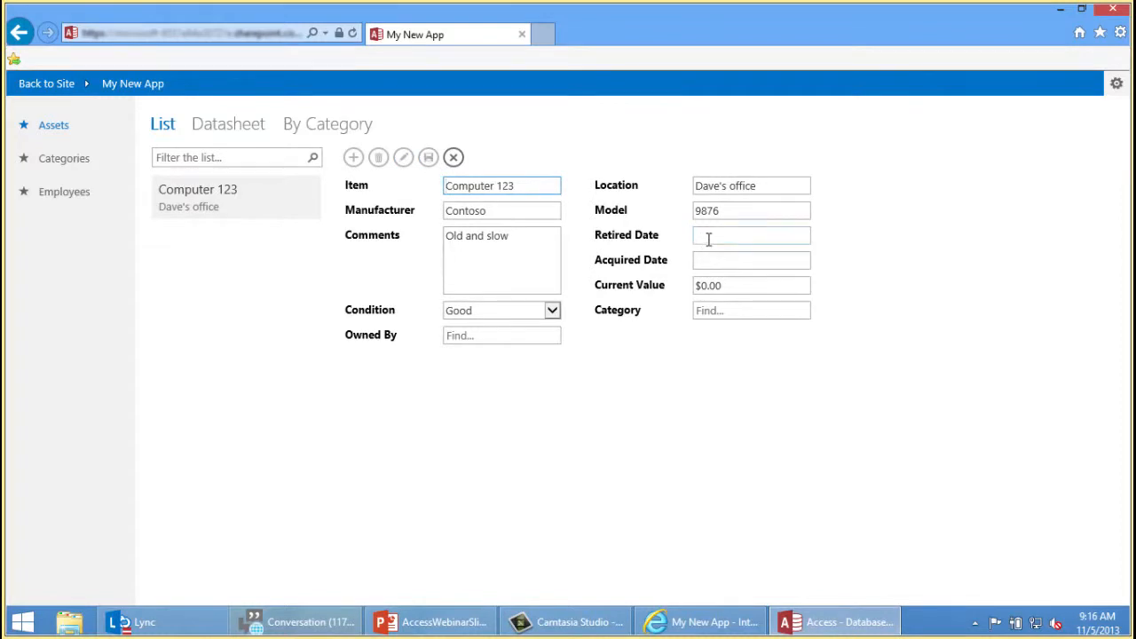
type("1")
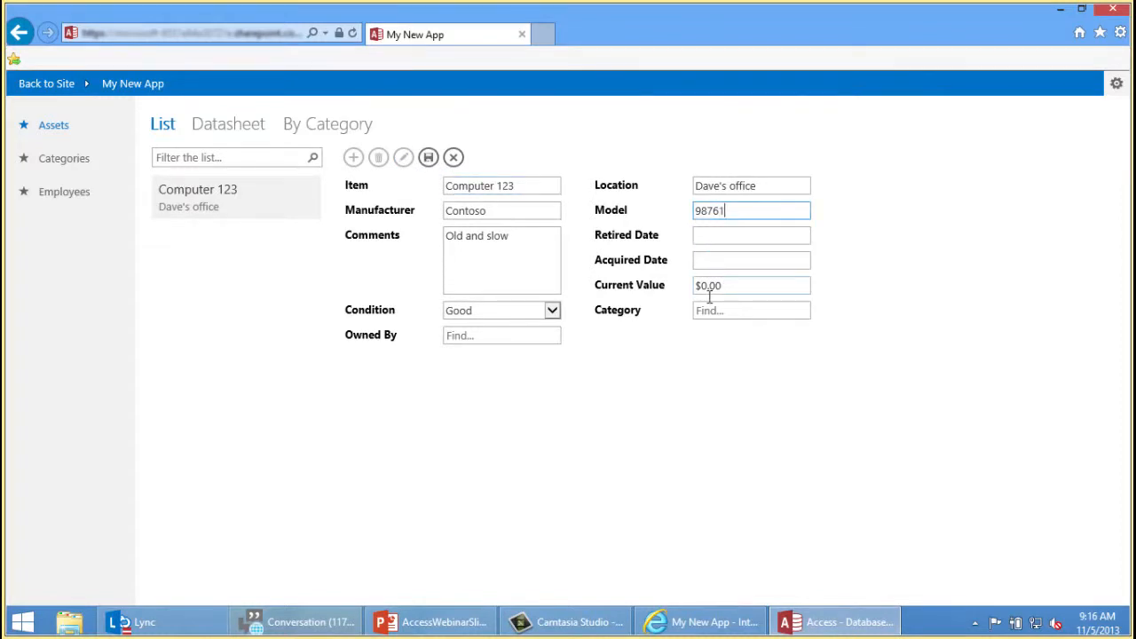
mouse_move(586, 172)
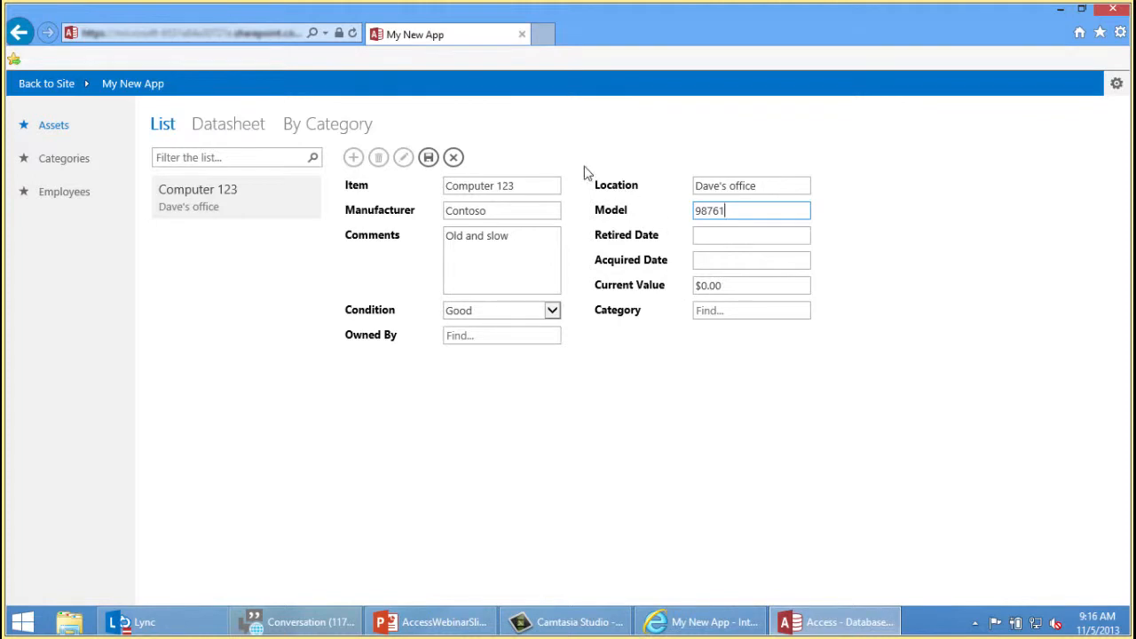
mouse_move(430, 181)
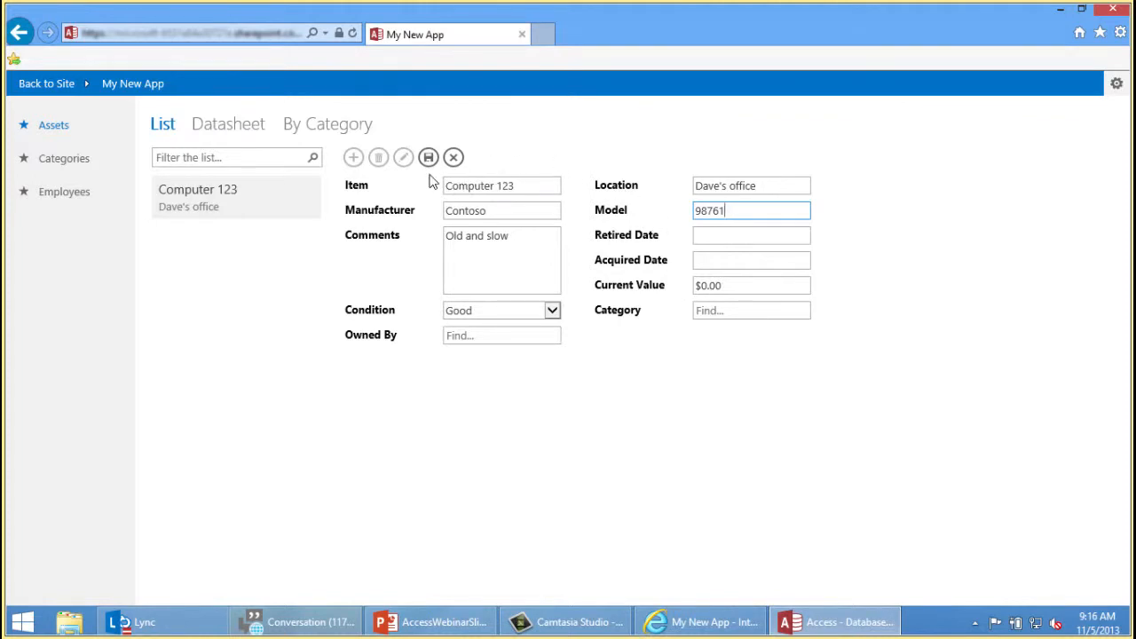
left_click(430, 156)
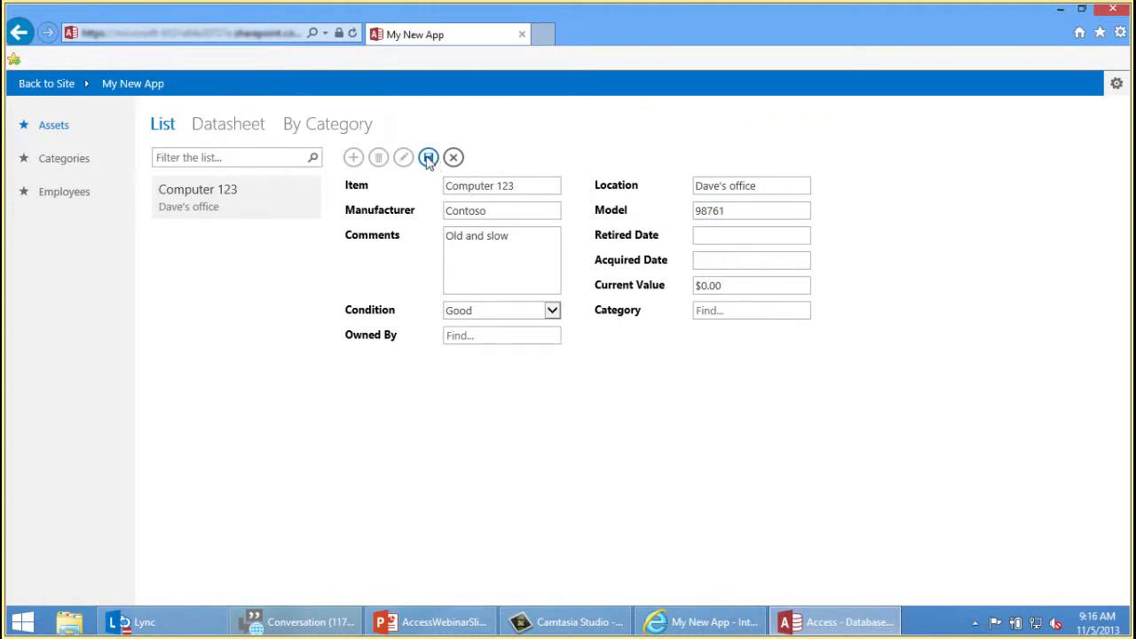
left_click(430, 156)
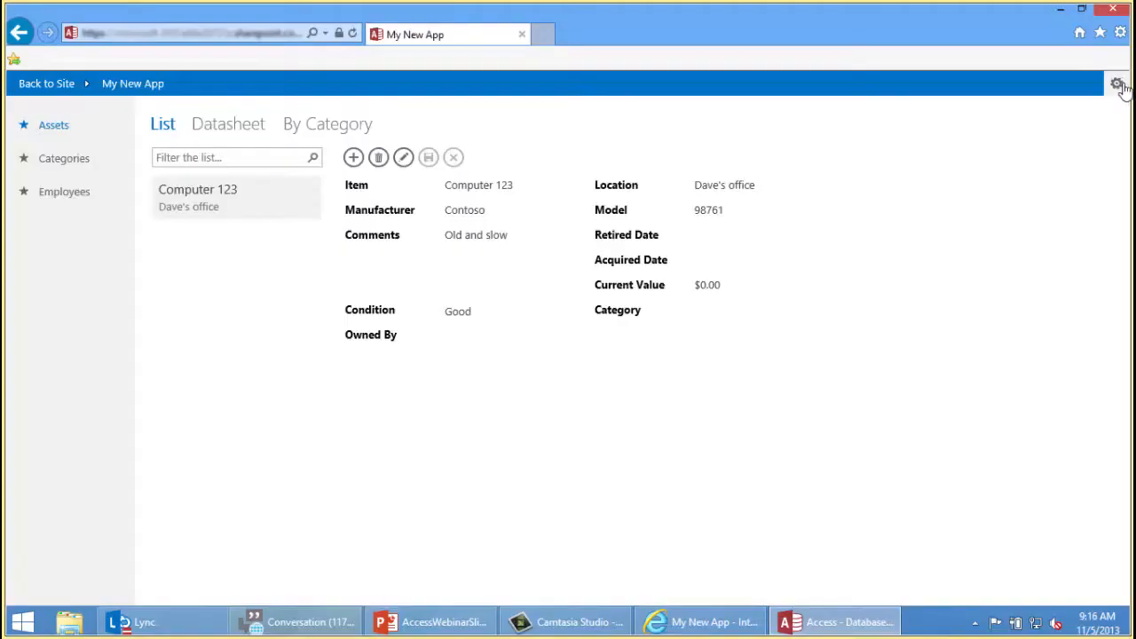
Step: Use Settings > Customize in Access to download and open My New App in desktop Access
left_click(1118, 84)
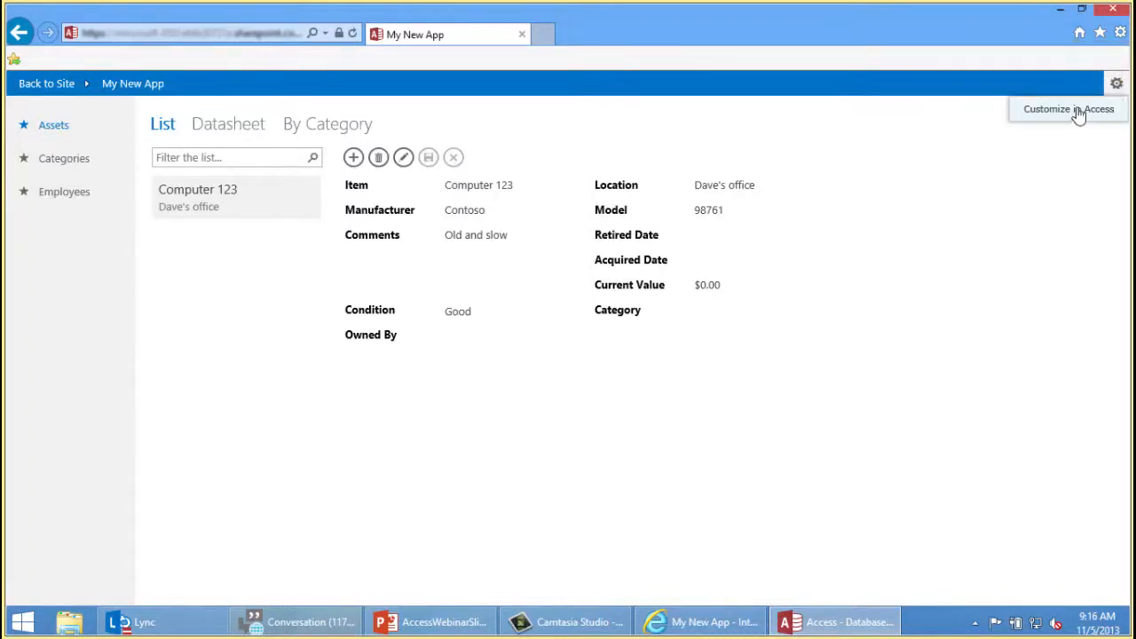
mouse_move(1049, 115)
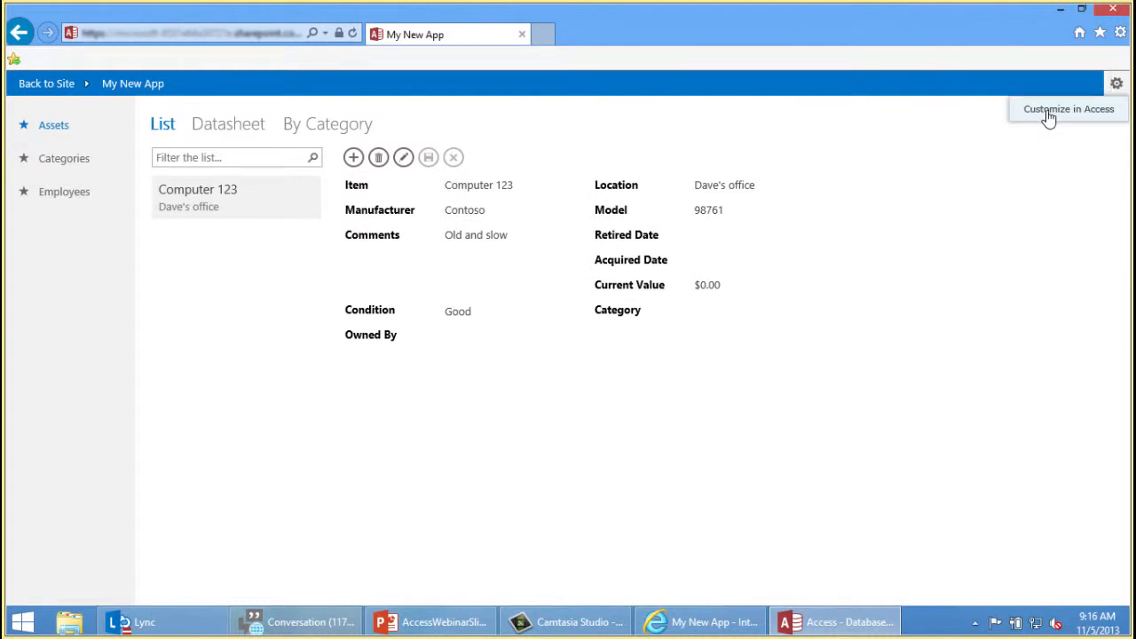
left_click(1069, 108)
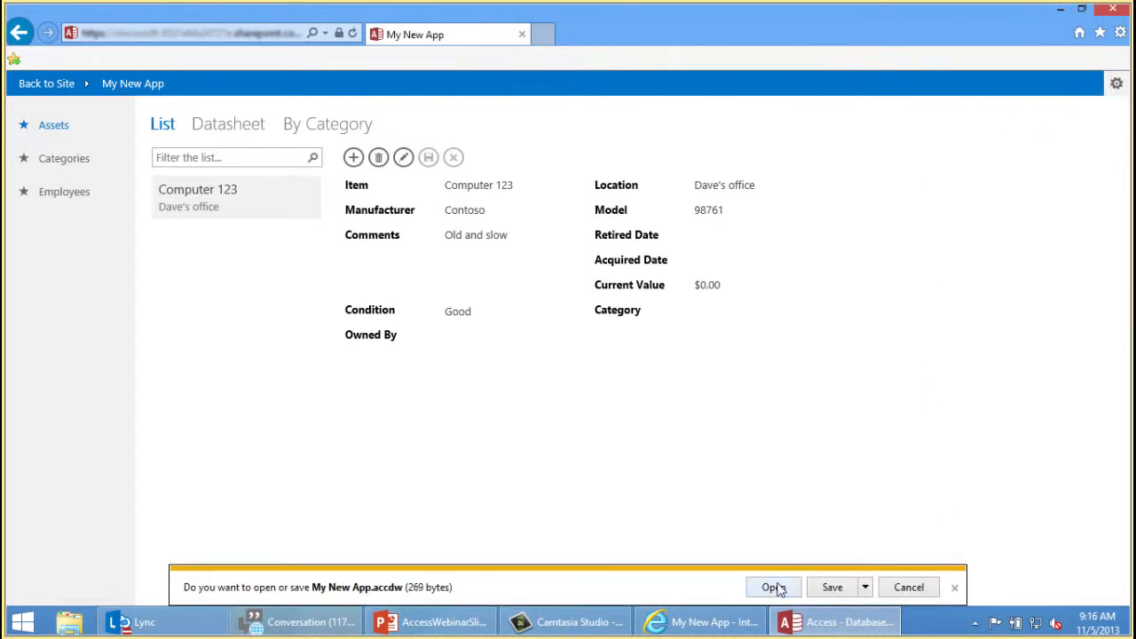
left_click(770, 585)
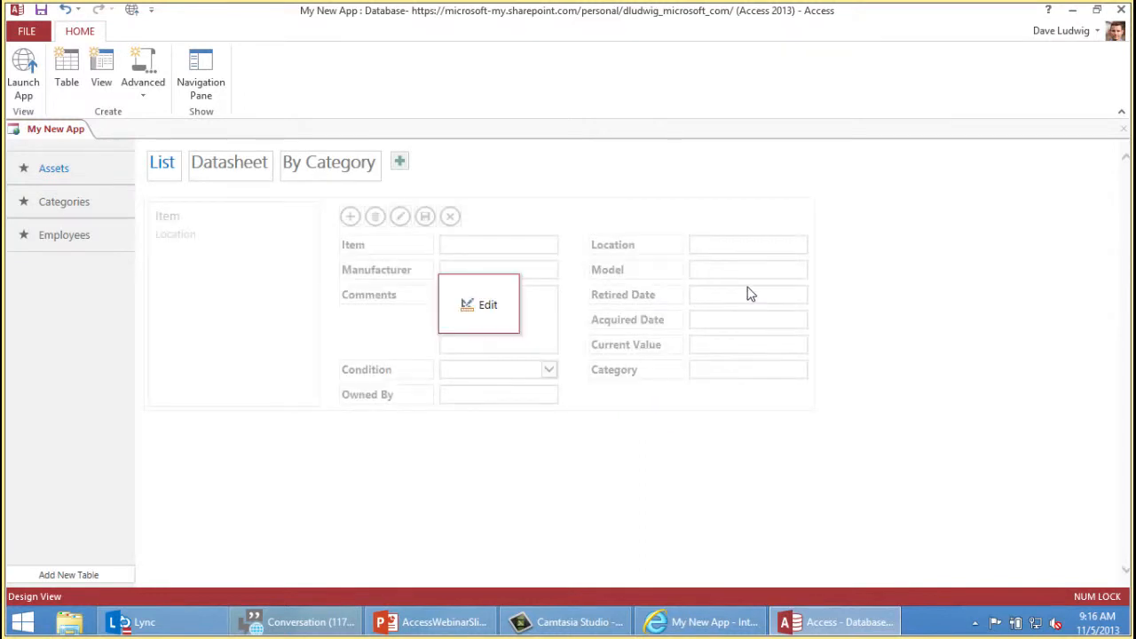
mouse_move(493, 312)
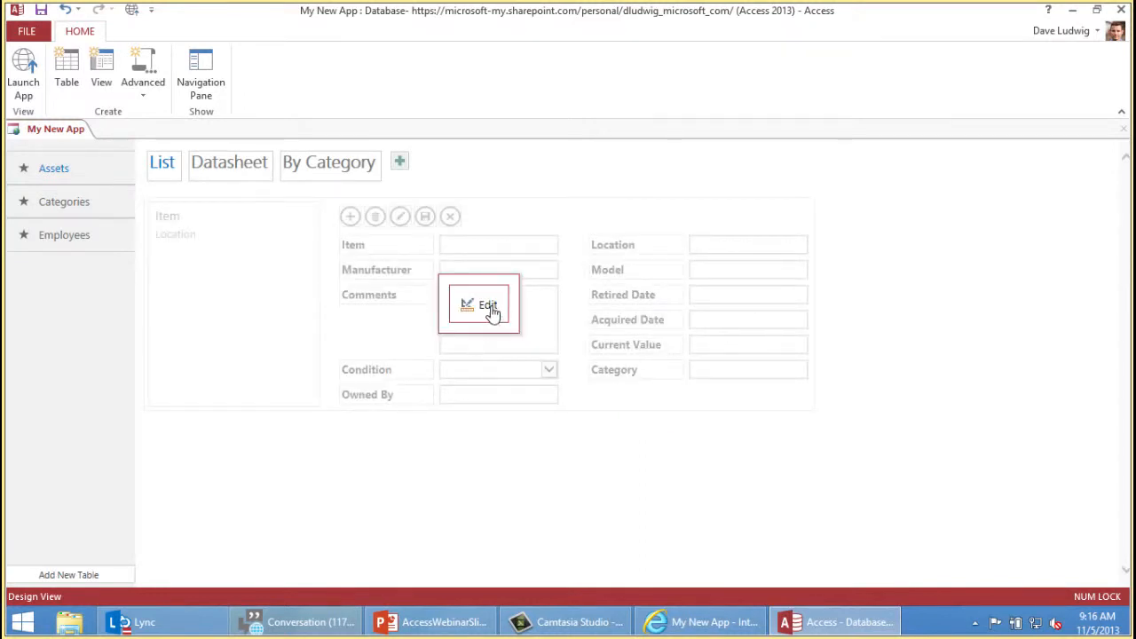
Step: Edit the Assets List view and right-align all its field labels
left_click(486, 305)
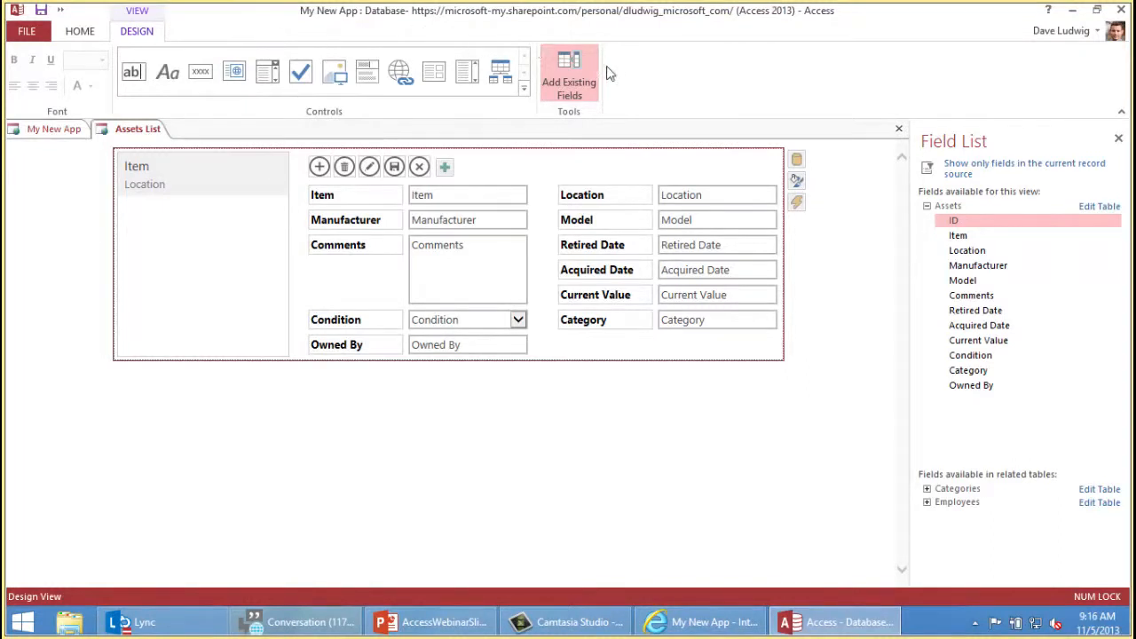
mouse_move(635, 93)
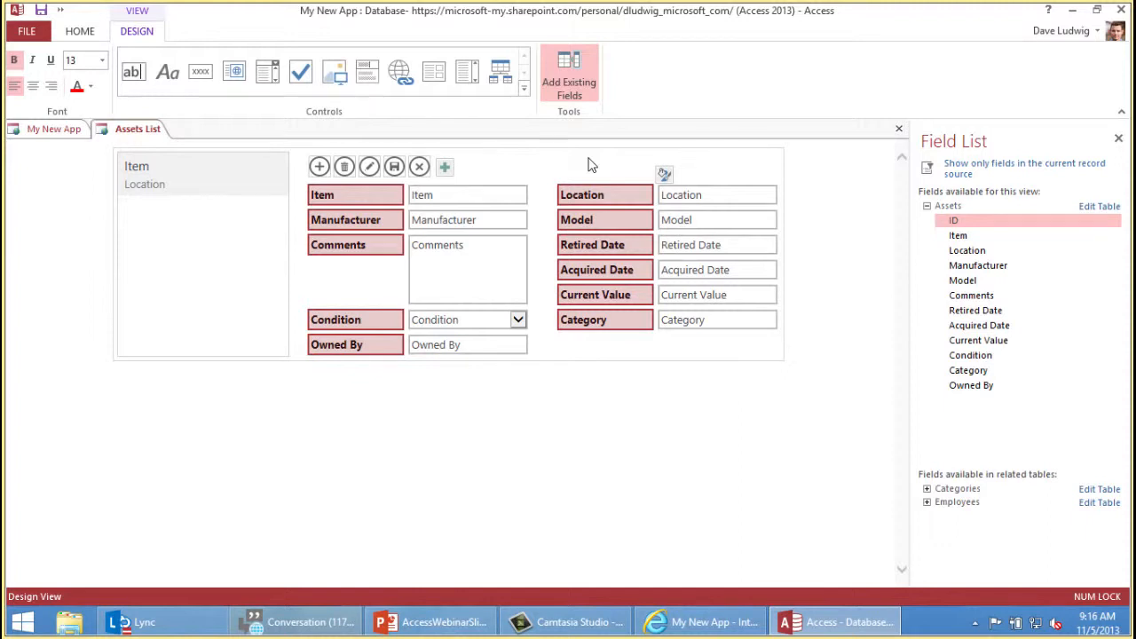
mouse_move(53, 128)
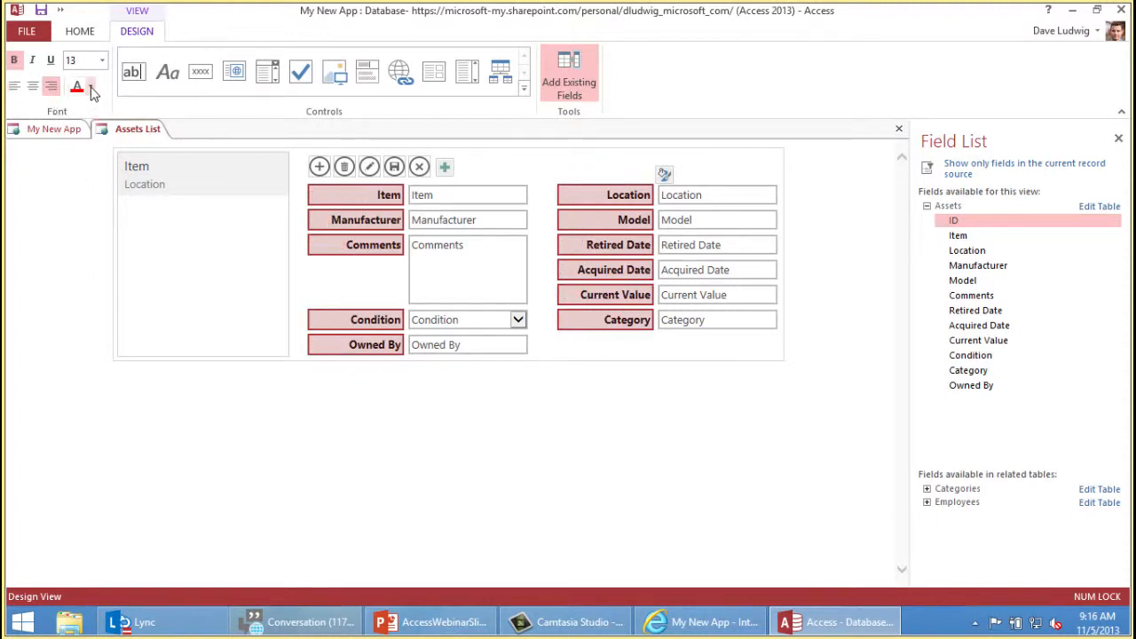
left_click(92, 86)
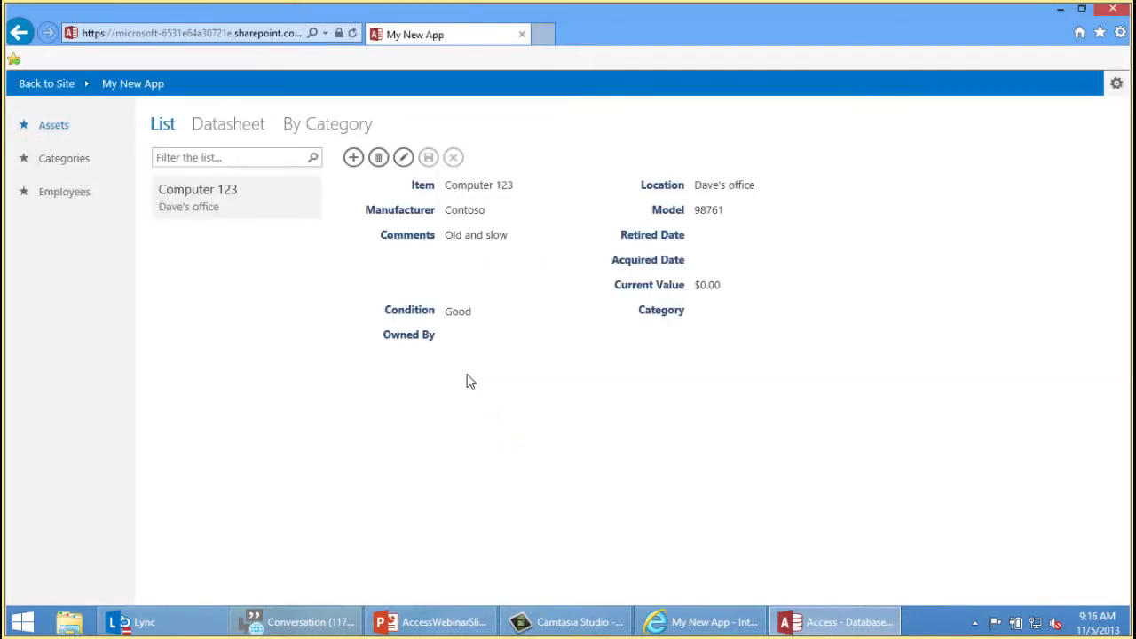
mouse_move(461, 382)
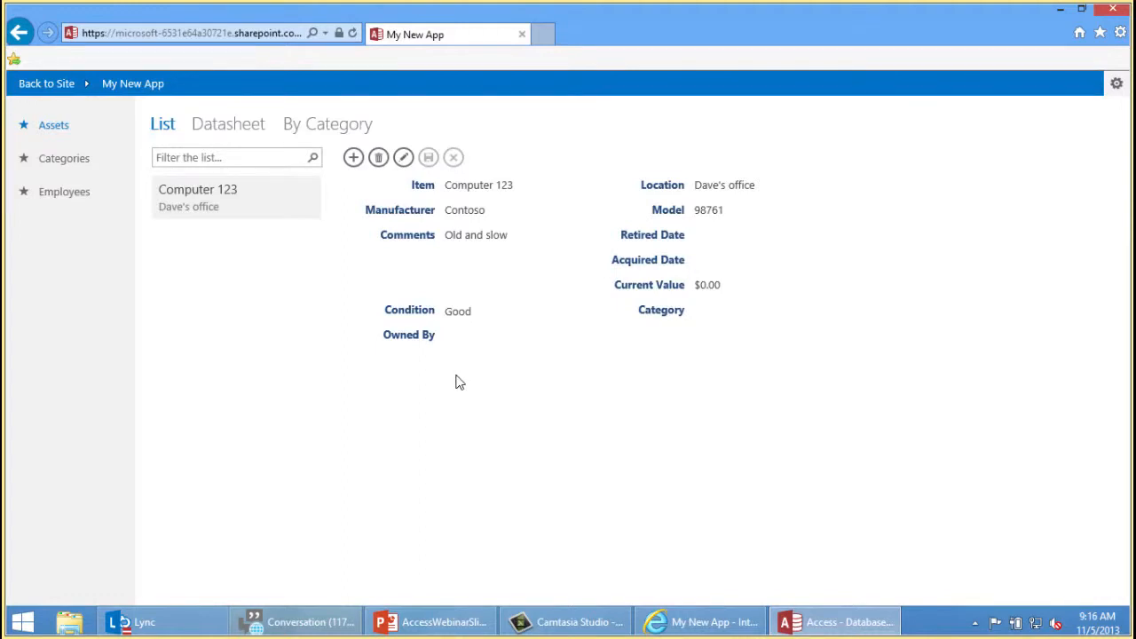
mouse_move(513, 395)
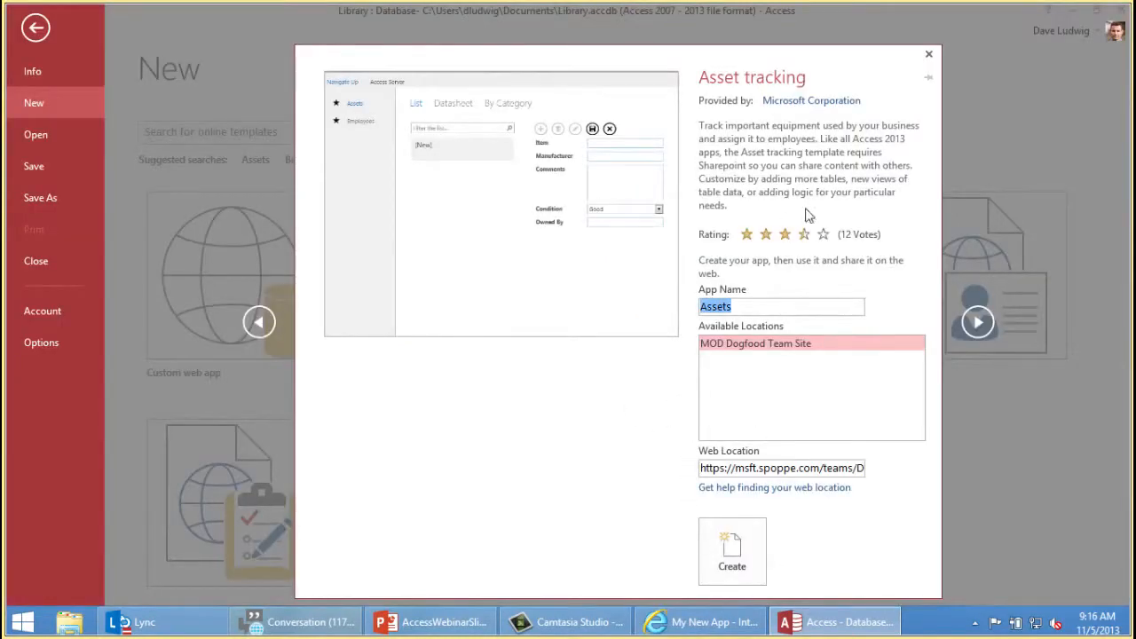
Step: Return to the Library database and show all objects by type with the Tables group expanded
left_click(930, 53)
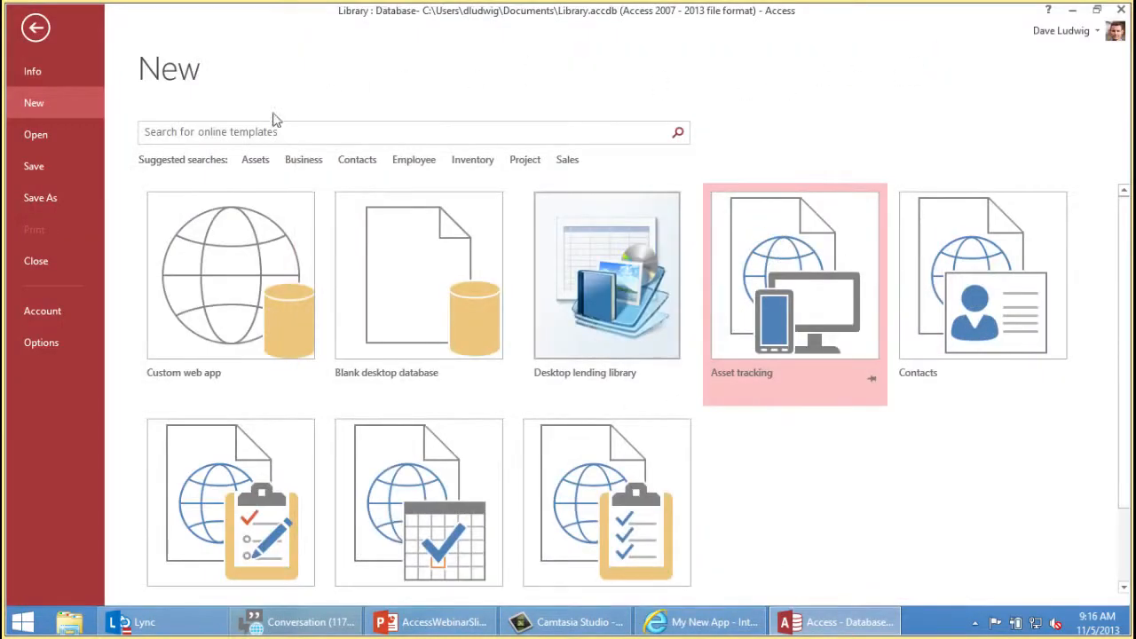
left_click(35, 29)
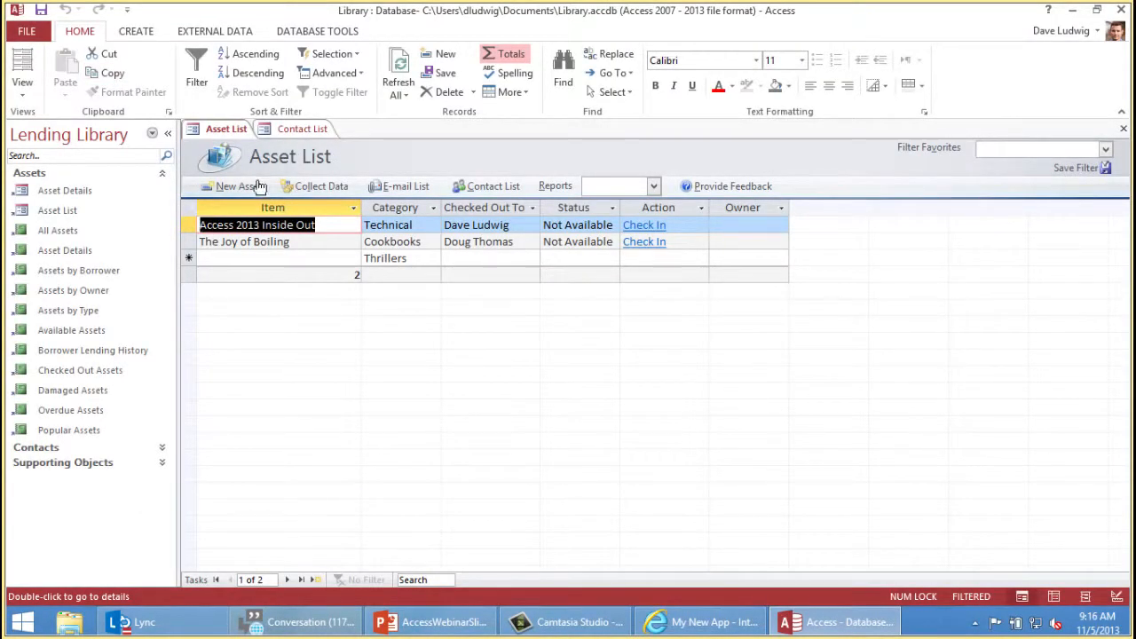
left_click(153, 133)
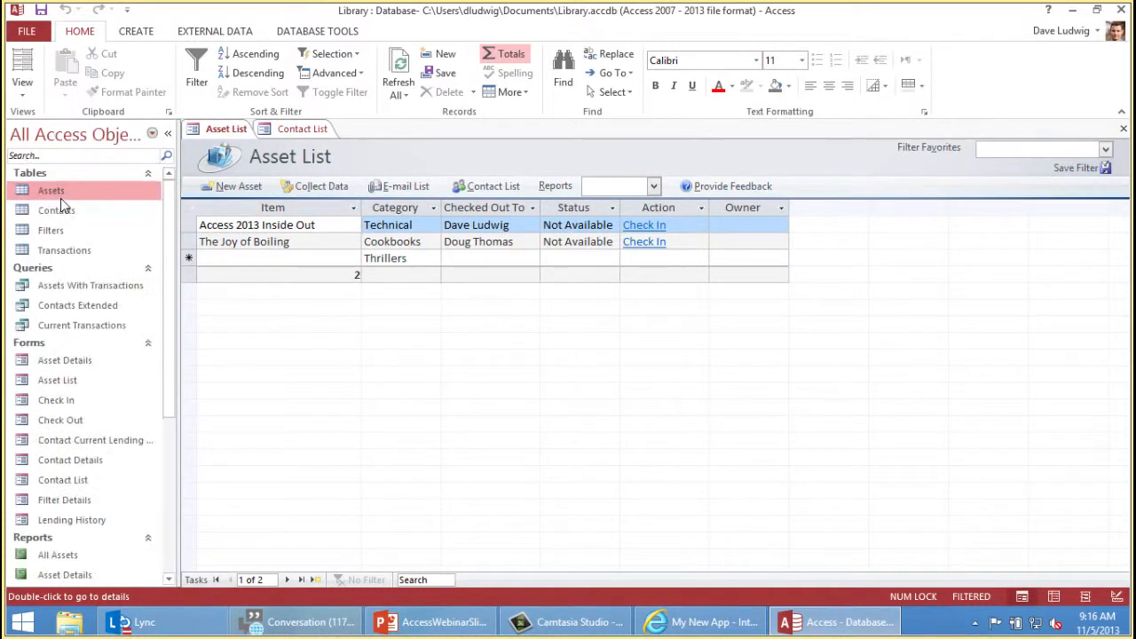
mouse_move(57, 209)
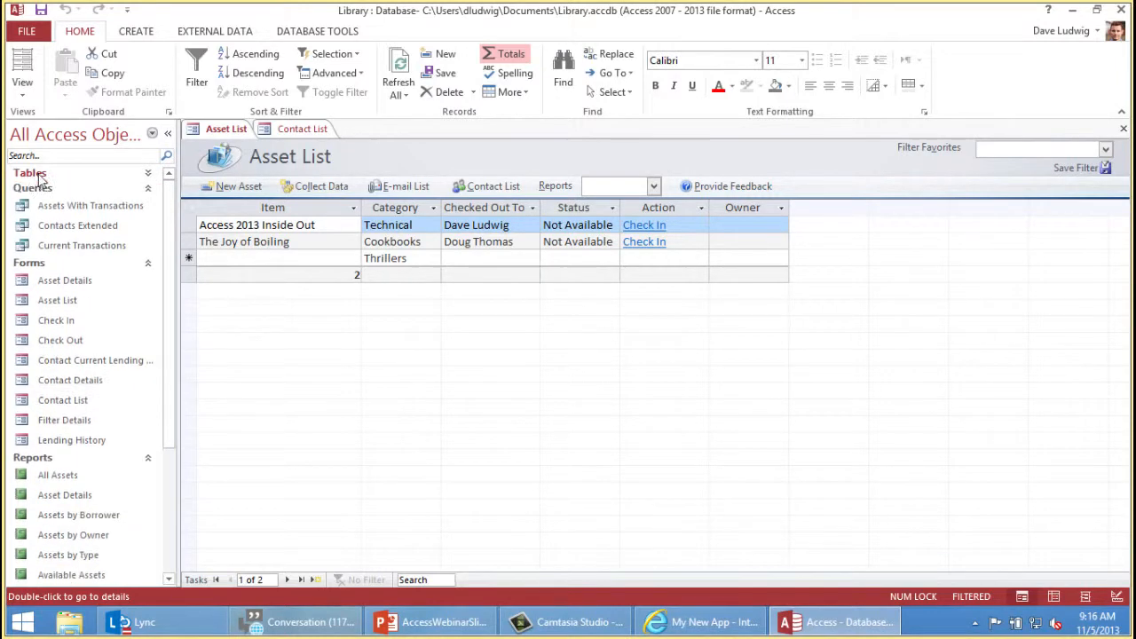
left_click(149, 174)
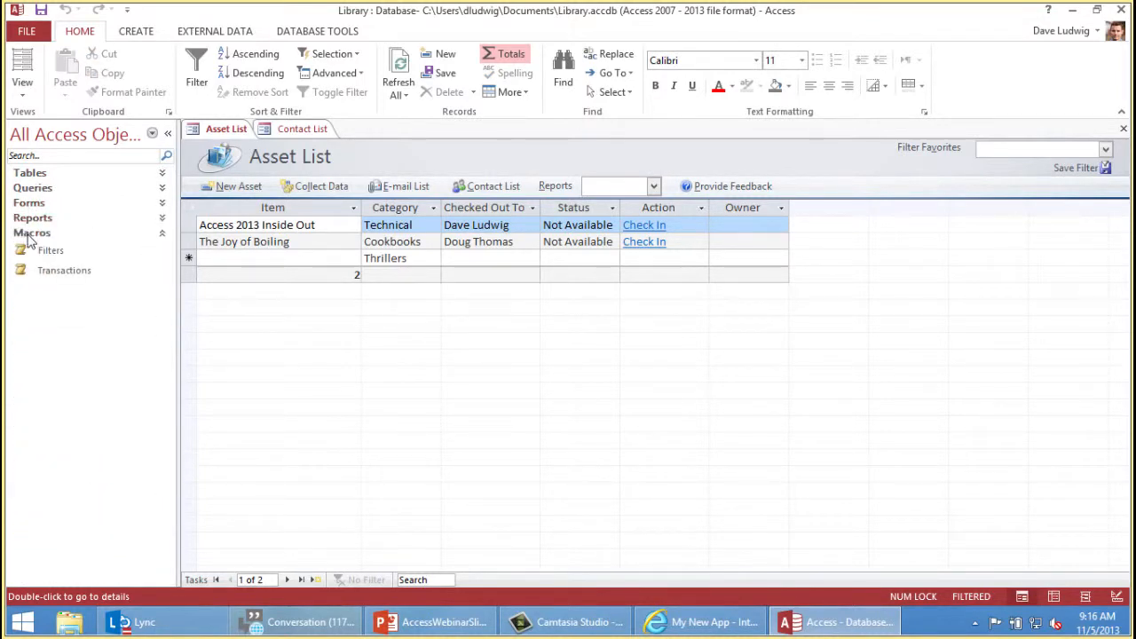
mouse_move(29, 178)
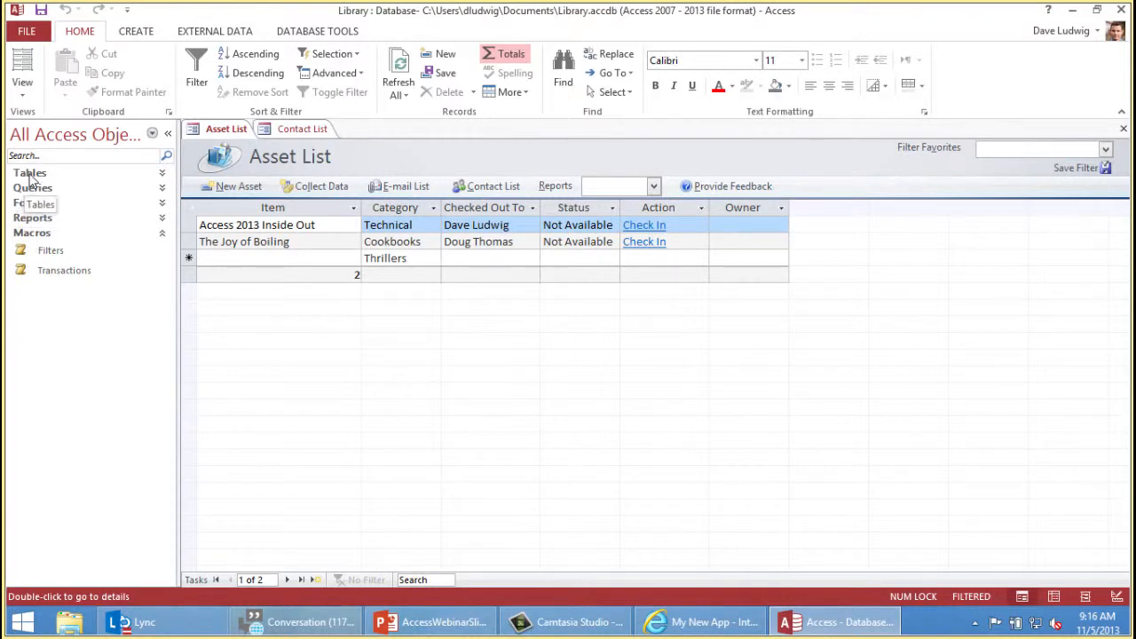
left_click(30, 173)
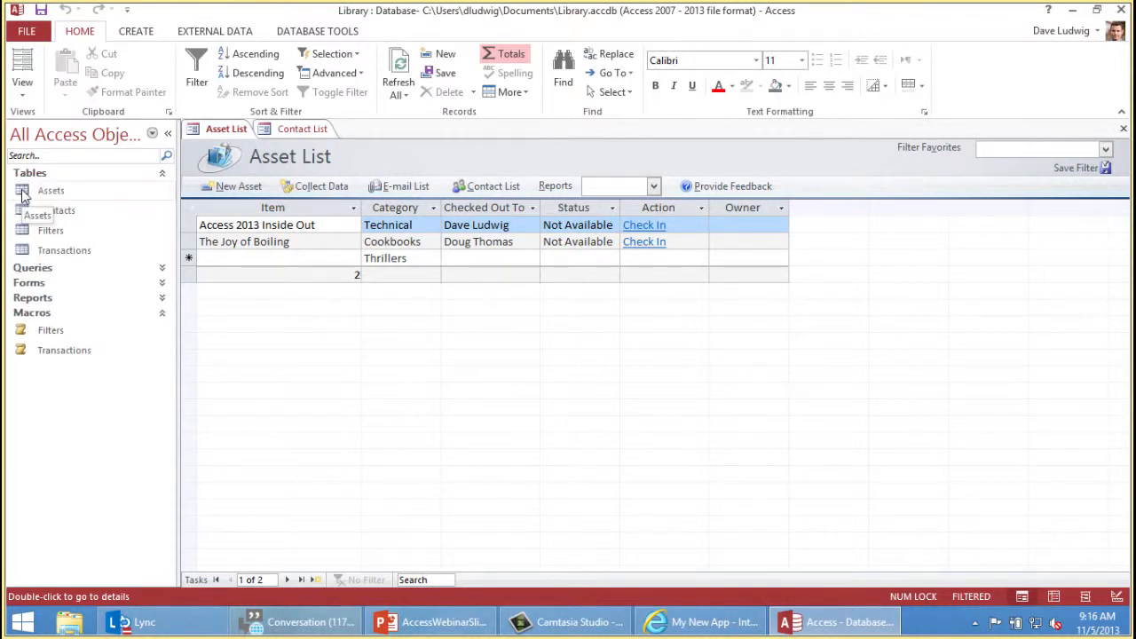
Step: Open the Assets and Contacts tables and the Assets With Transactions query as datasheets
double_click(50, 190)
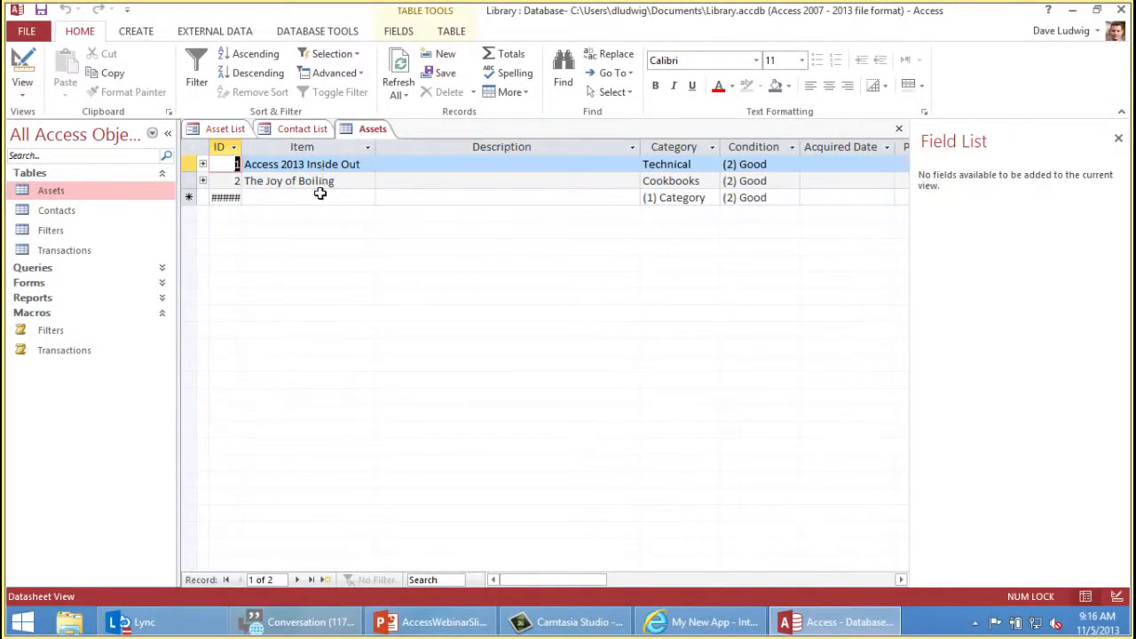
double_click(57, 210)
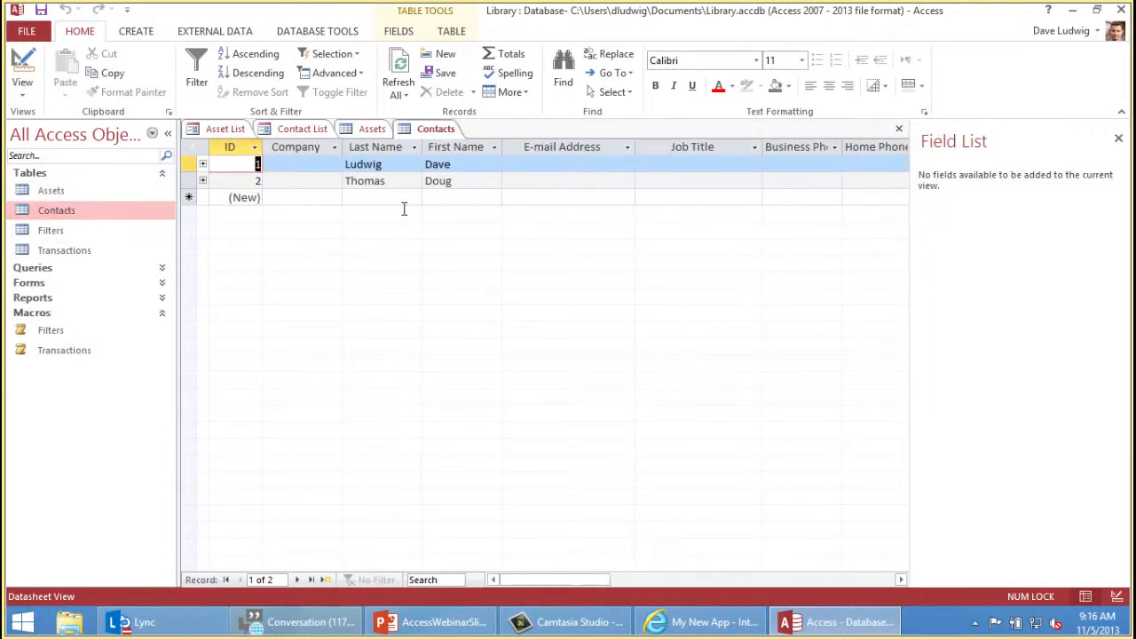
mouse_move(36, 273)
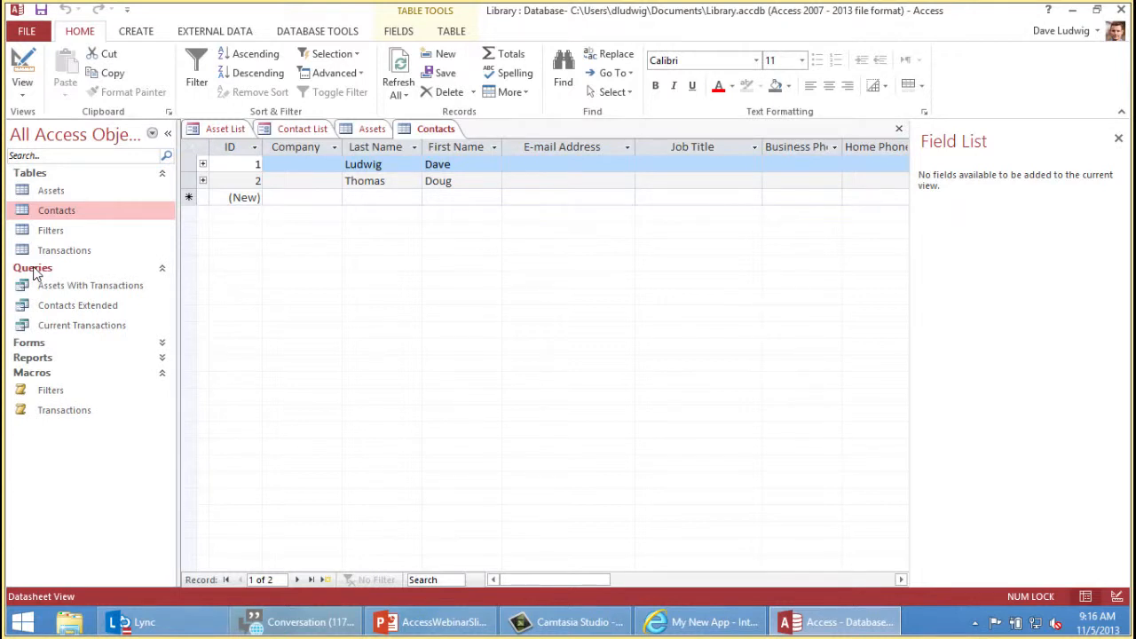
mouse_move(71, 293)
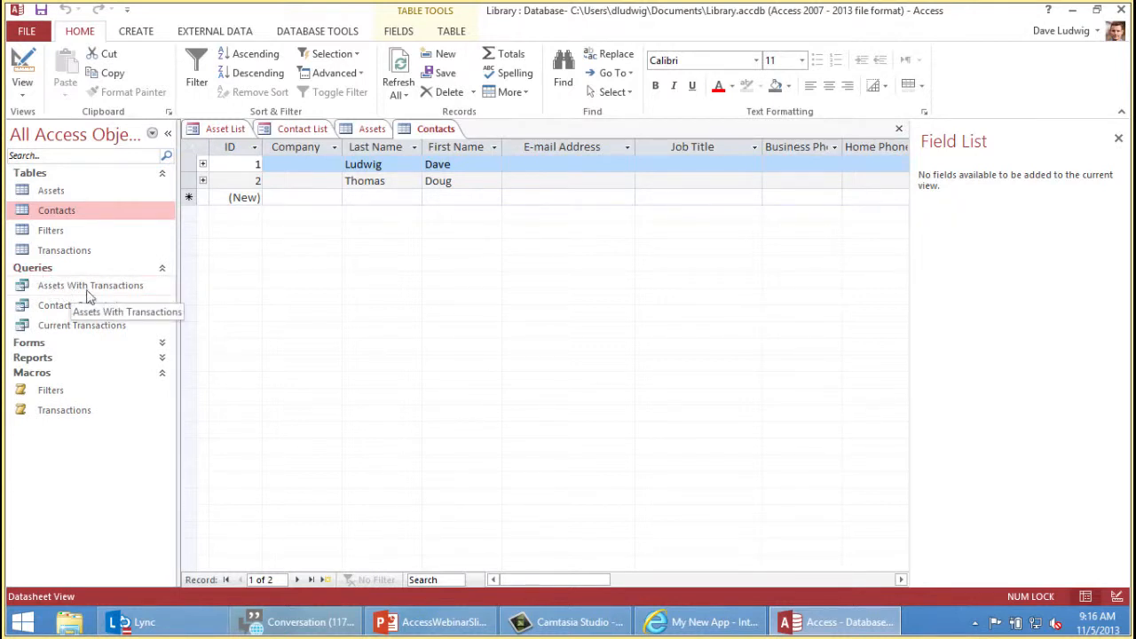
mouse_move(64, 293)
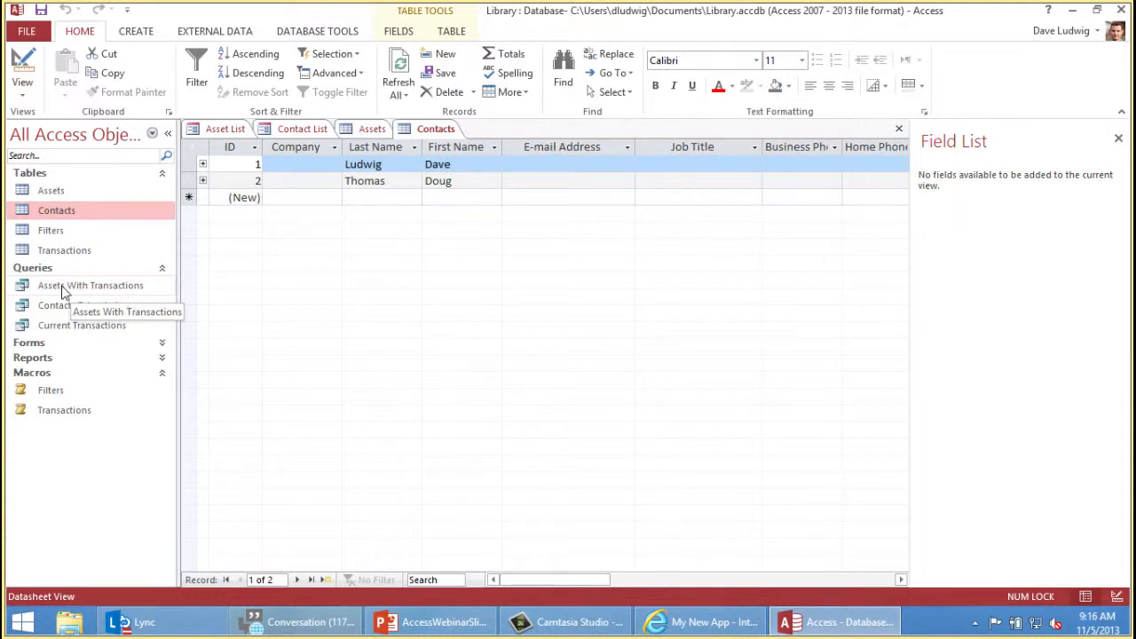
double_click(89, 284)
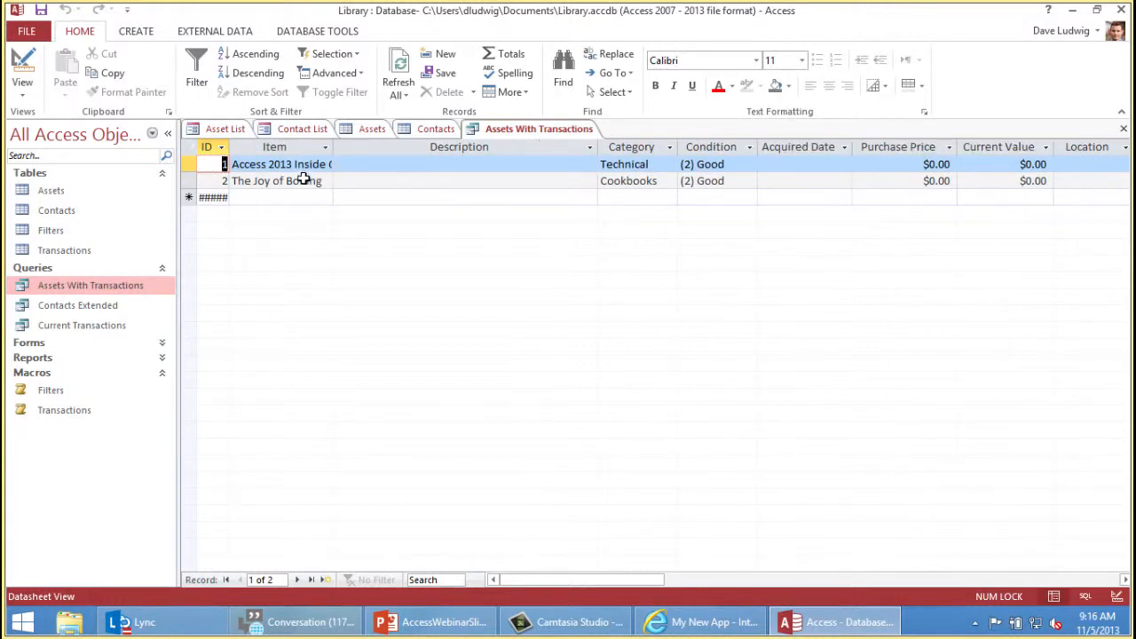
mouse_move(536, 579)
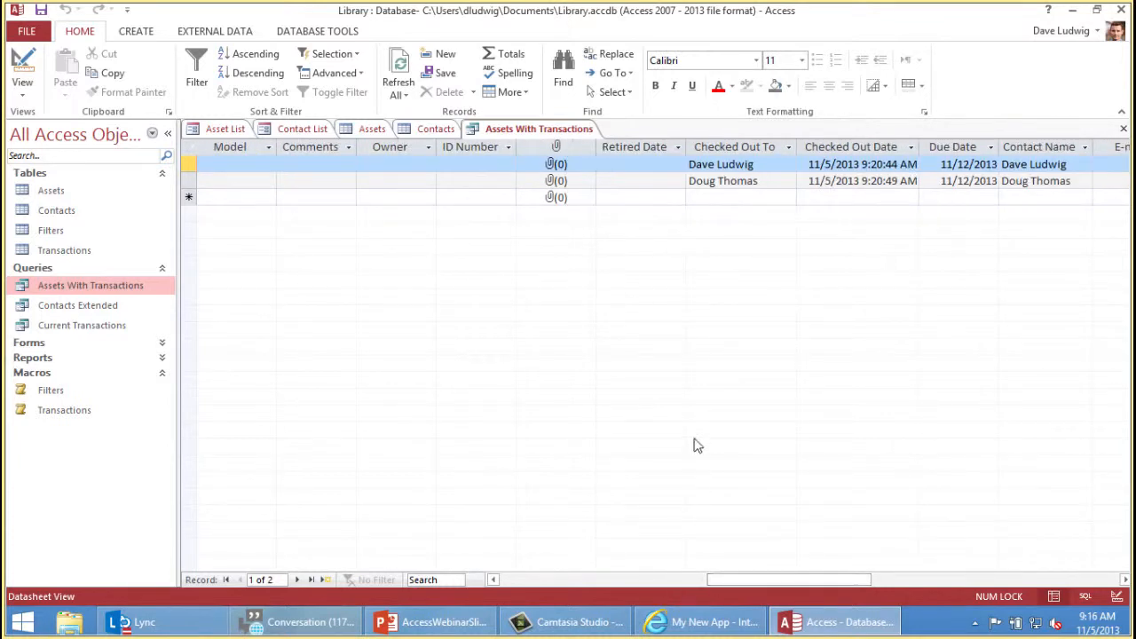
mouse_move(642, 296)
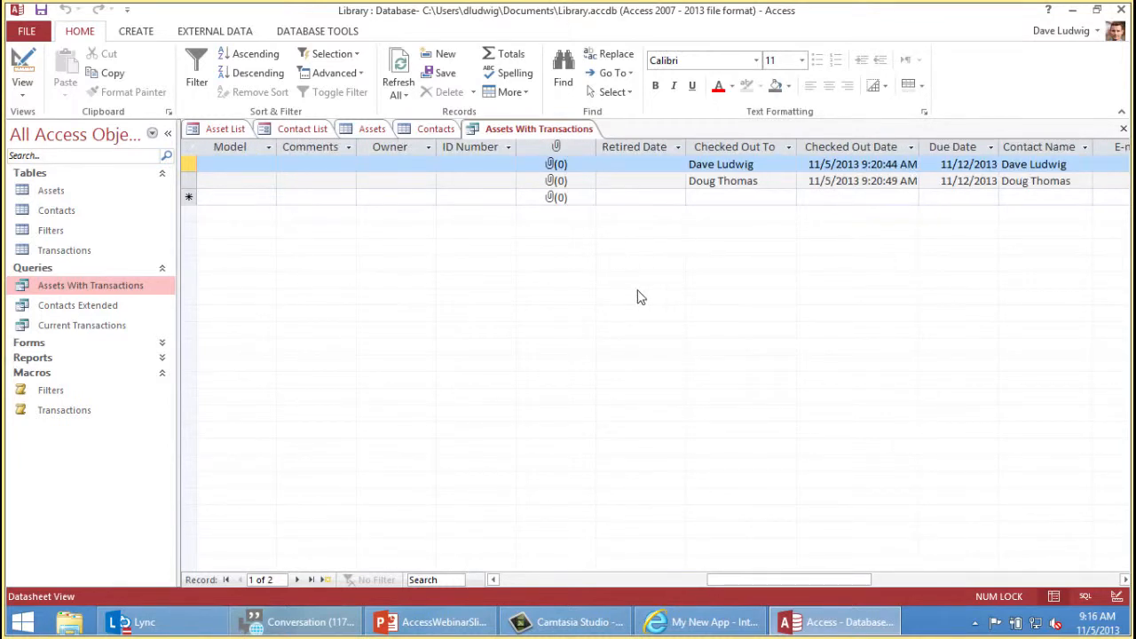
Step: Expand the Forms group, review the Contact Details form and close it
left_click(28, 341)
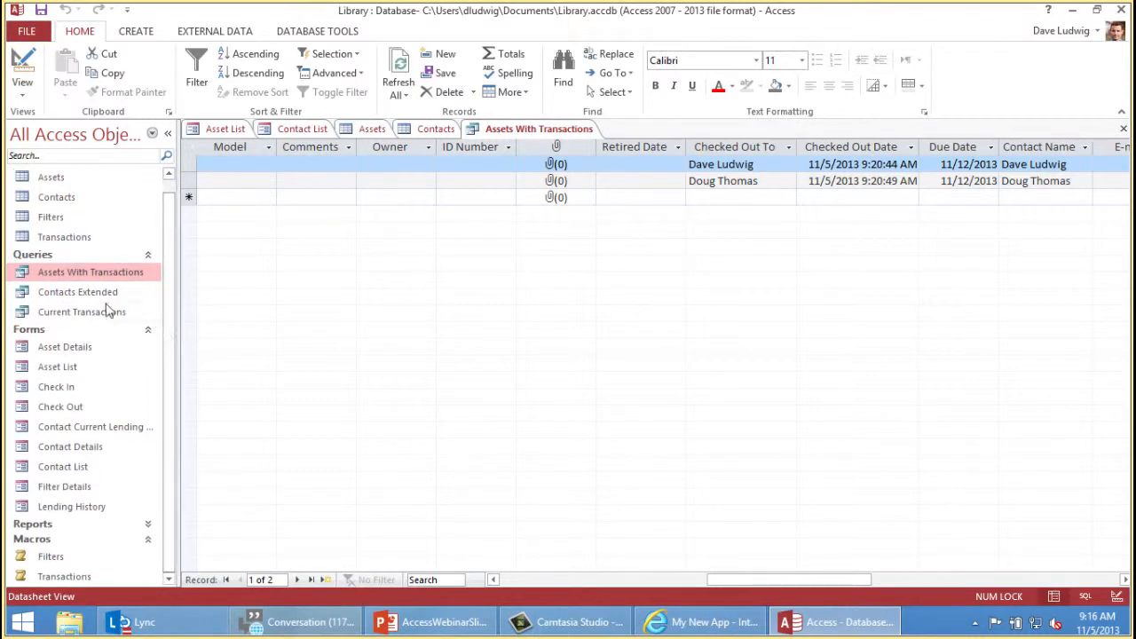
mouse_move(63, 465)
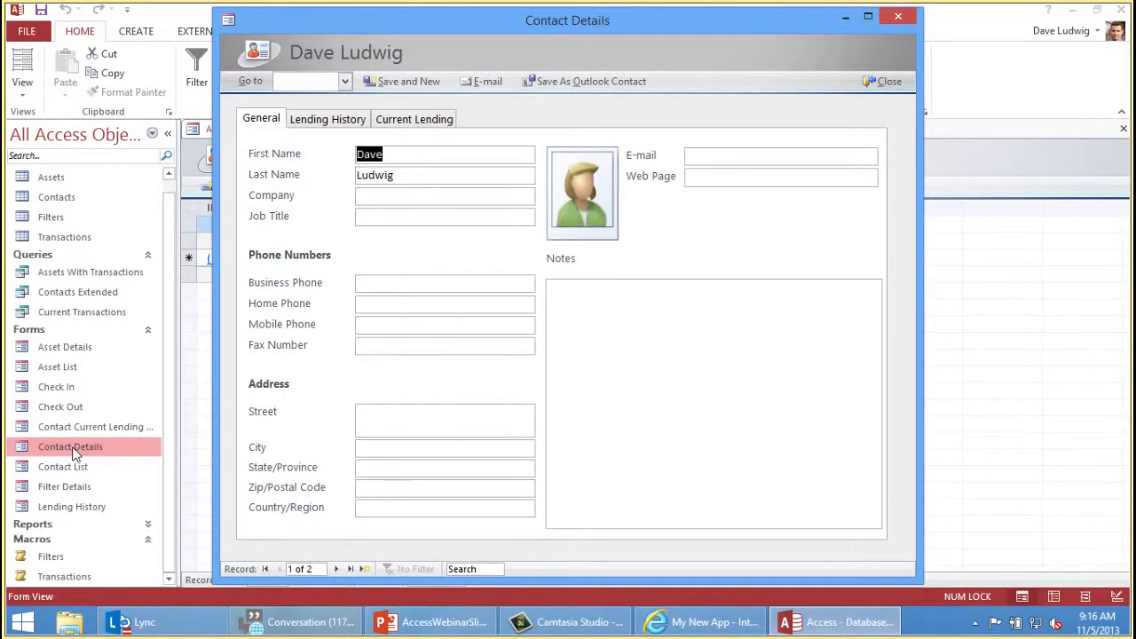
mouse_move(311, 316)
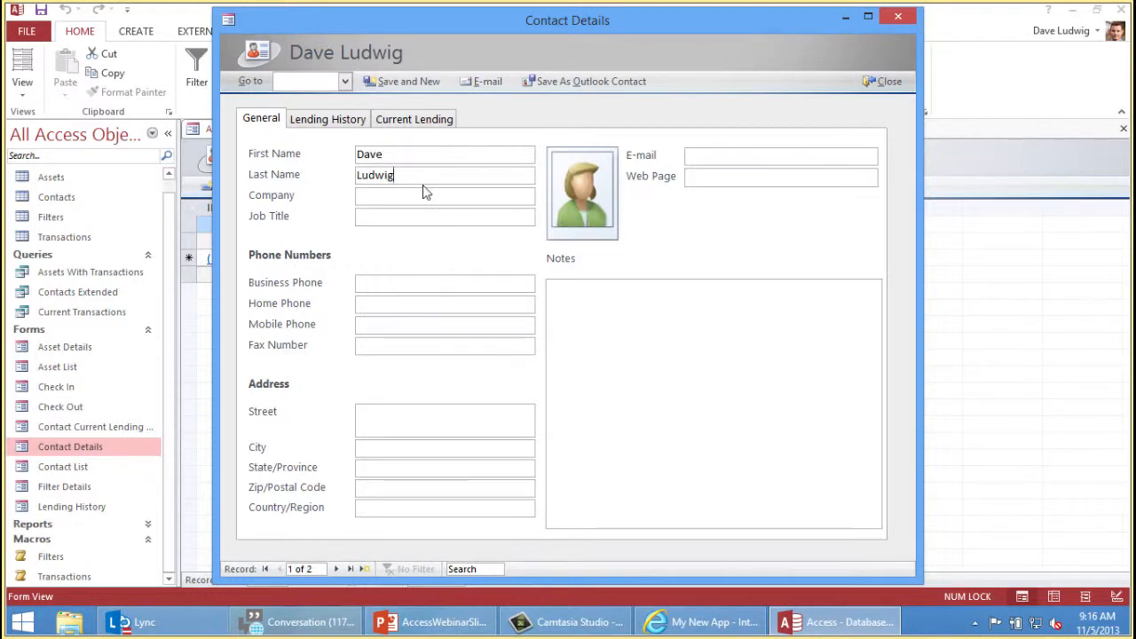
mouse_move(419, 404)
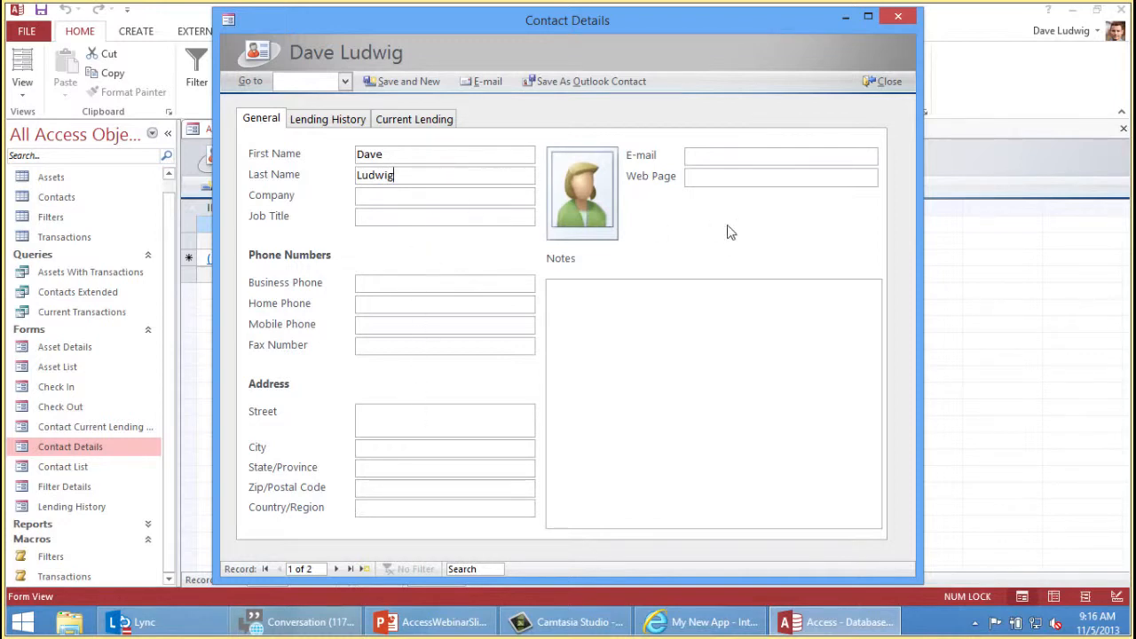
mouse_move(802, 34)
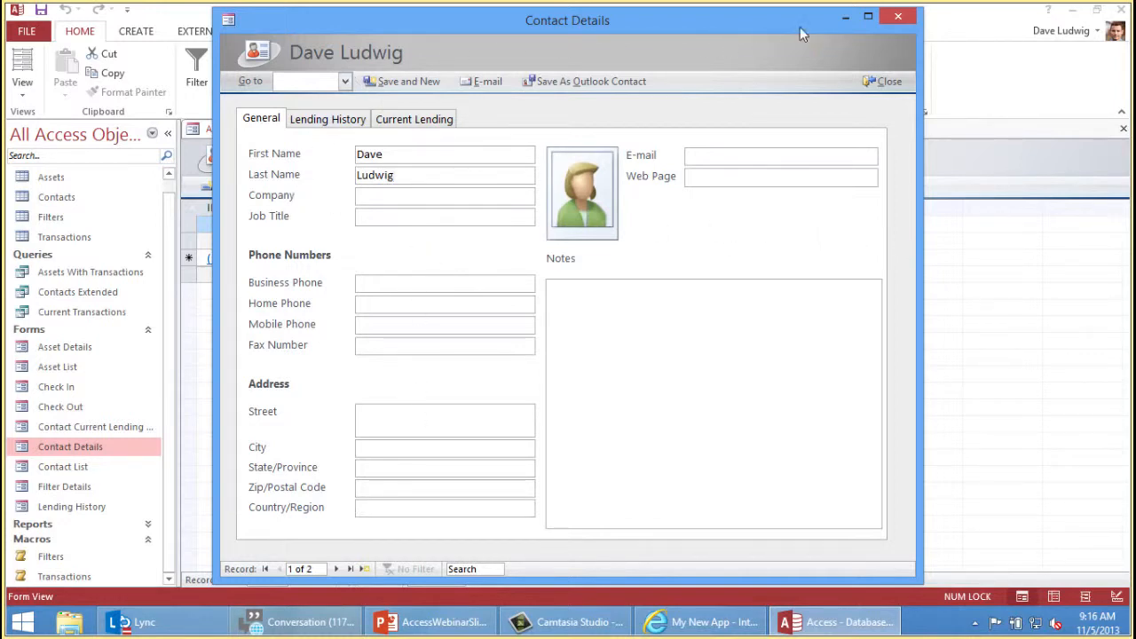
left_click(882, 81)
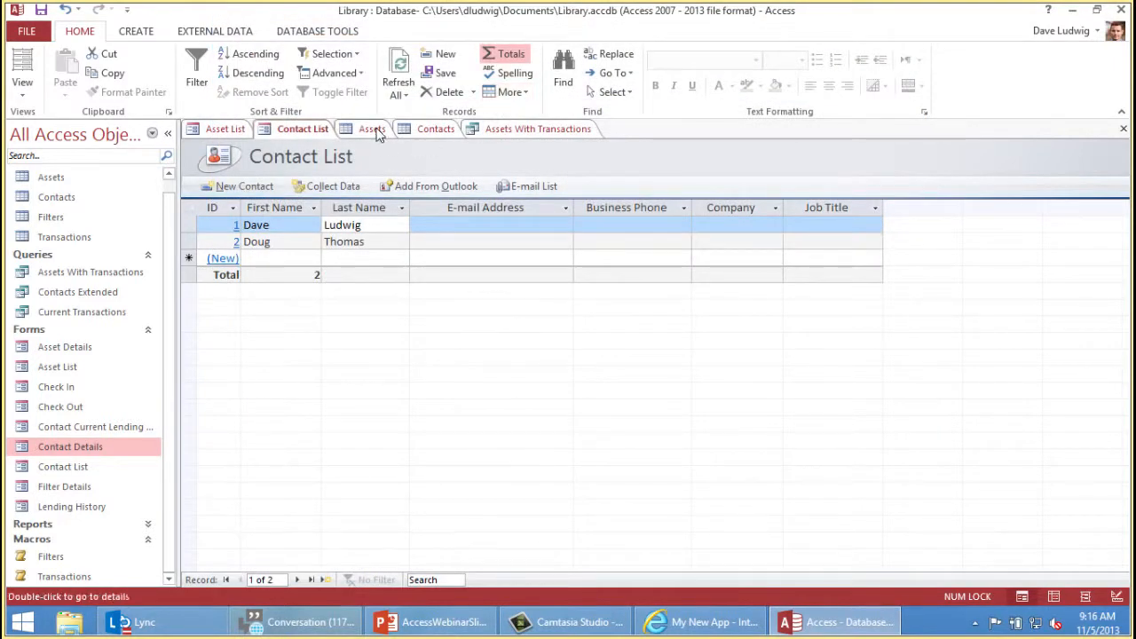
Step: Return to the Assets table's Description column and expand the Reports group
left_click(373, 127)
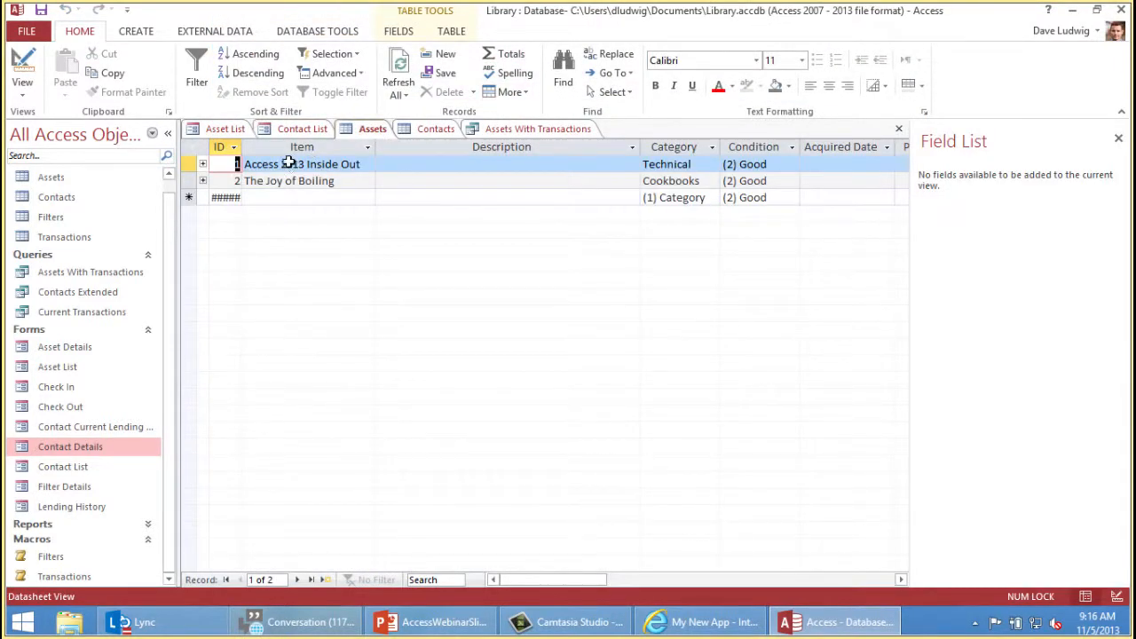
left_click(500, 163)
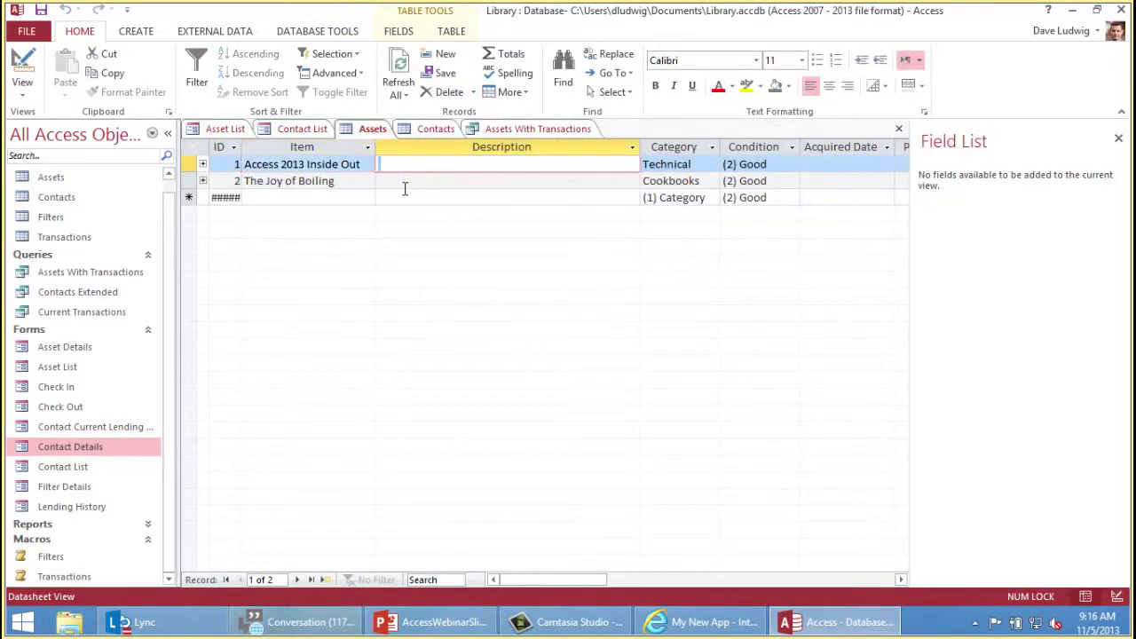
scroll("right", 3)
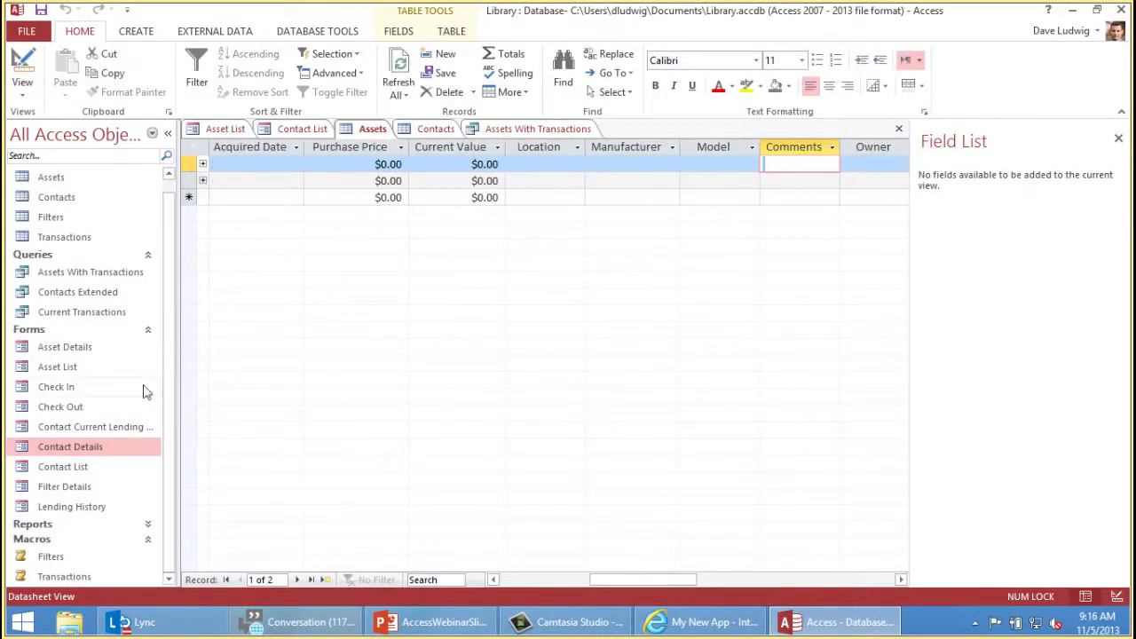
double_click(71, 447)
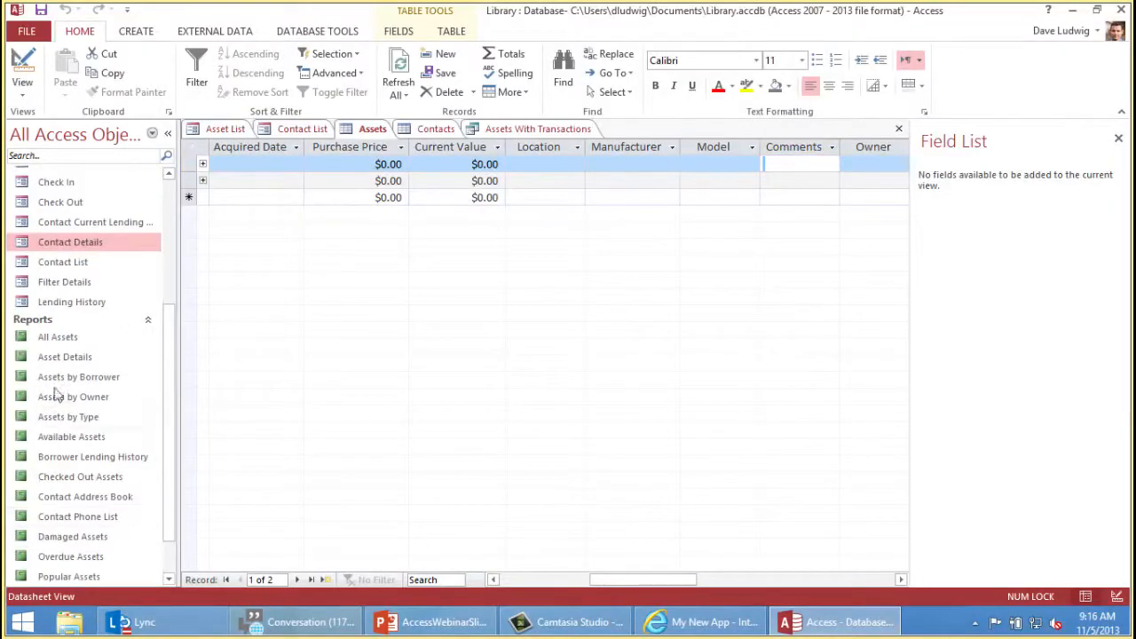
Step: Open the Asset Details report, then bring up the Filters macro's shortcut menu
scroll("down", 3)
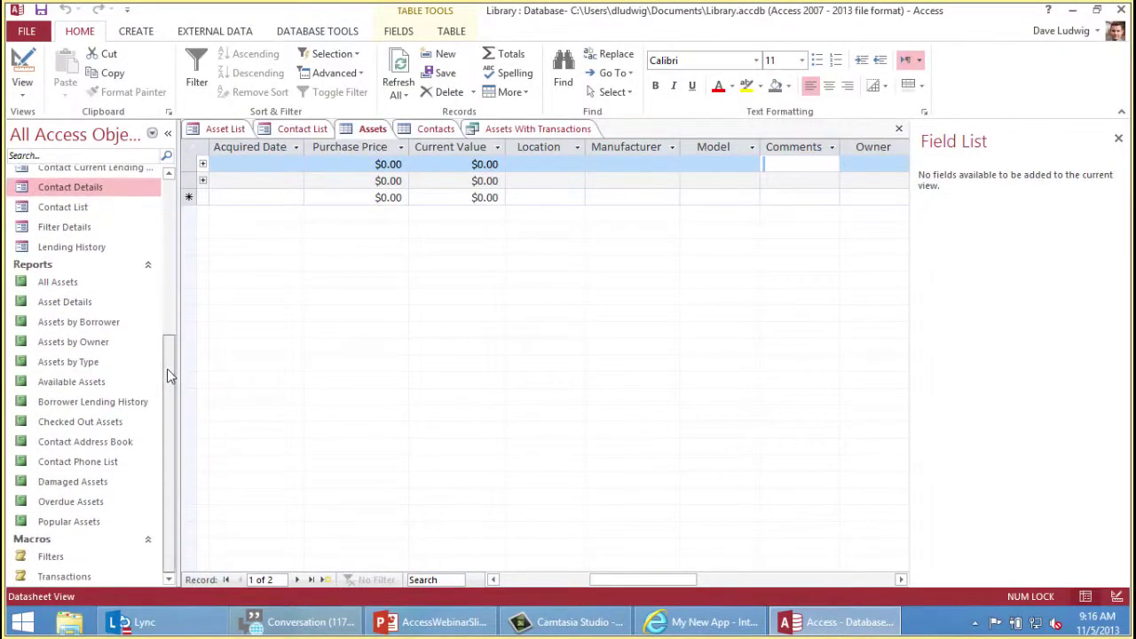
mouse_move(64, 301)
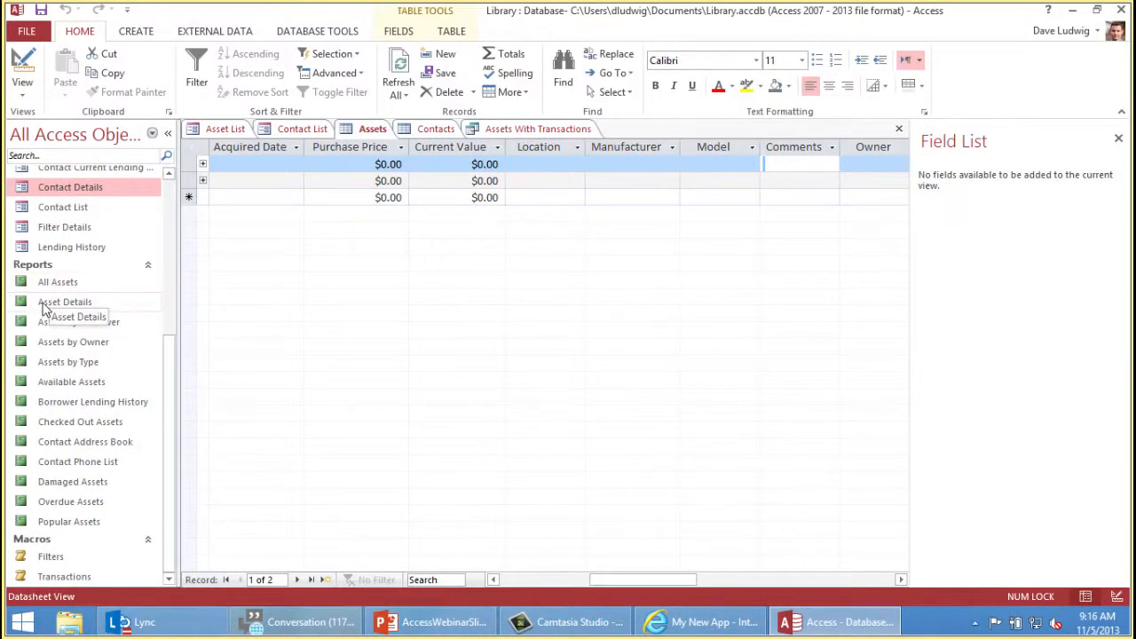
double_click(63, 302)
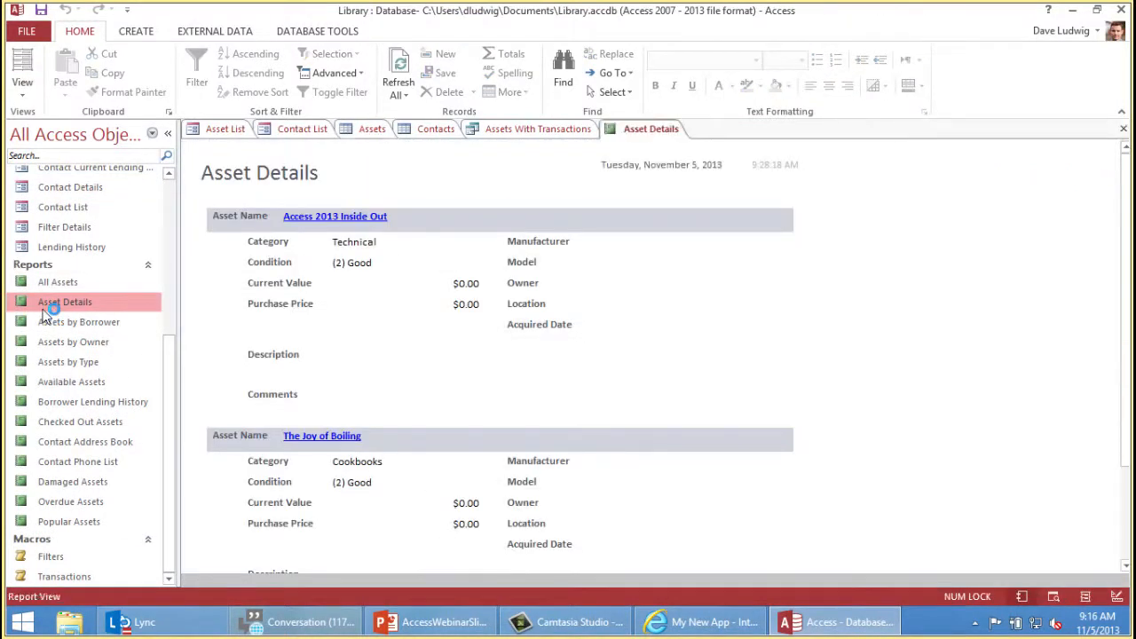
mouse_move(128, 249)
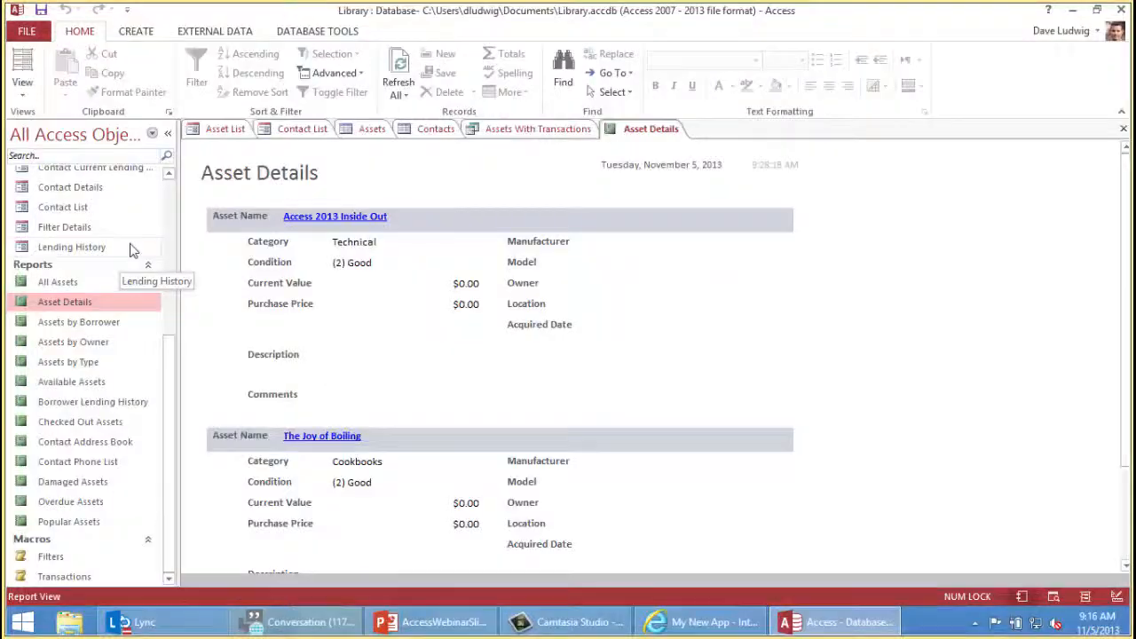
mouse_move(171, 428)
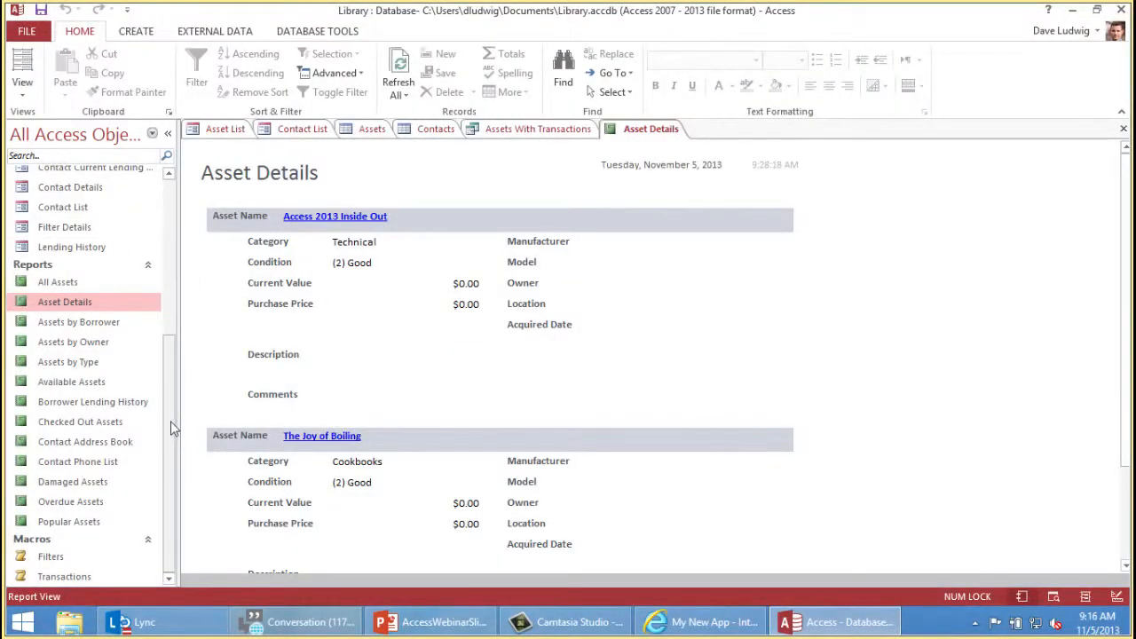
right_click(49, 557)
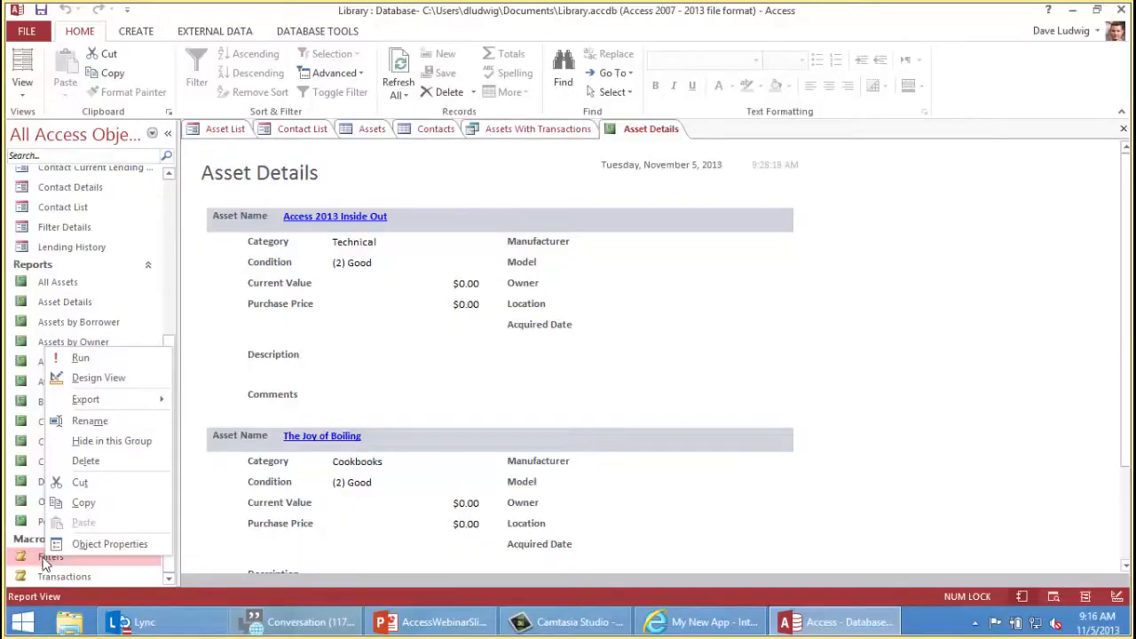
mouse_move(98, 376)
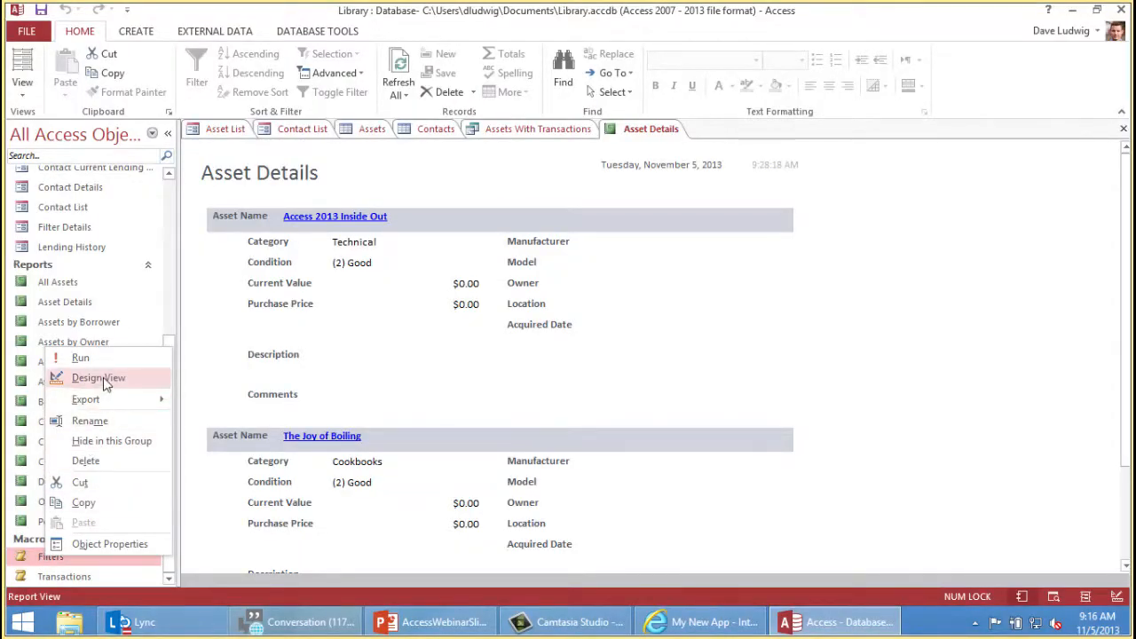
Step: Open the Filters macro in Design View to see its ApplyFilterFavorite submacro and RunMacro actions
left_click(97, 376)
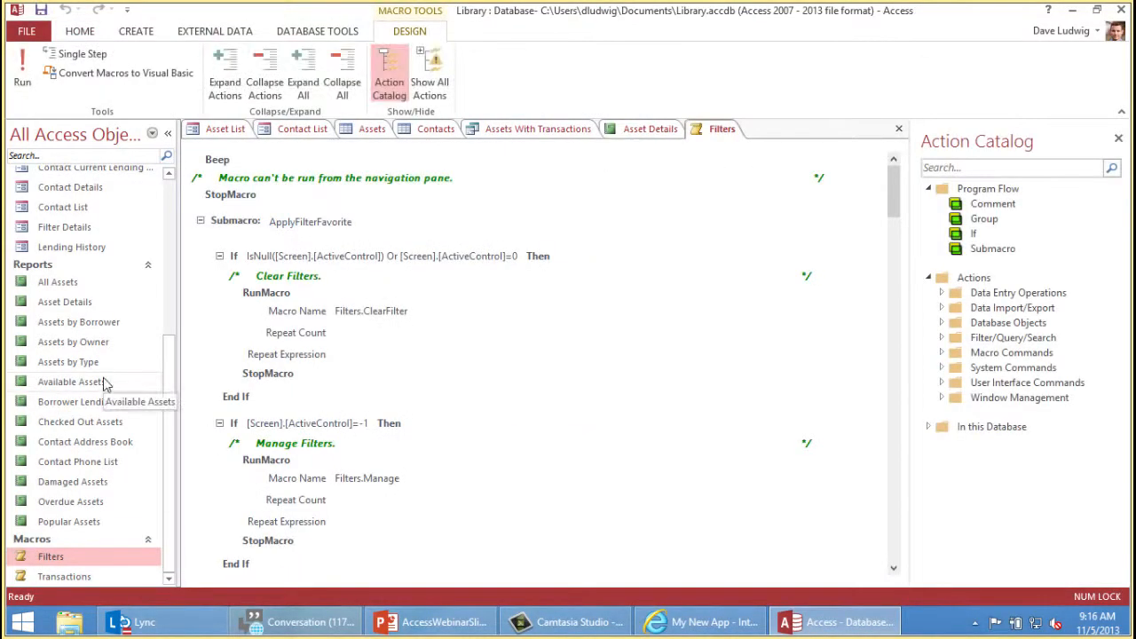
mouse_move(536, 188)
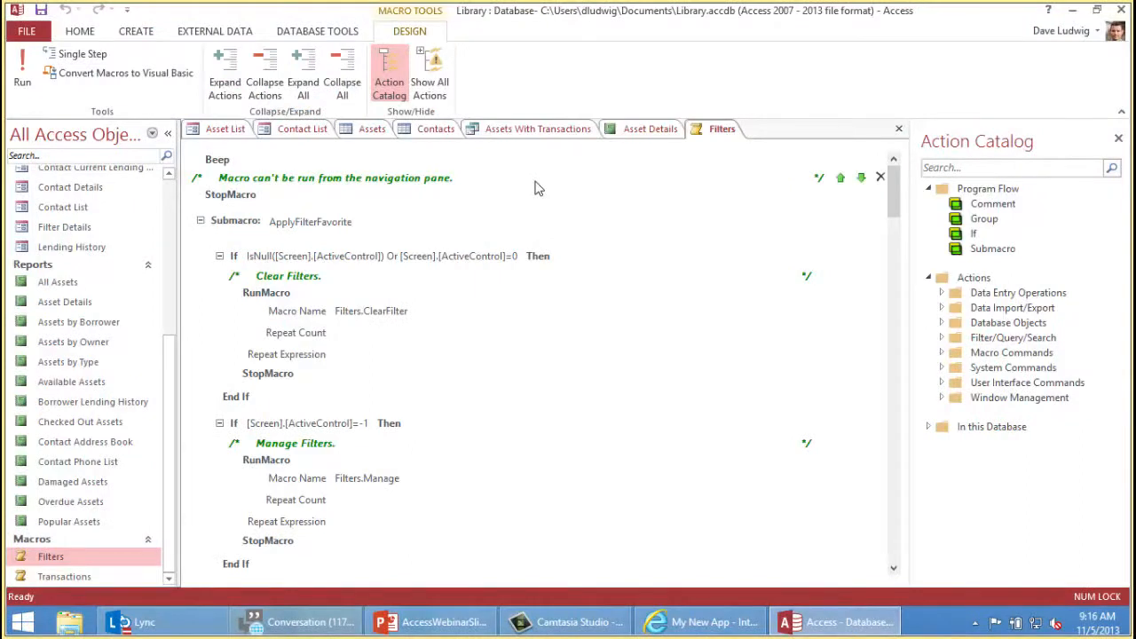
mouse_move(515, 187)
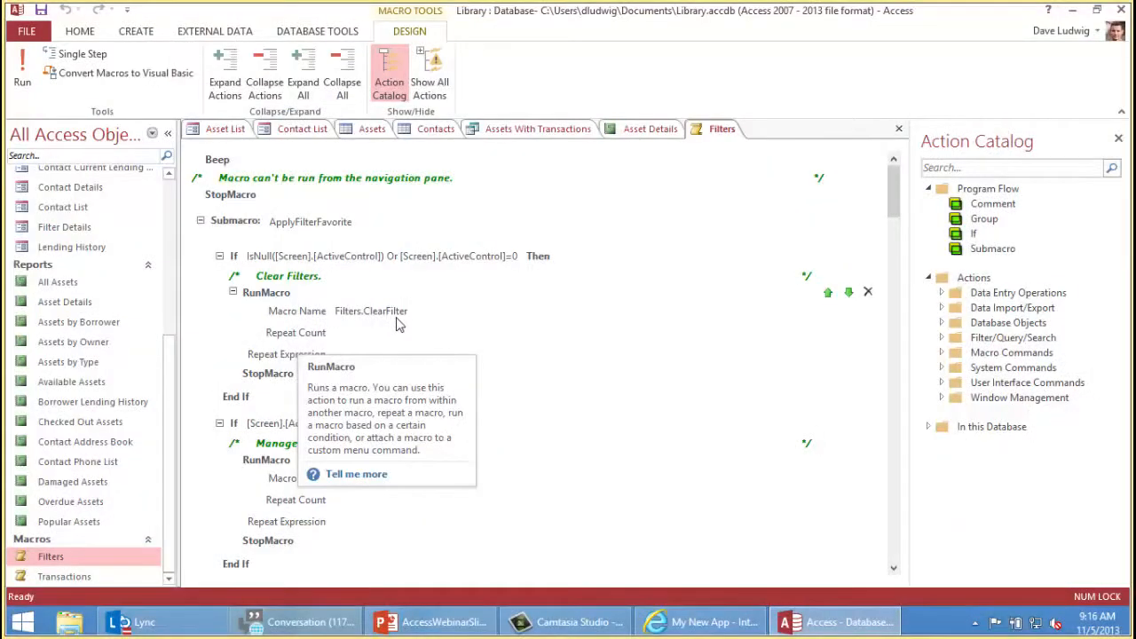
mouse_move(387, 337)
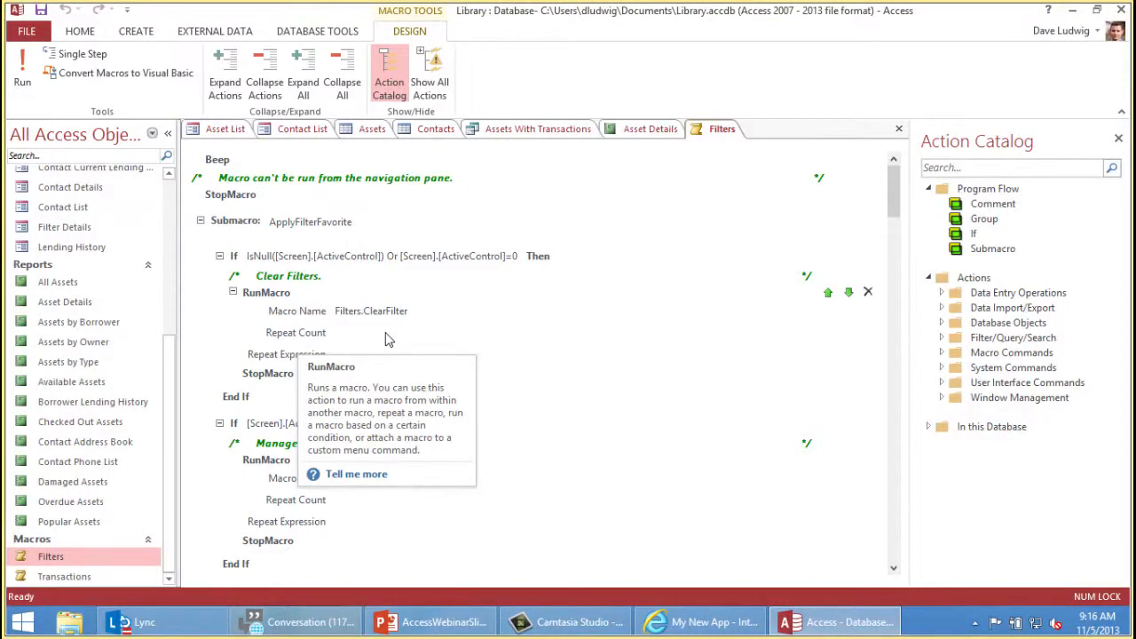